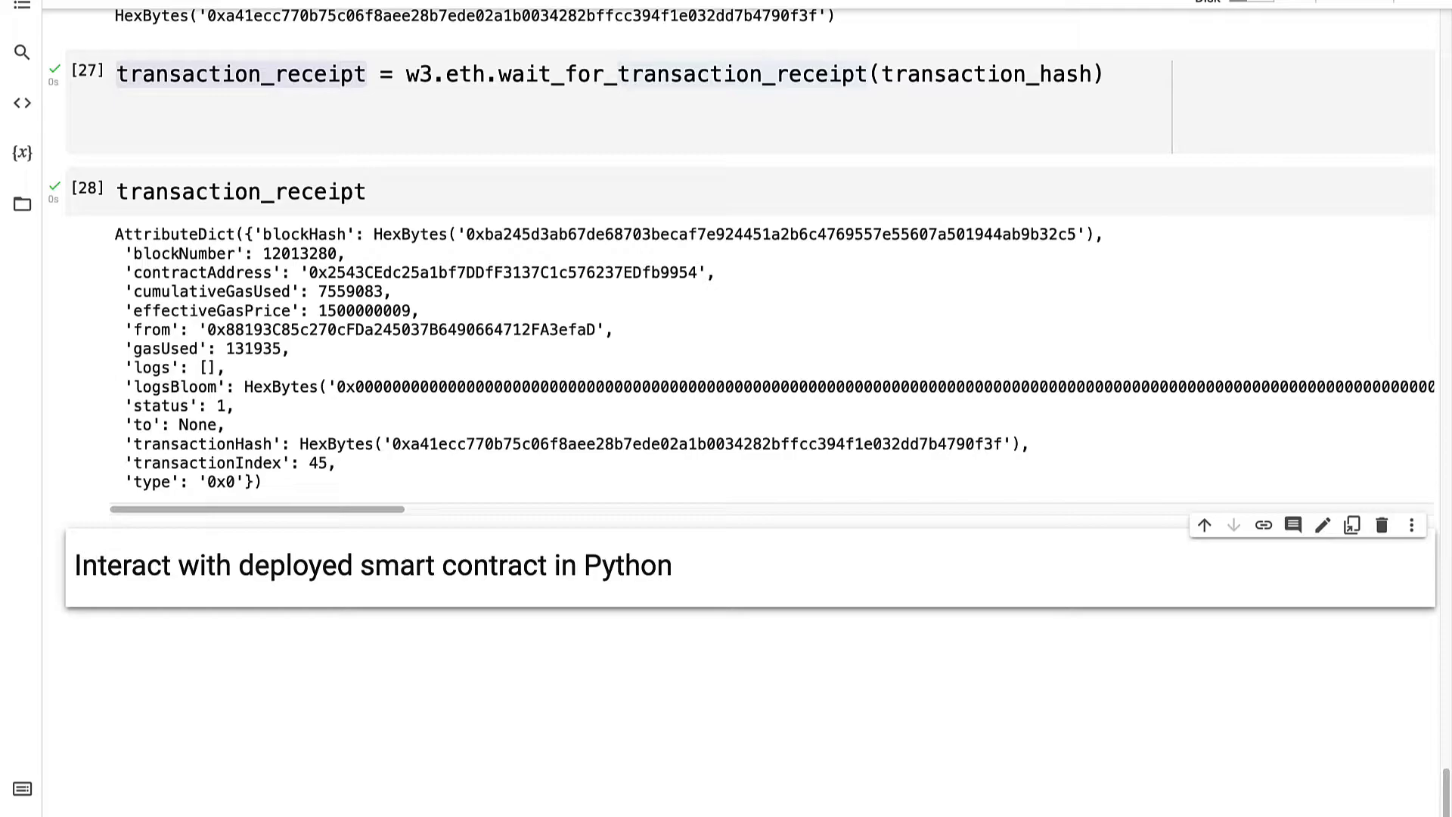
mouse_move(140, 84)
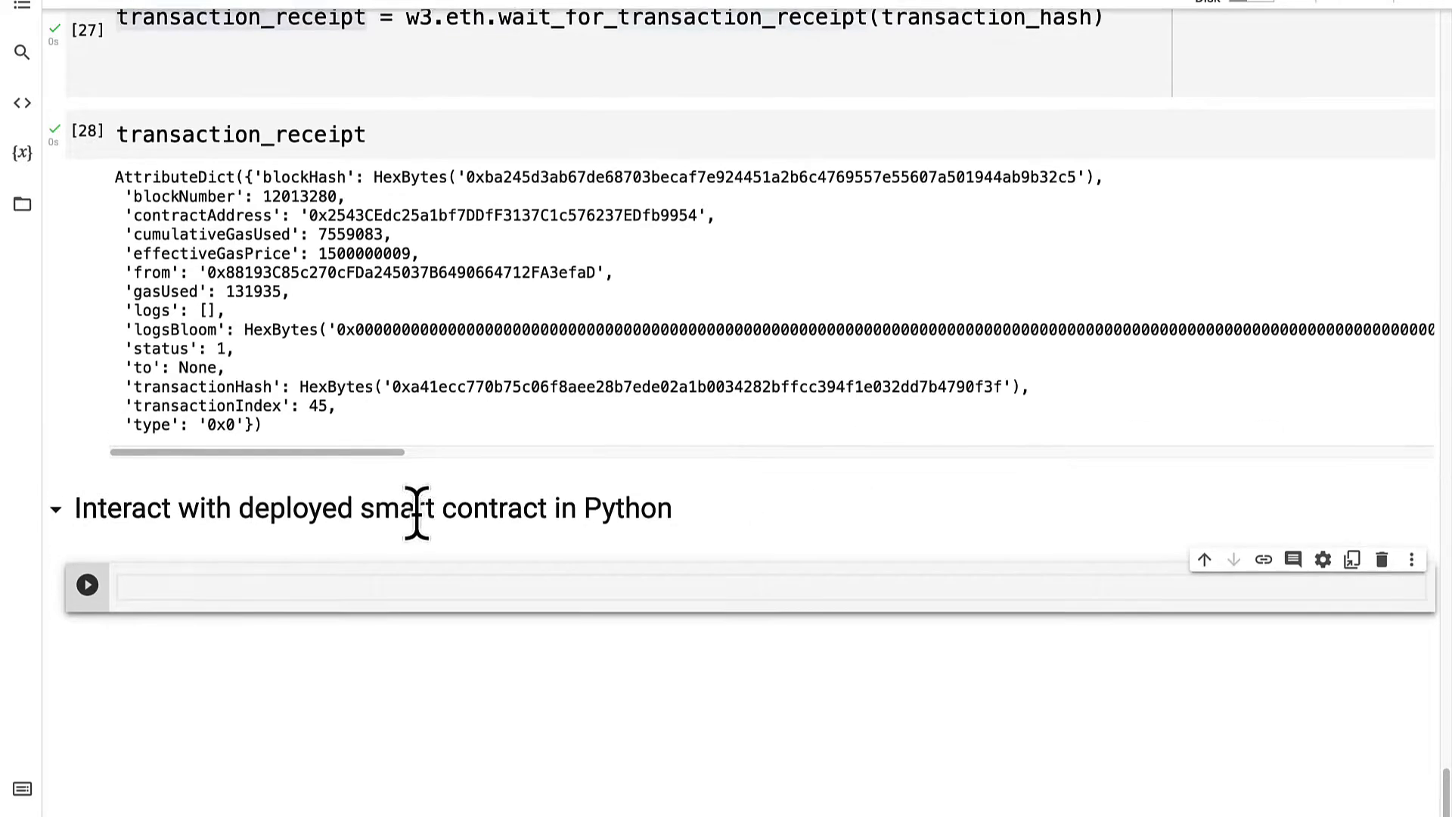
Step: Scroll up to the 'Interact with deployed smart contract in Python' heading and its empty cell
scroll(up, 3)
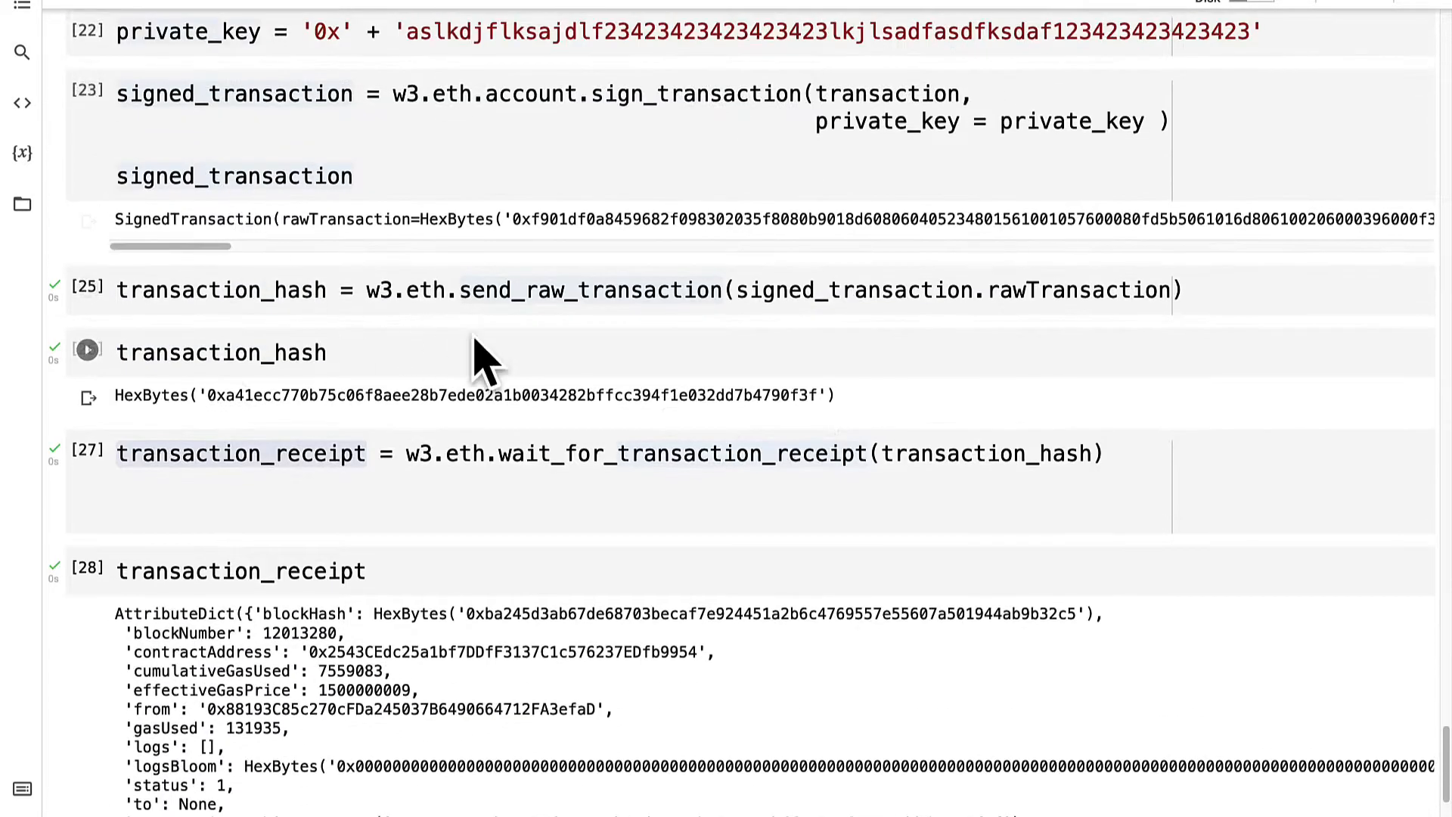
scroll(up, 3)
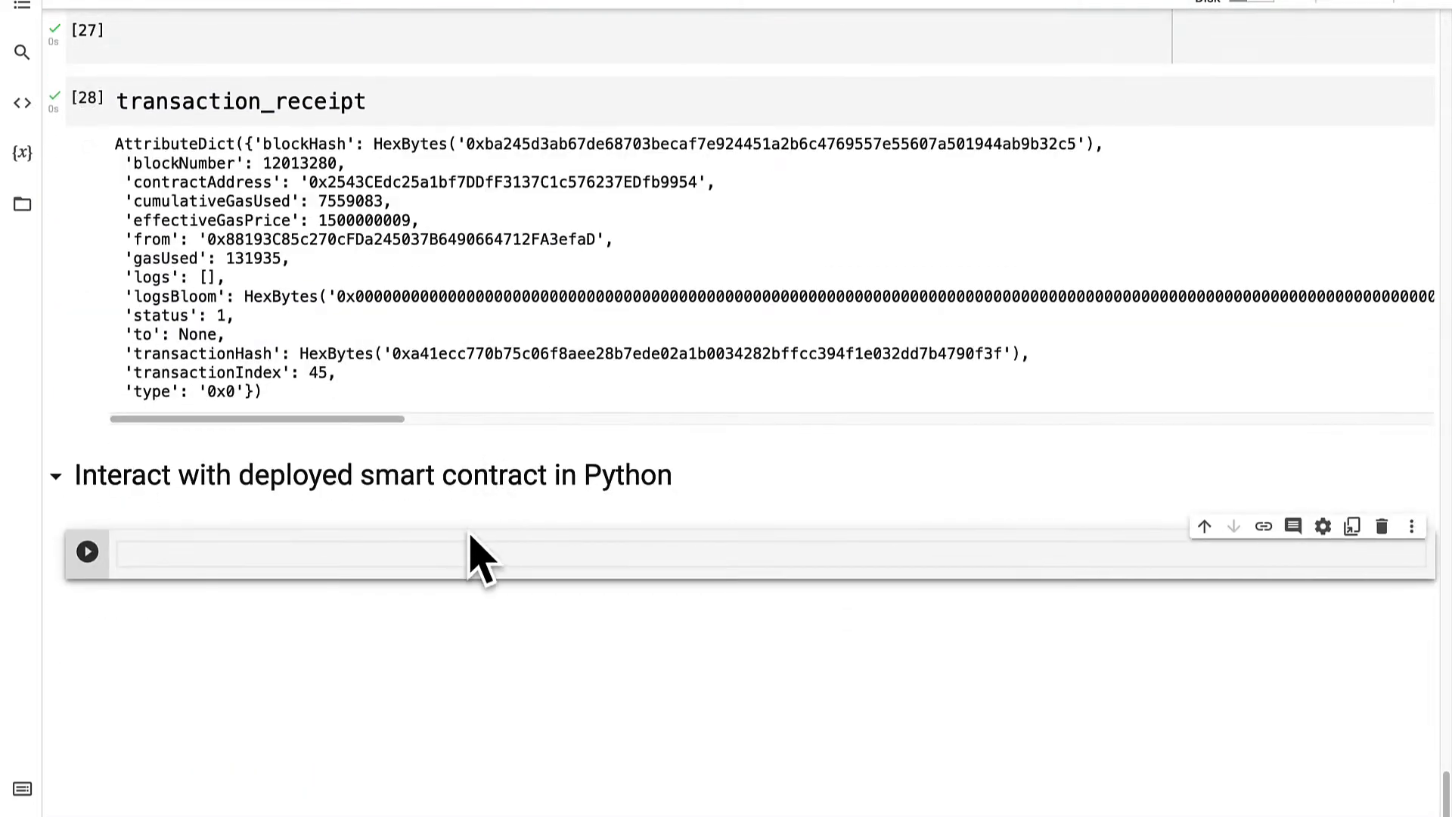
mouse_move(880, 699)
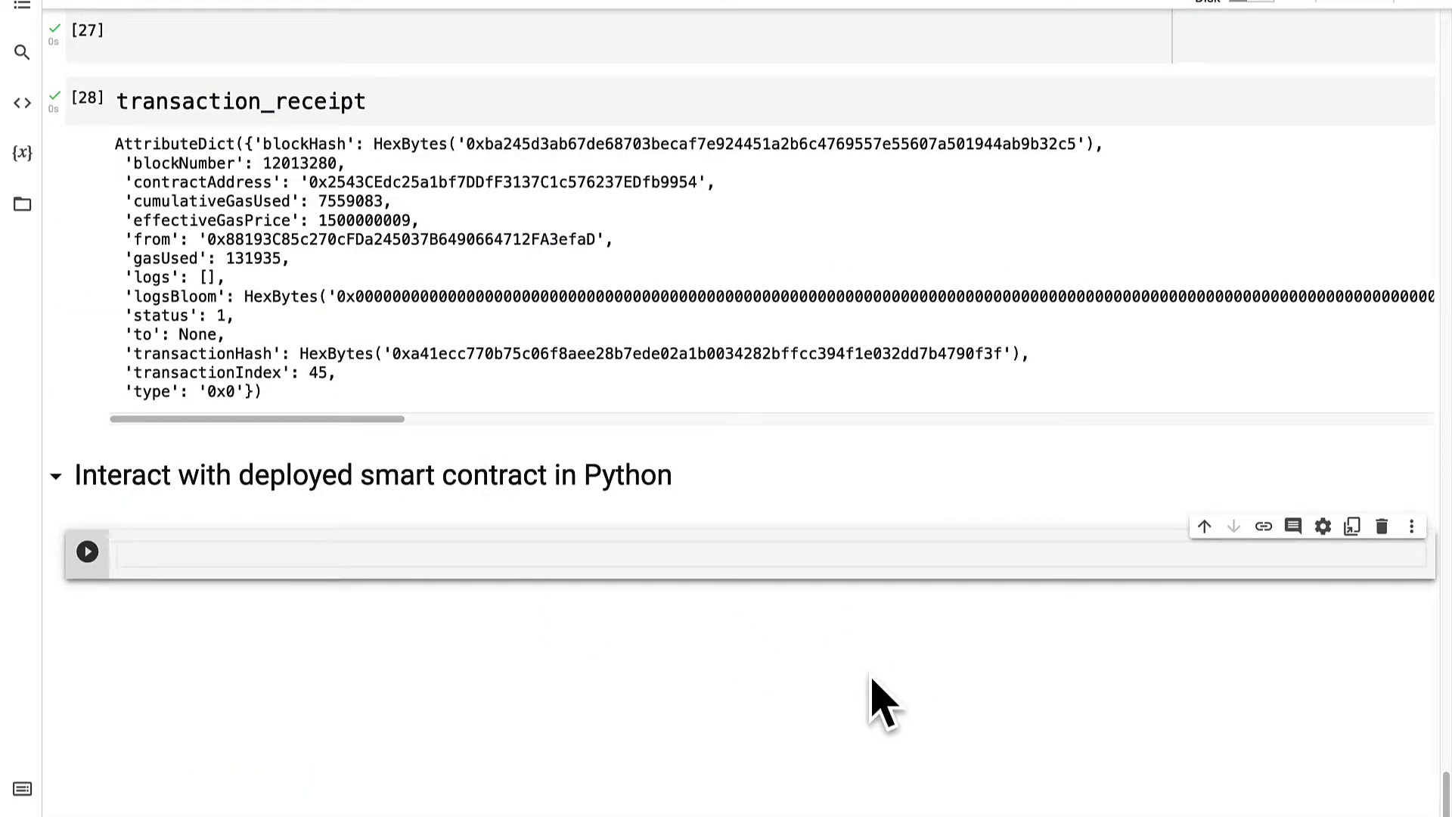
Step: Build contract_instance from transaction_receipt.contractAddress and abi, run it, and display the Contract object
text(contract_instan)
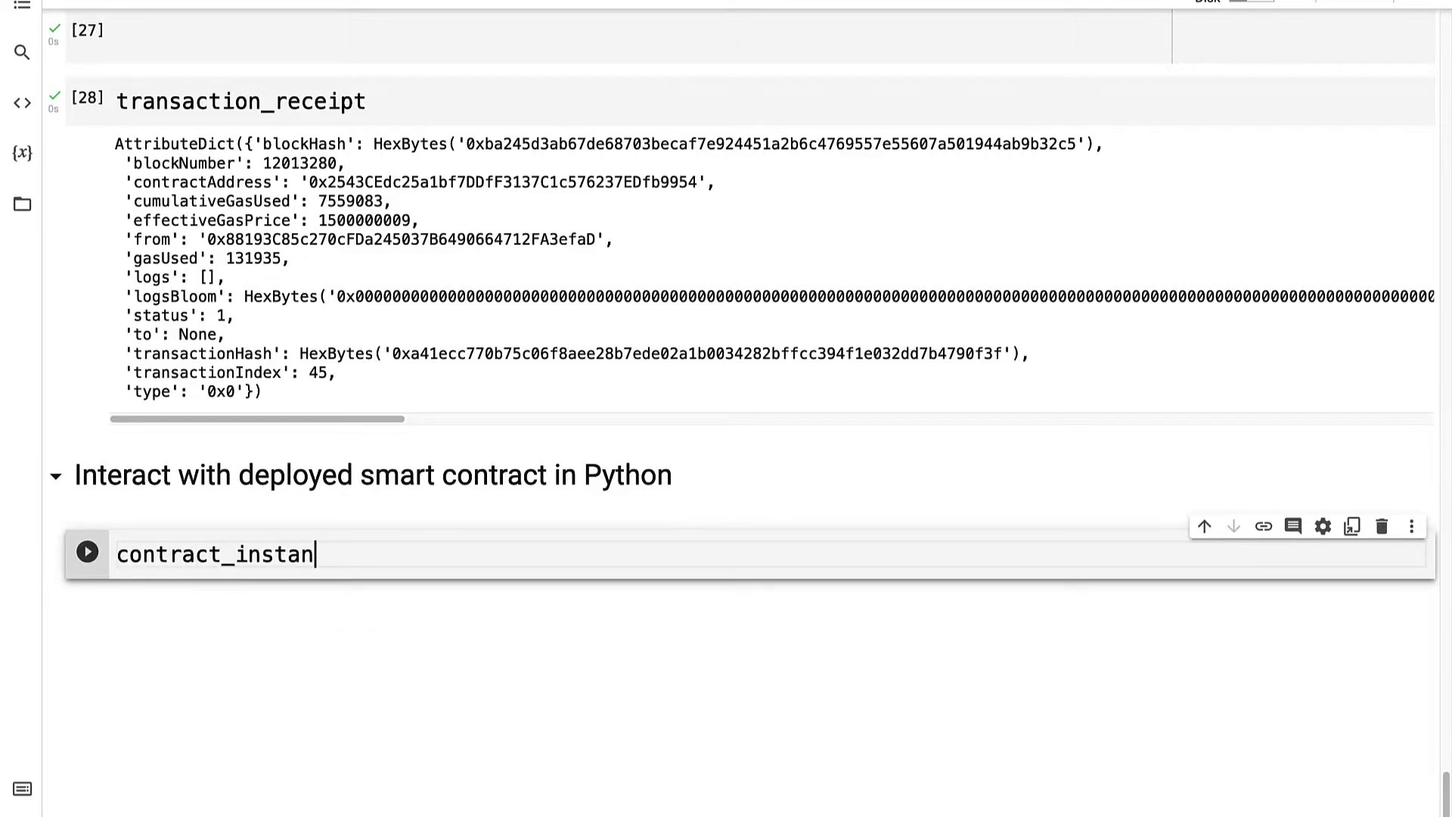
text(ce = w3)
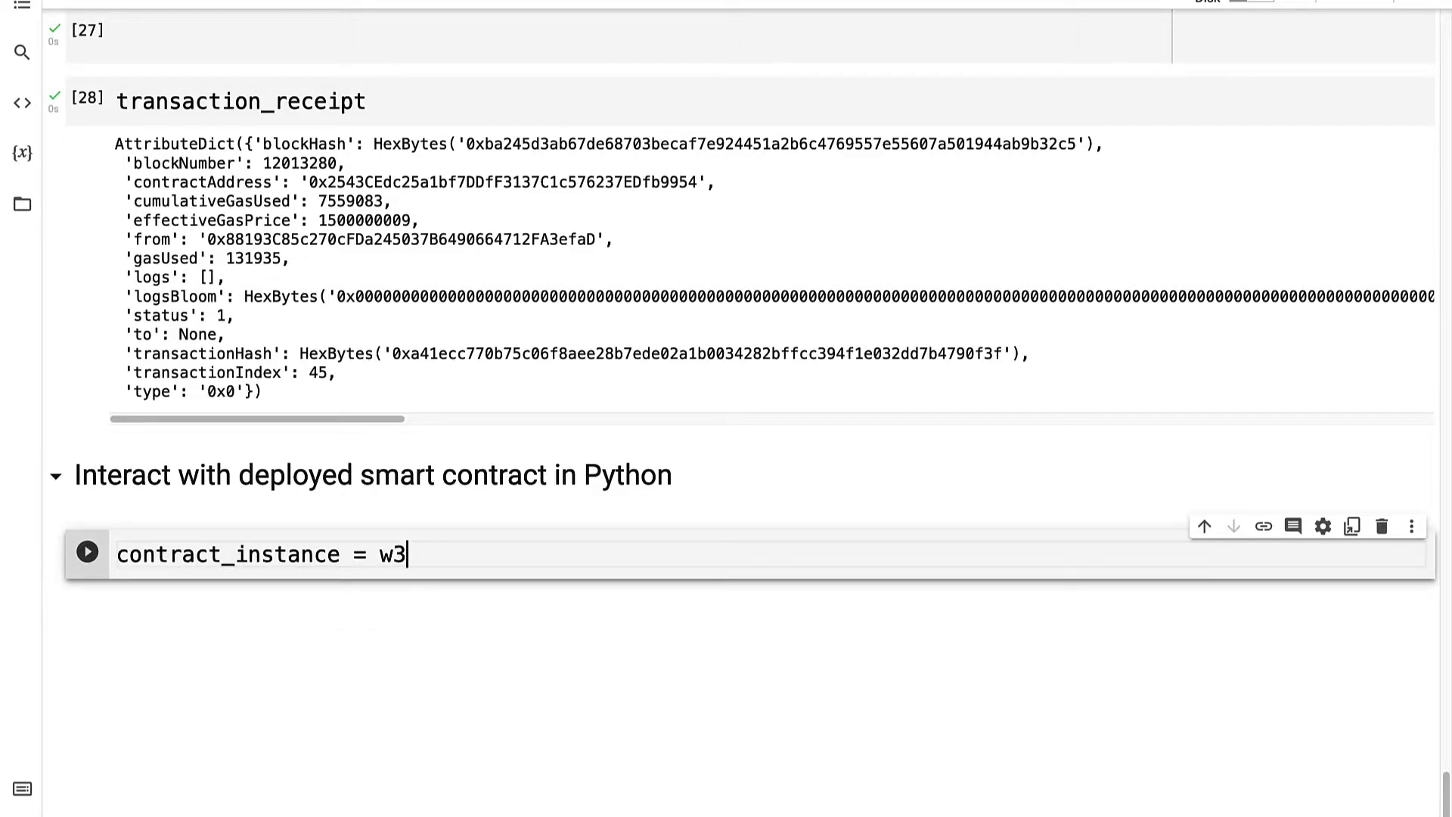
text(.eth.contract(""))
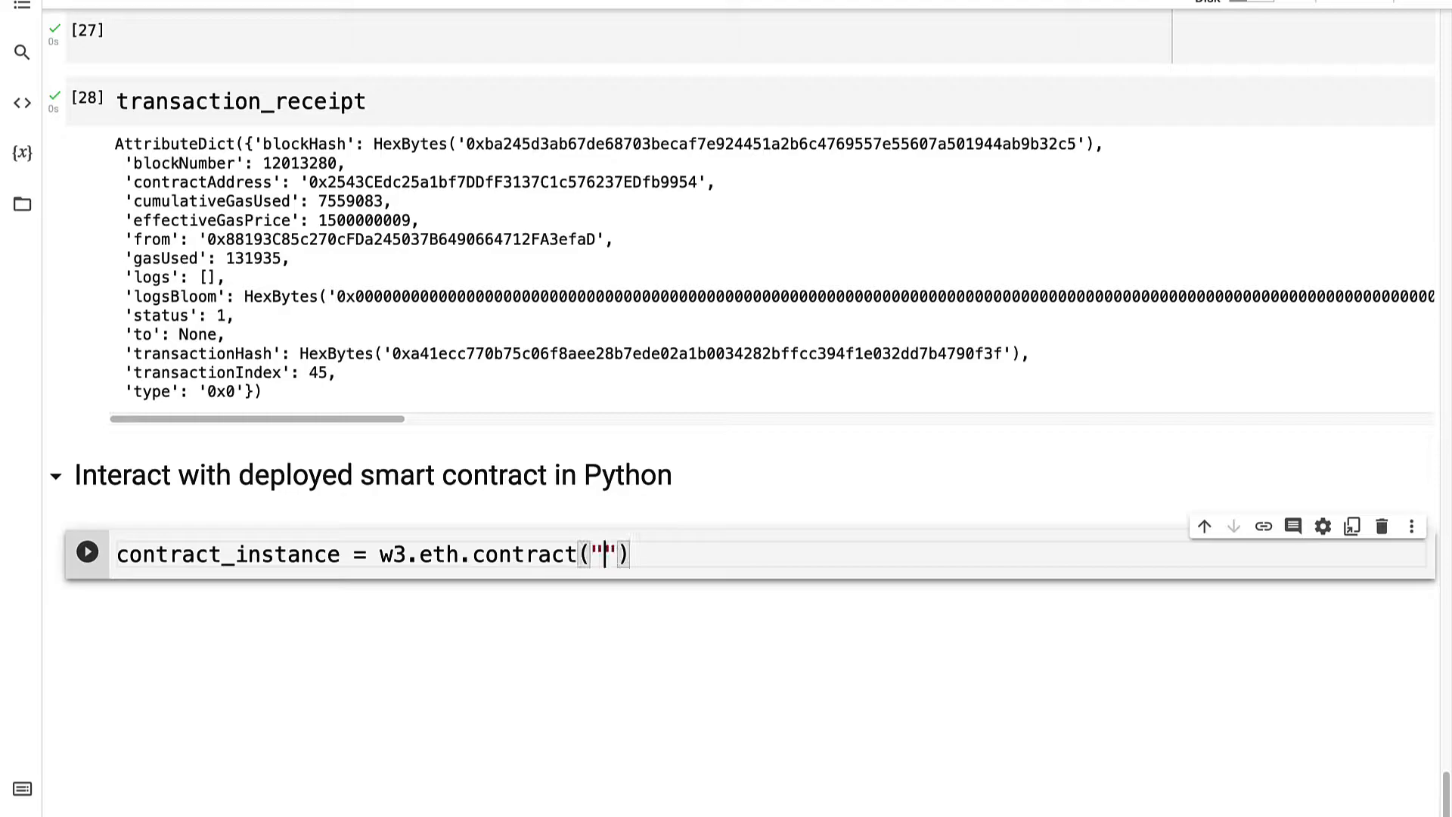
text(address =)
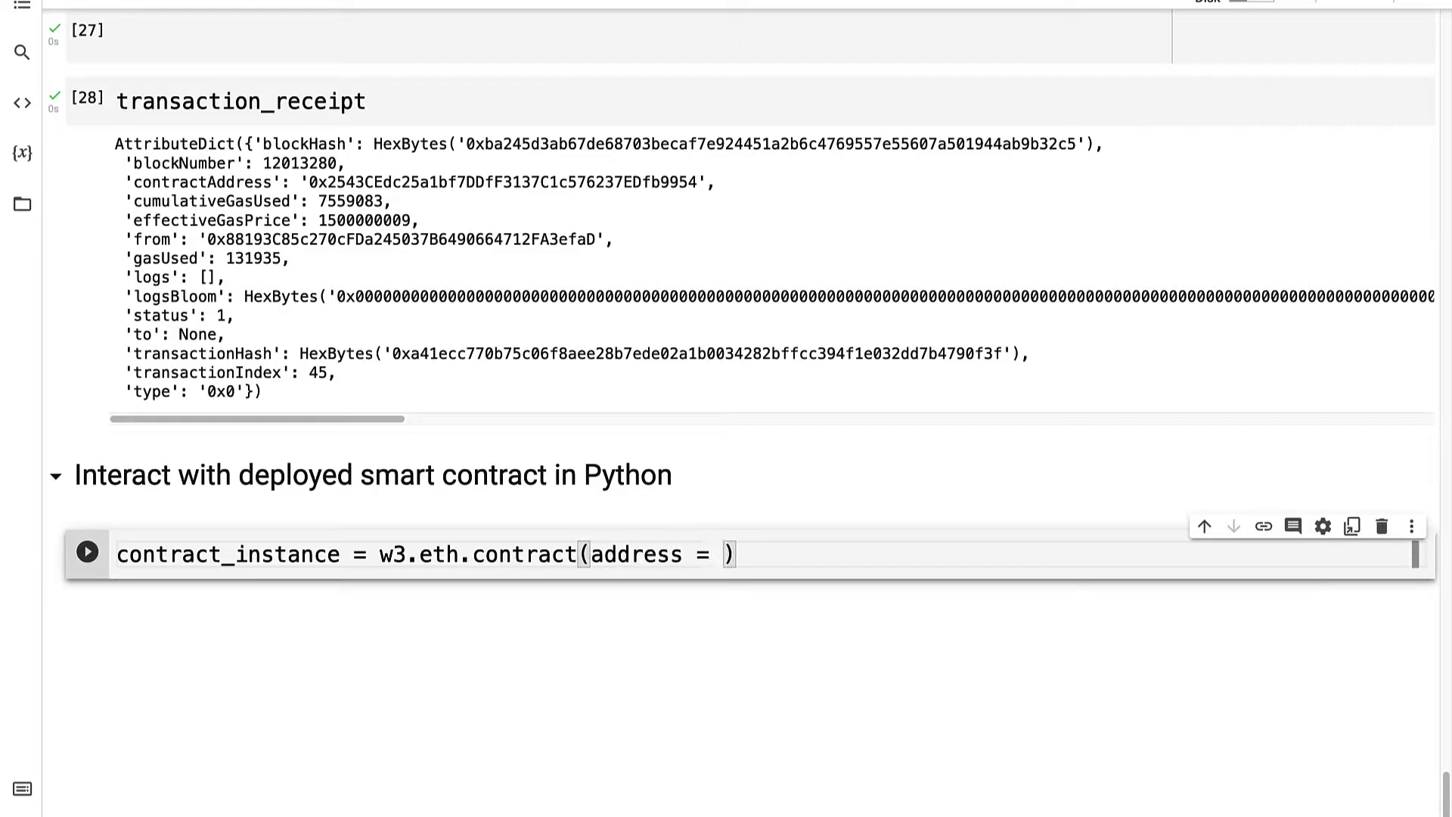
text(transac)
text(abi = abi ))
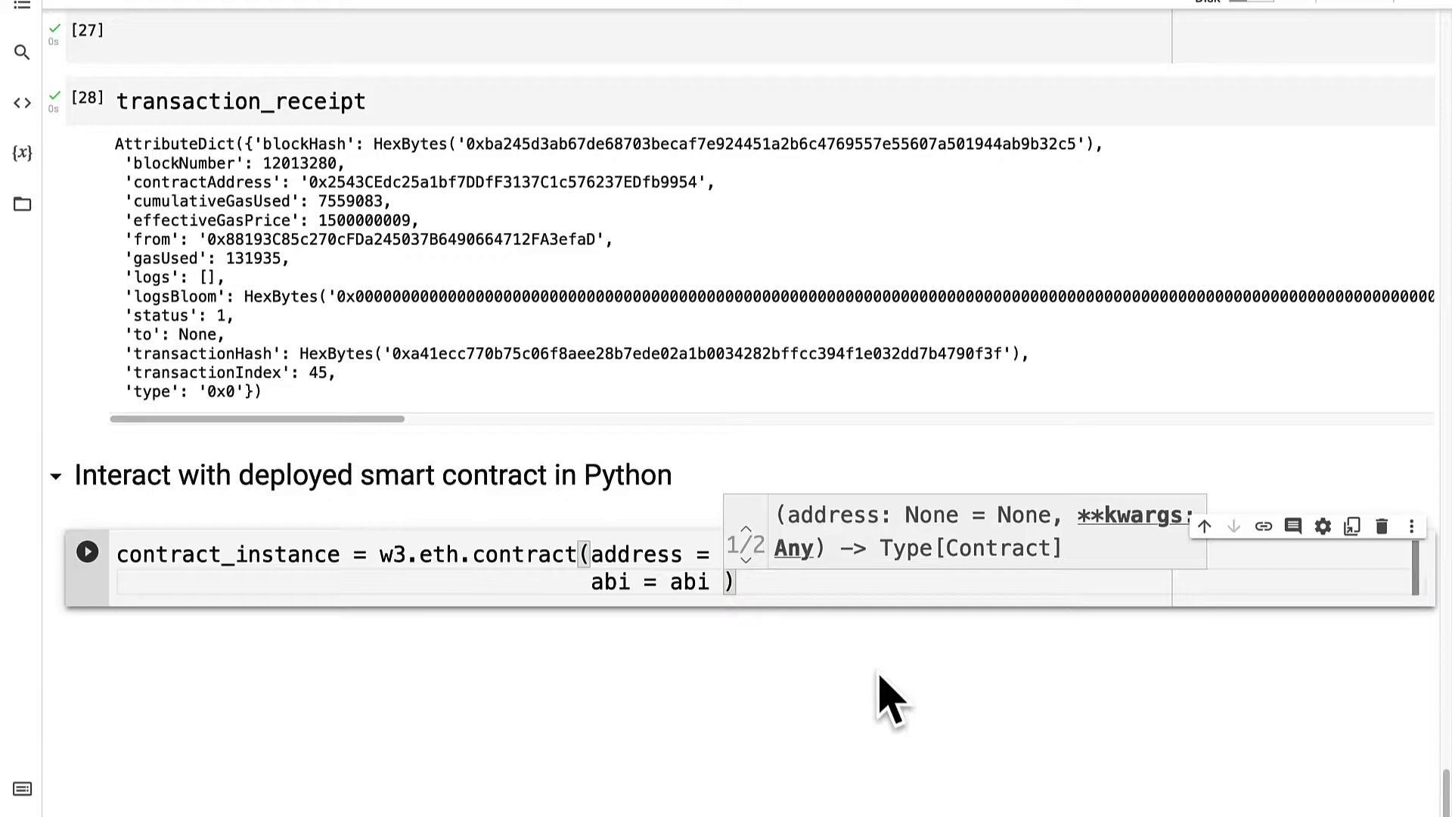
text(transaction_receipt.contractAddress,)
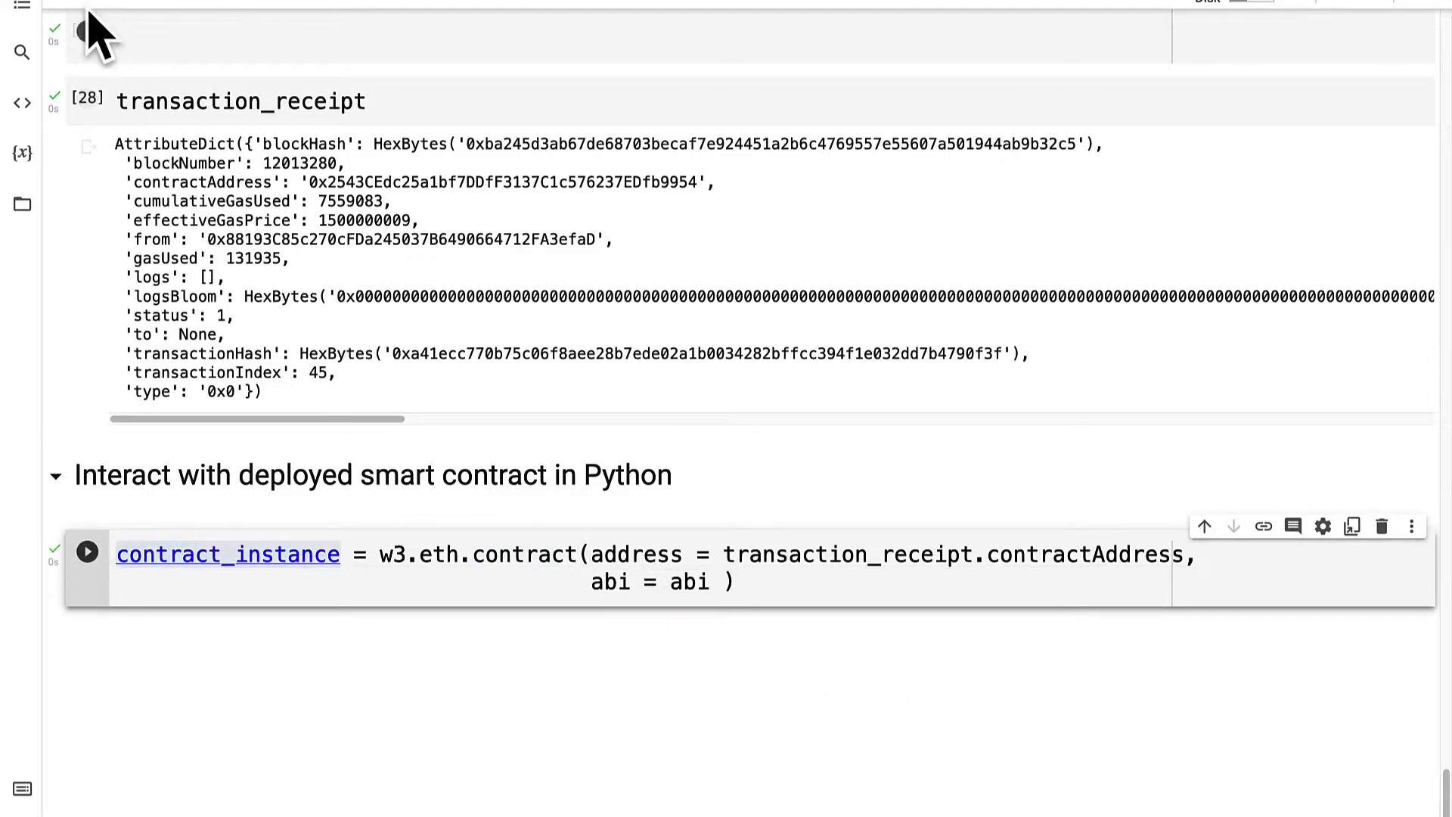
click(88, 552)
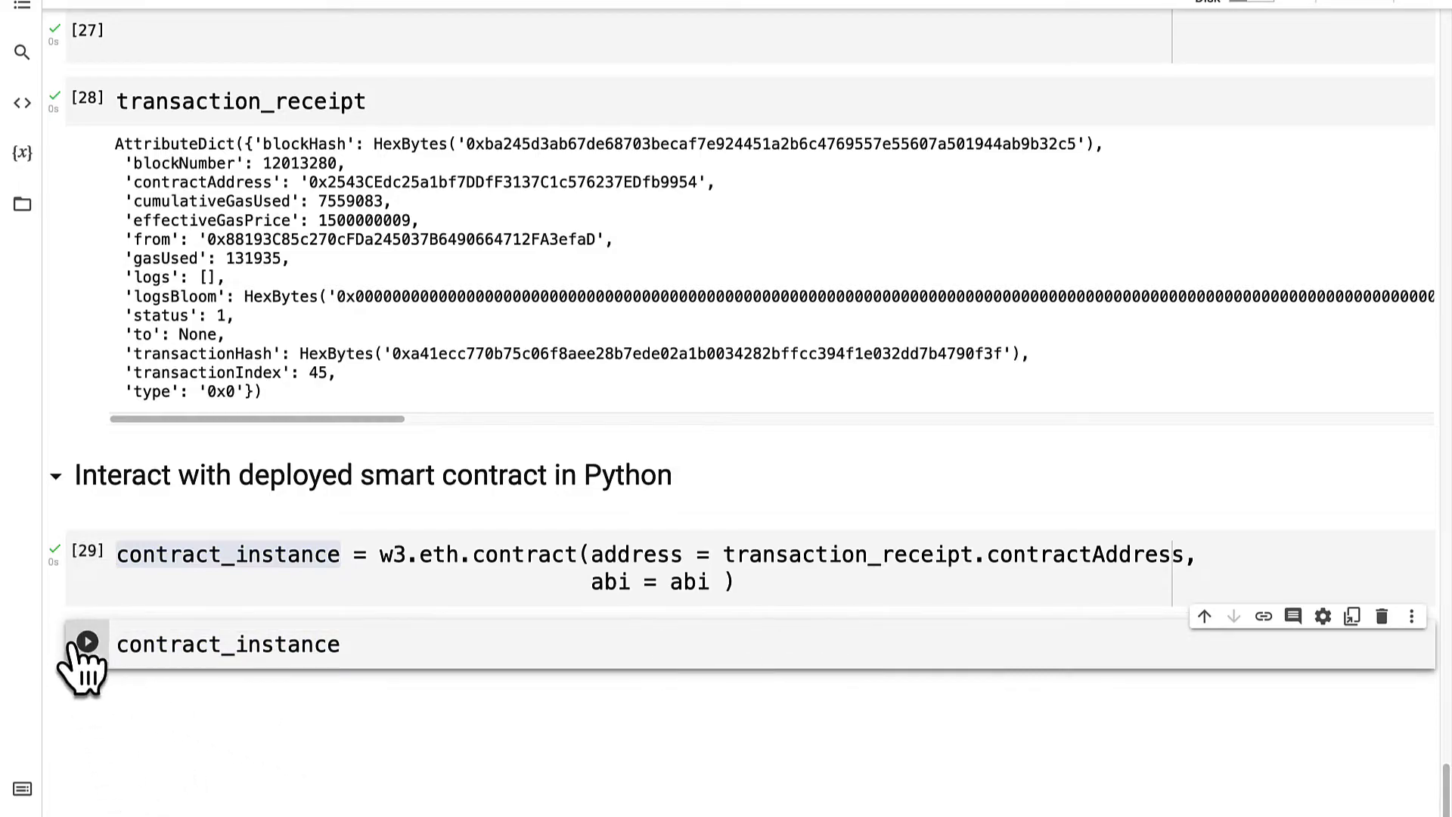
click(87, 642)
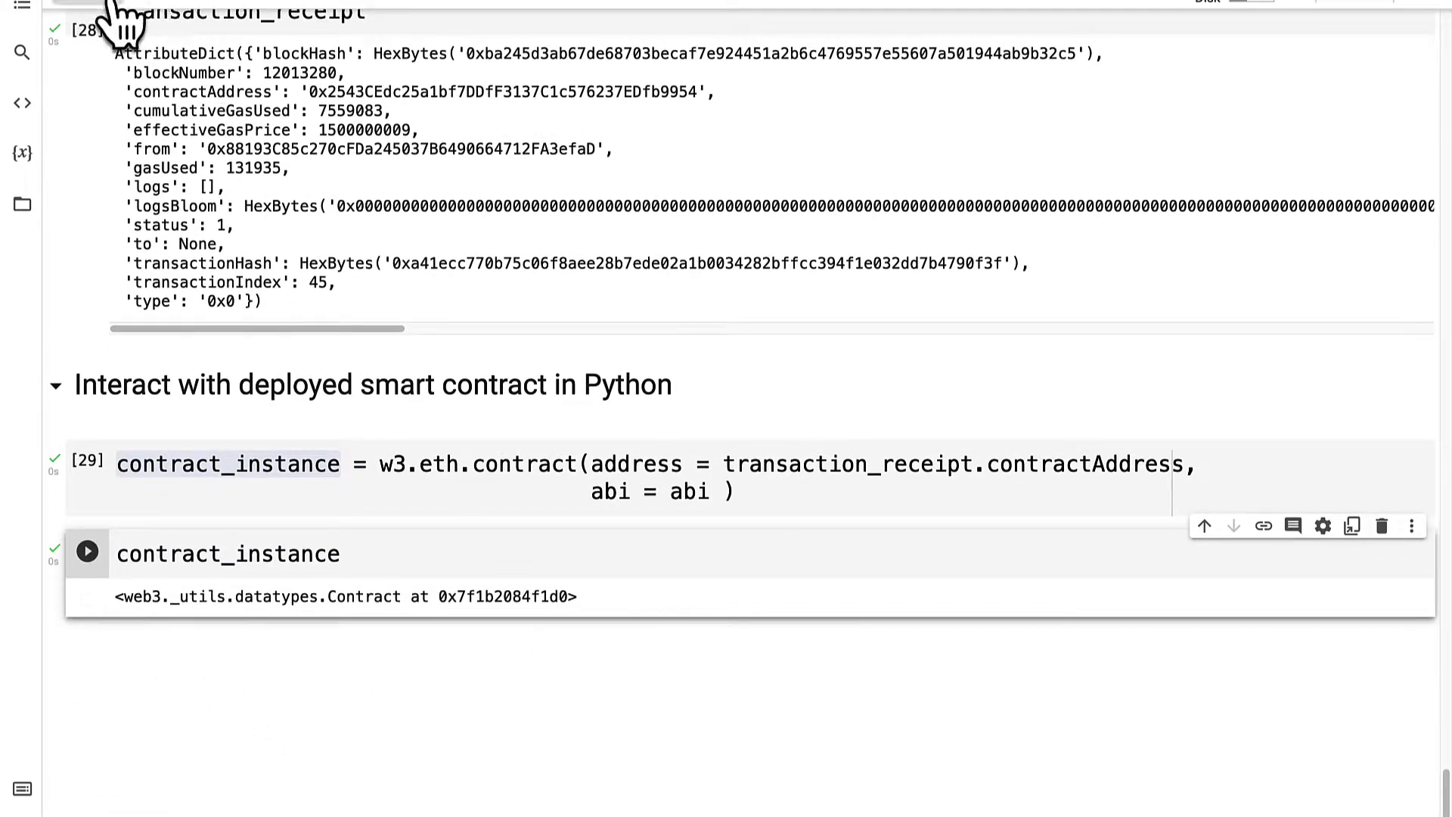
click(87, 553)
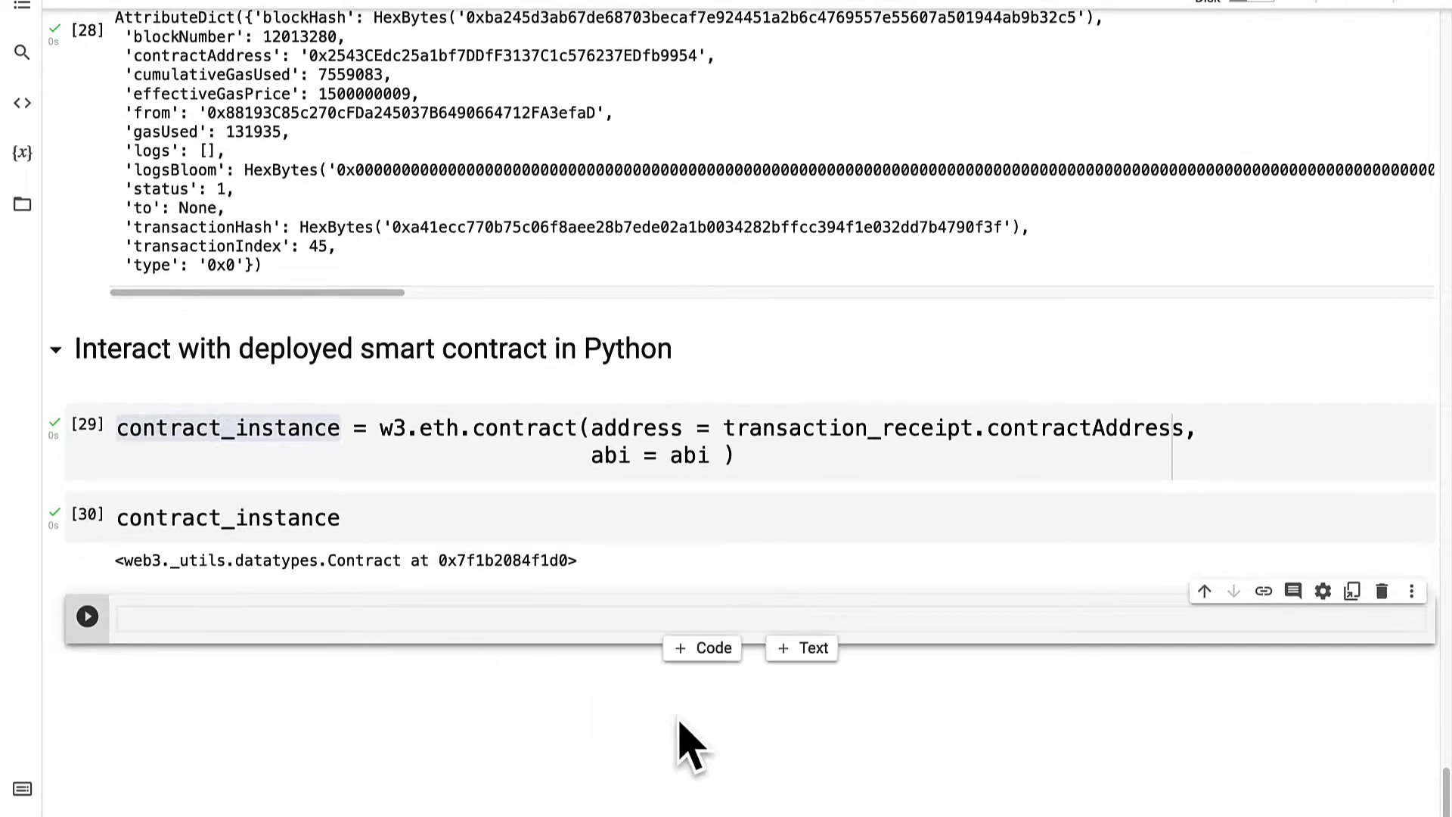
mouse_move(713, 690)
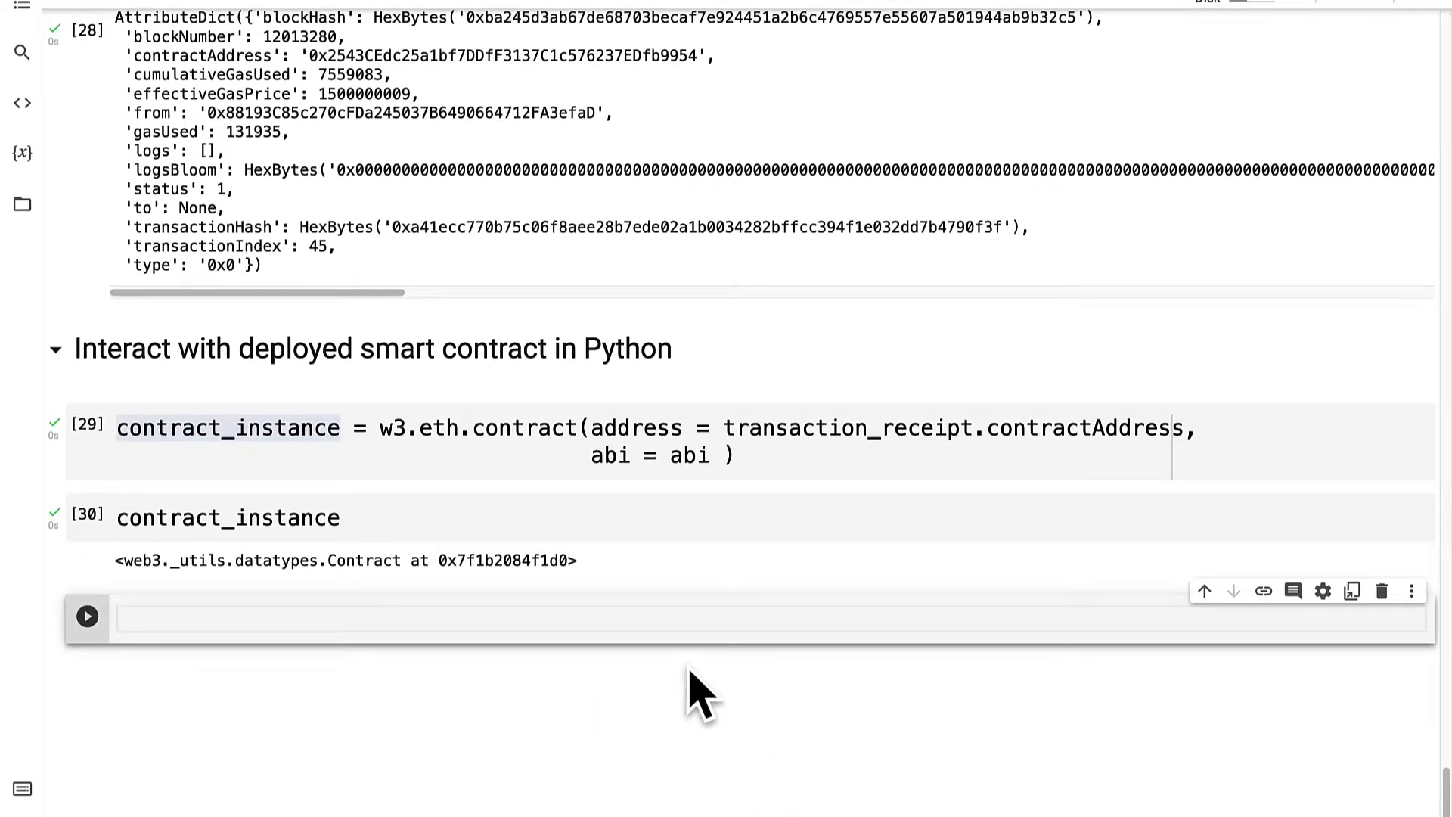
mouse_move(829, 764)
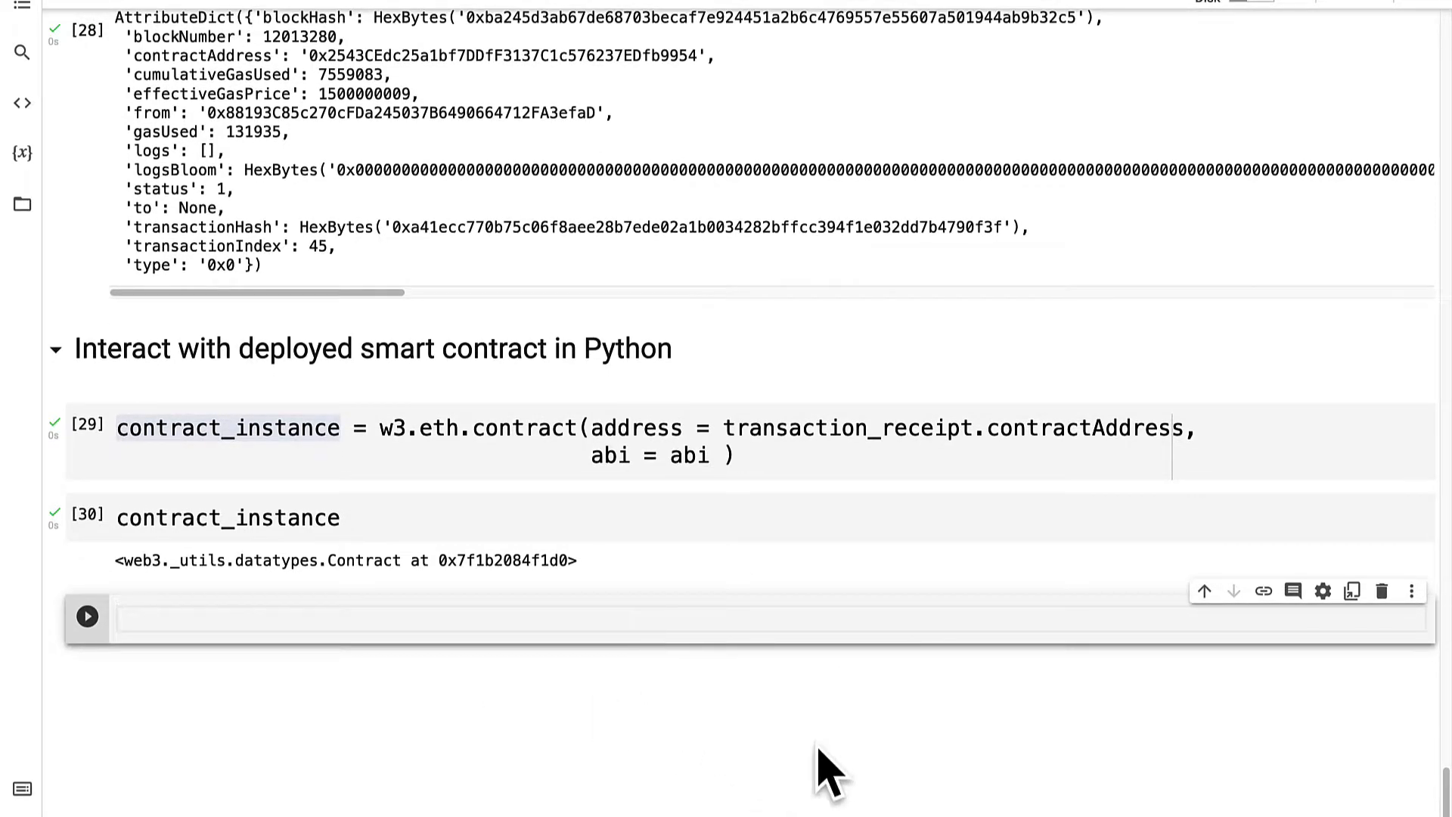
mouse_move(842, 699)
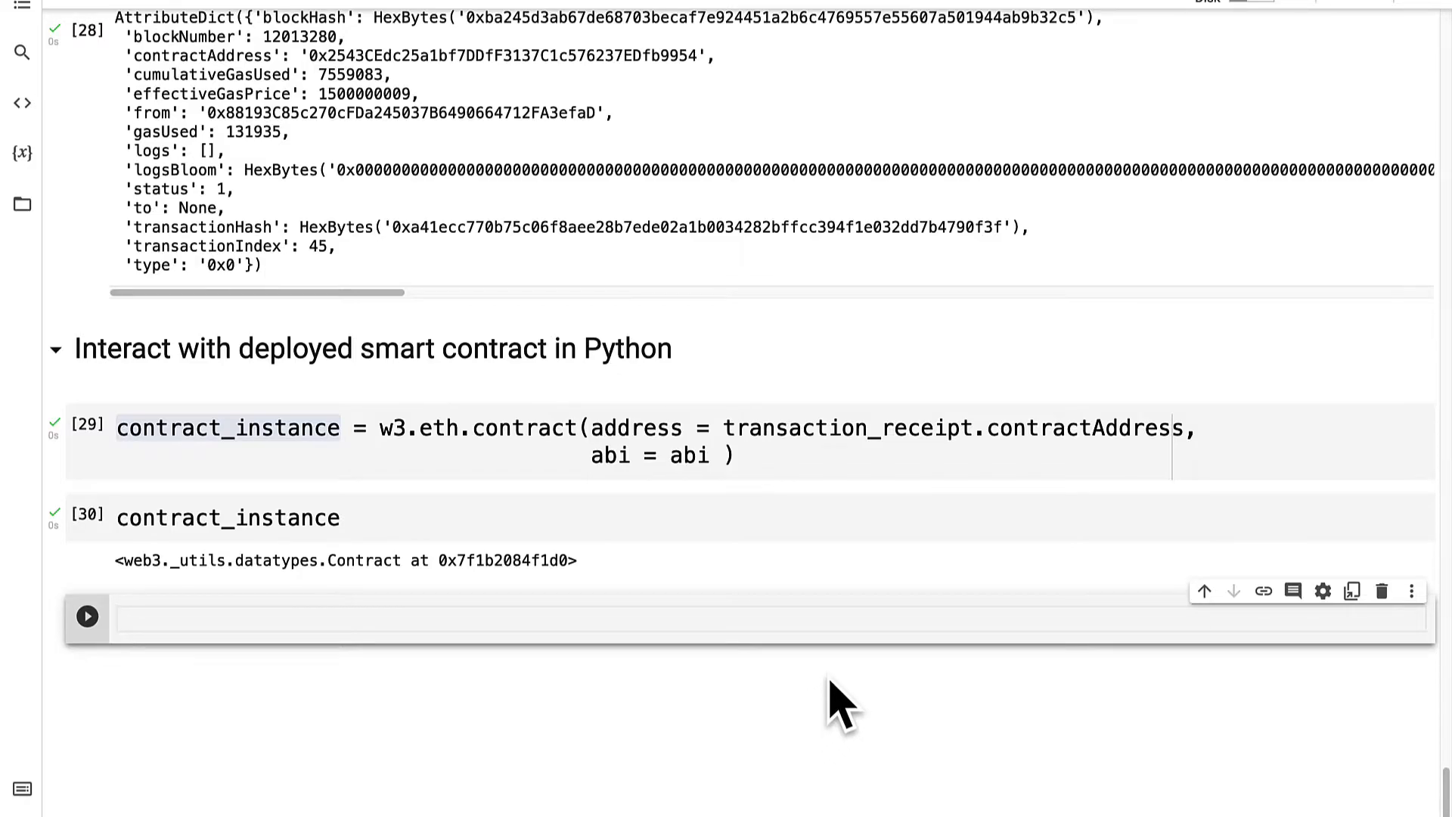
Step: Run contract_instance.functions.getStoredNumber().call(), which returns 0
text(contract_instance)
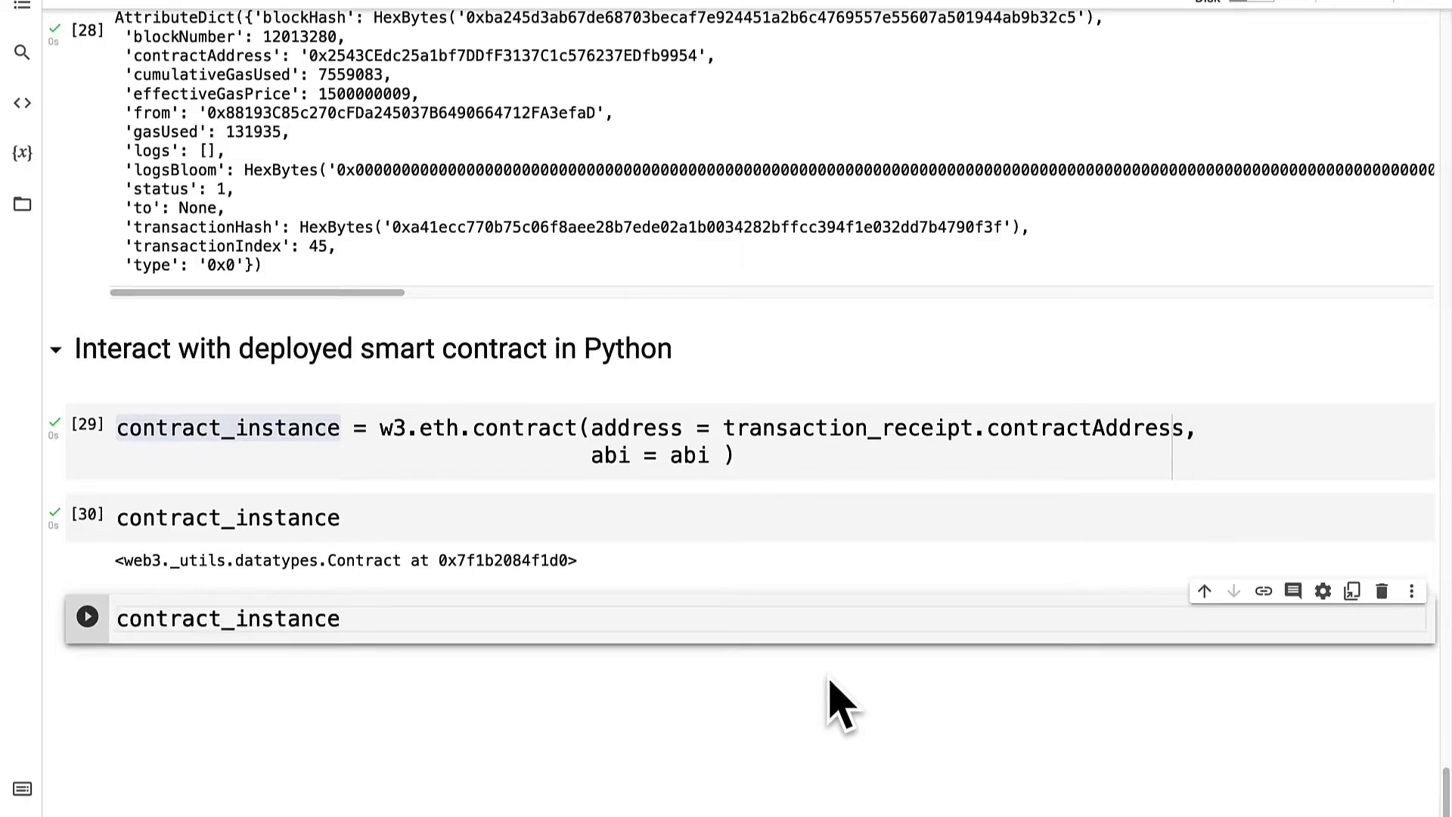
text(.functions)
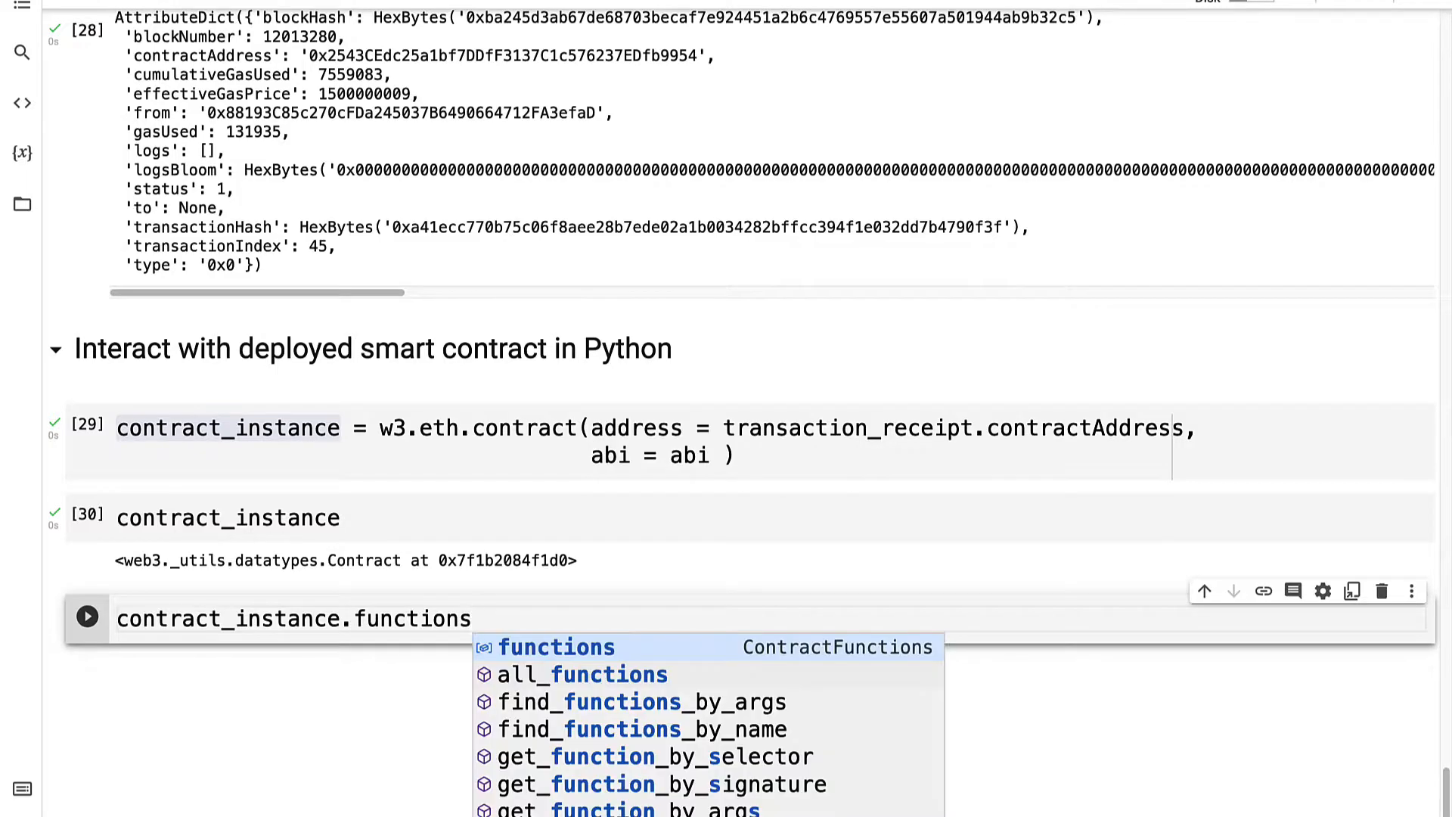
text(.)
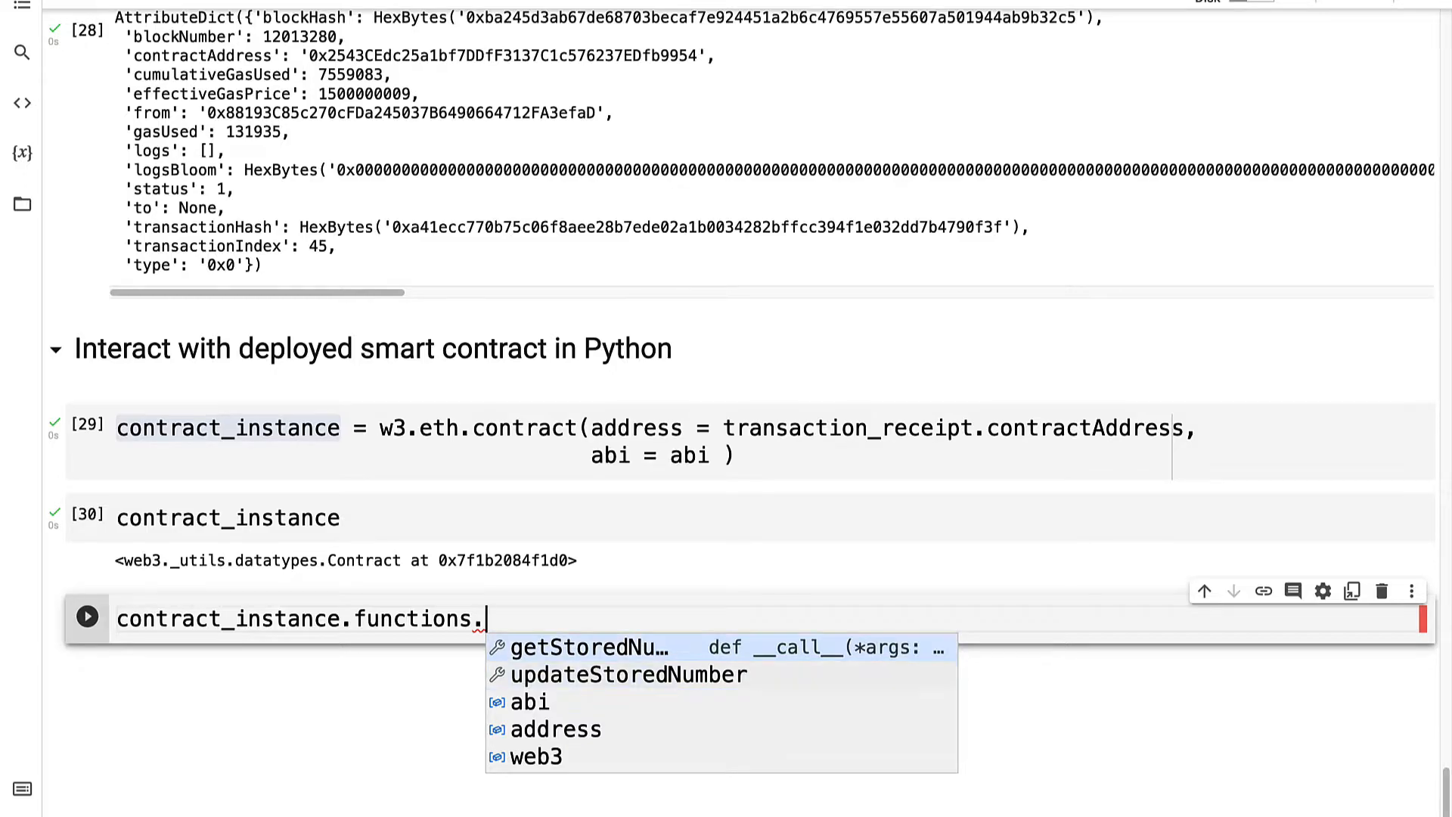
click(586, 647)
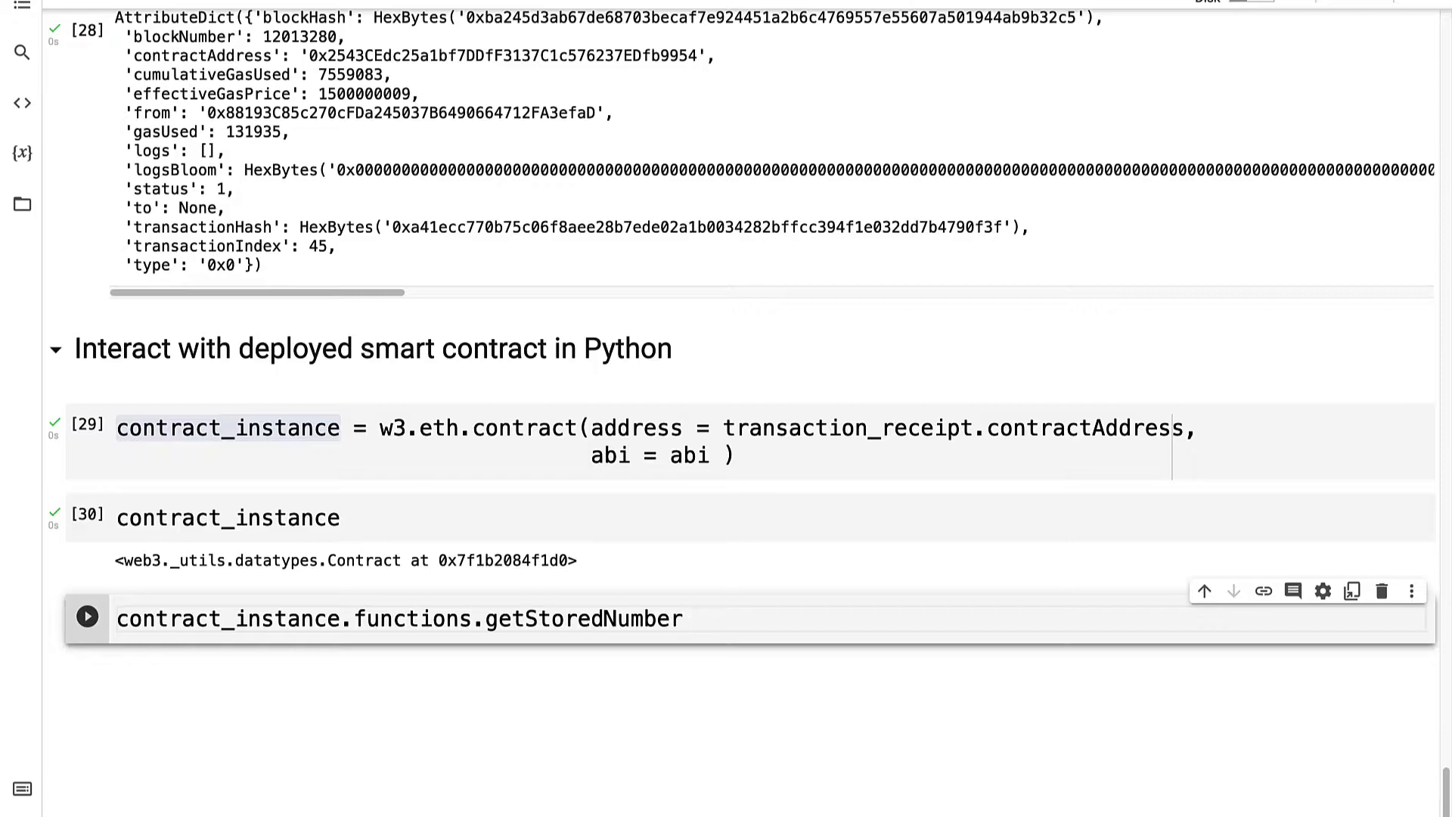
text(().call)
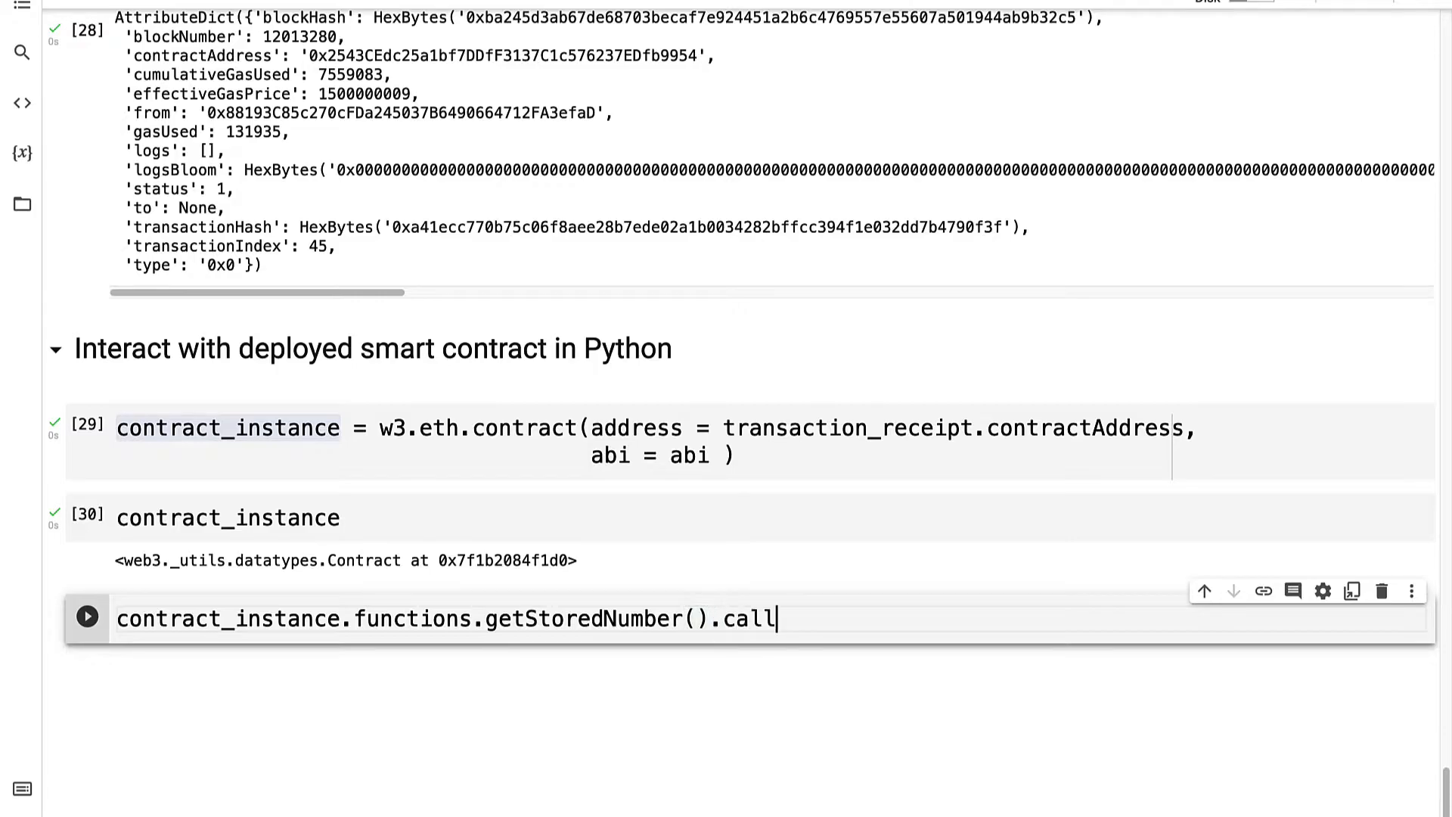
text(())
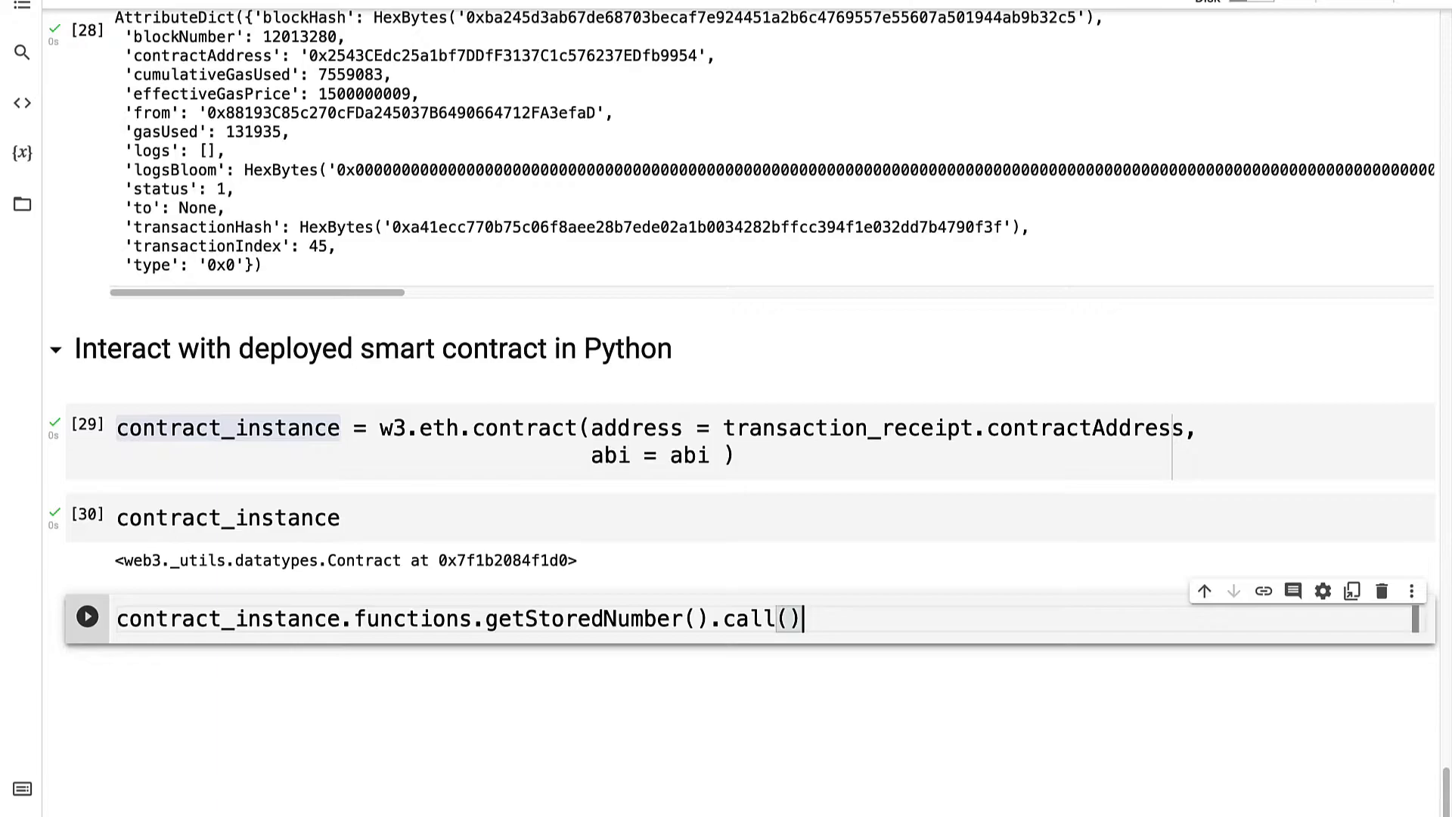
click(87, 617)
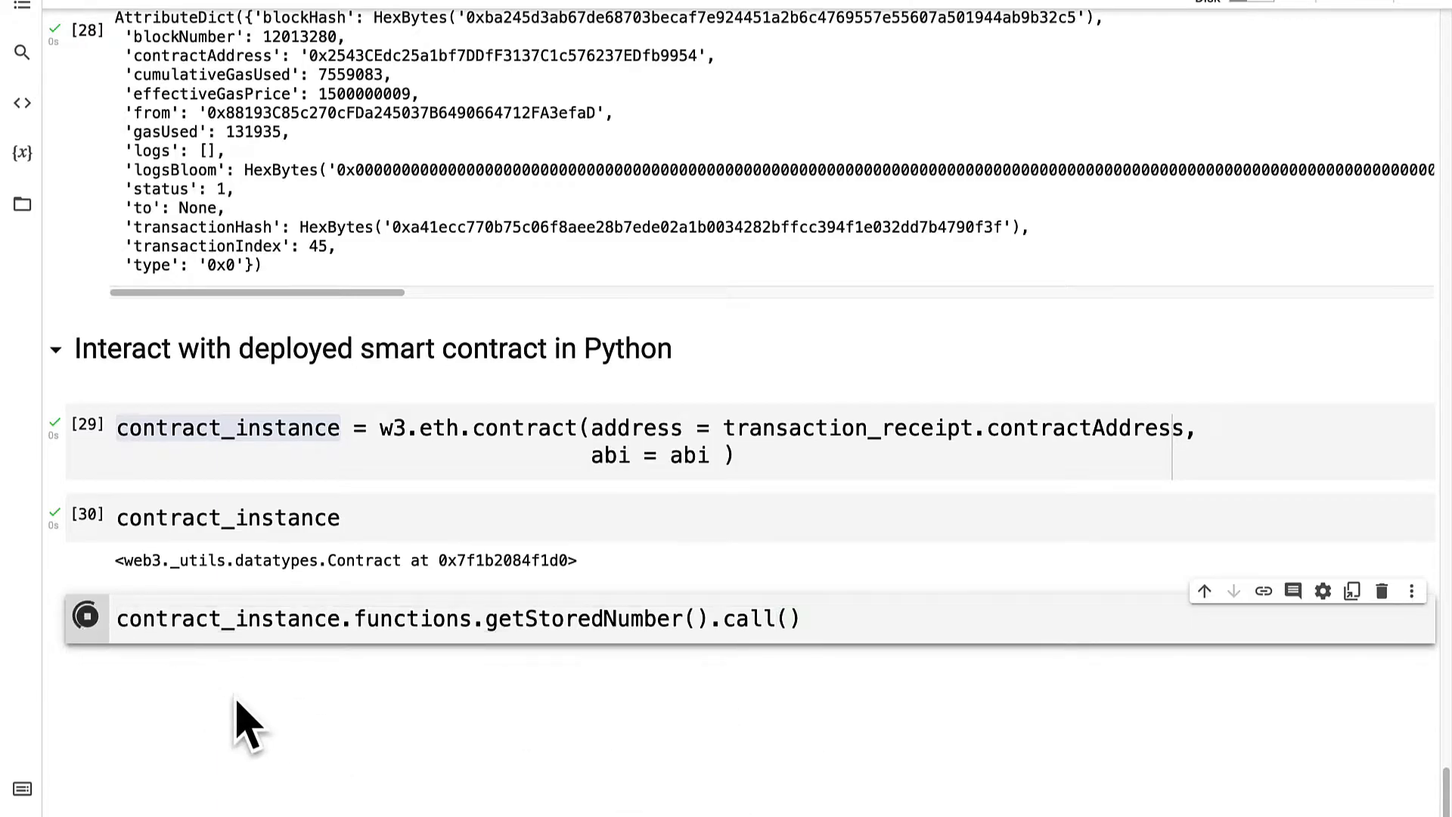
Step: Start a new cell repeating the getStoredNumber call for editing
click(86, 618)
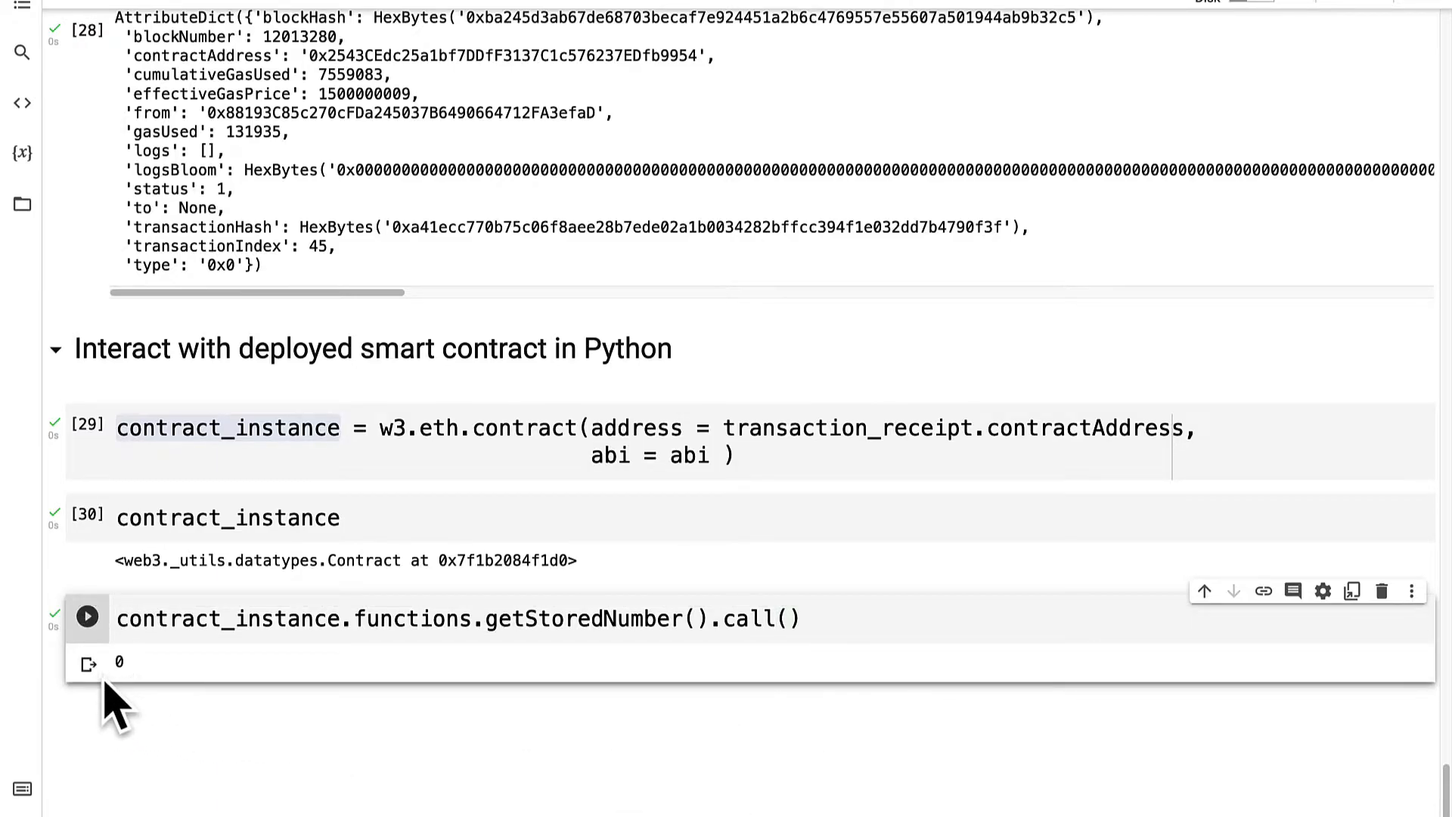
scroll(down, 3)
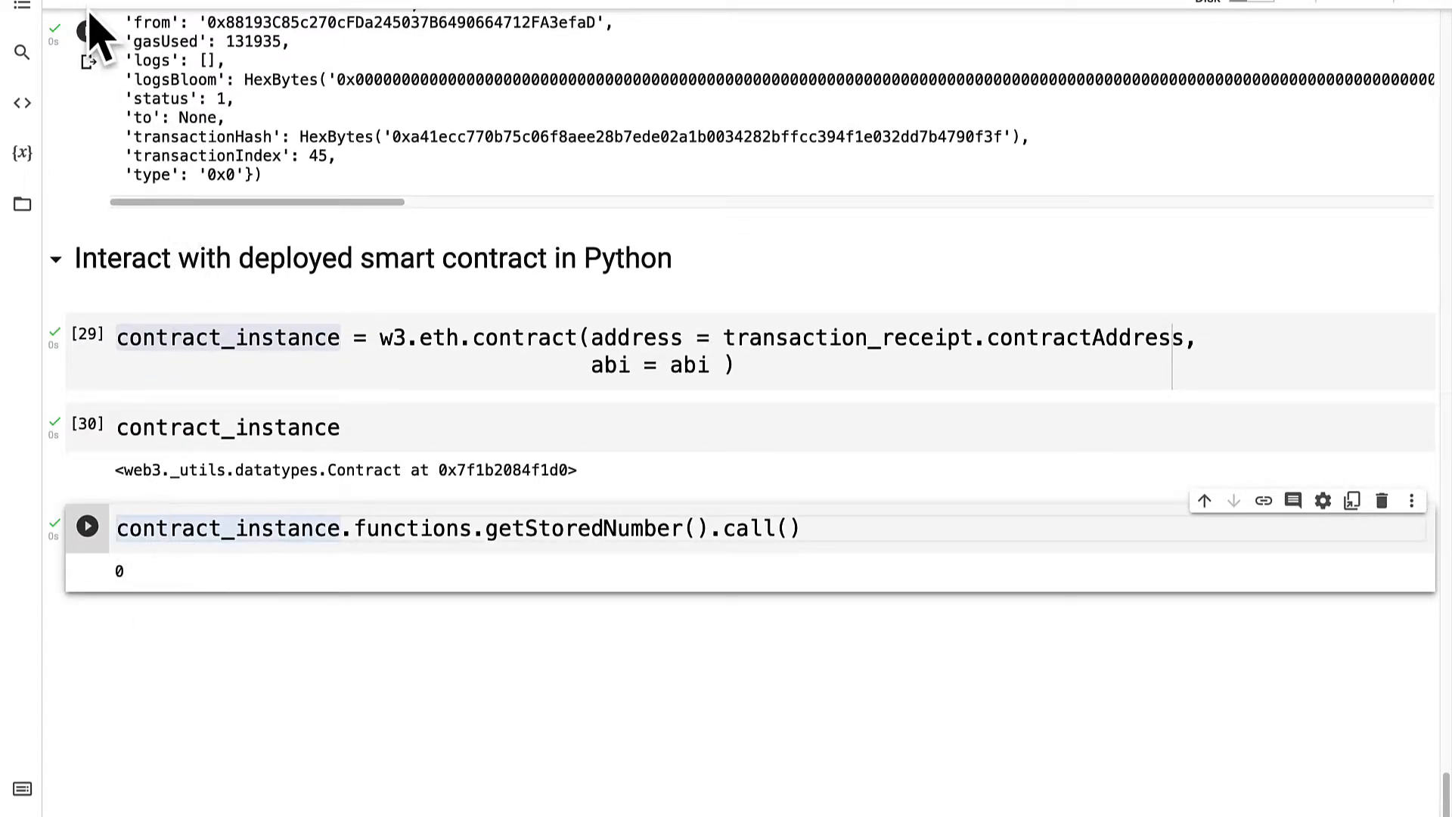
click(86, 528)
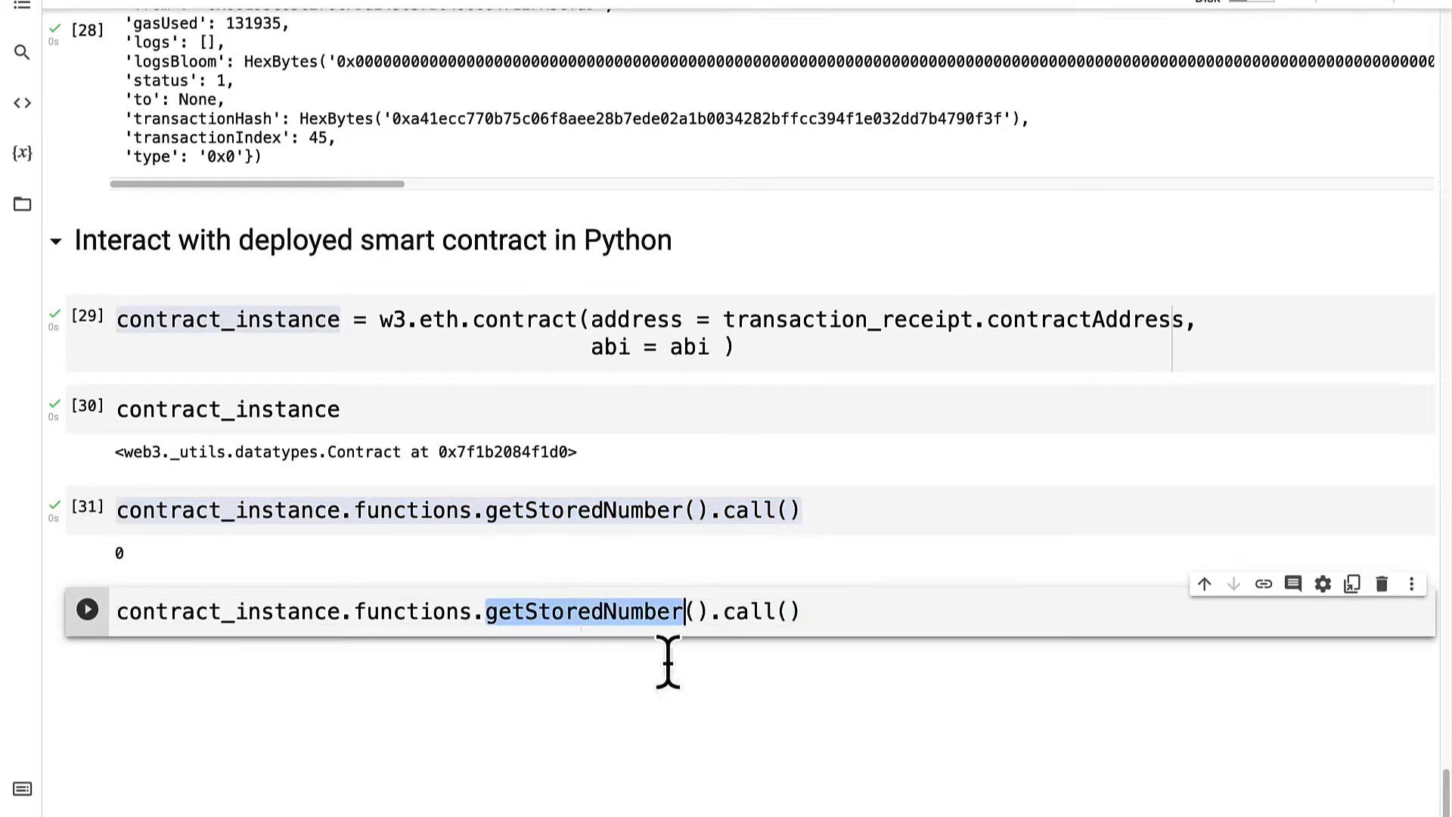
Step: Call updateStoredNumber(100) locally, returning 100 while getStoredNumber still returns 0
text(update)
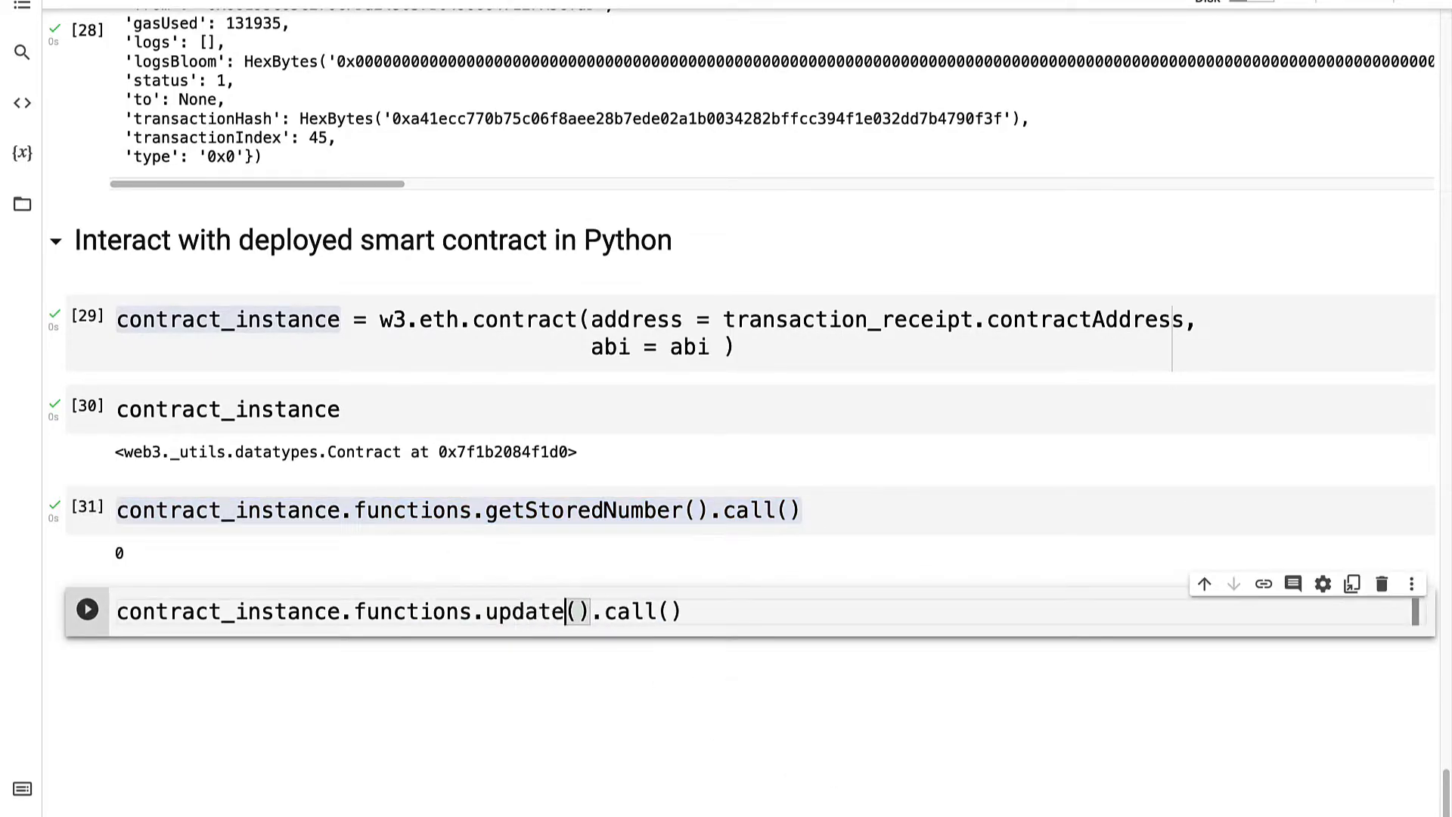
text(StoredNumber)
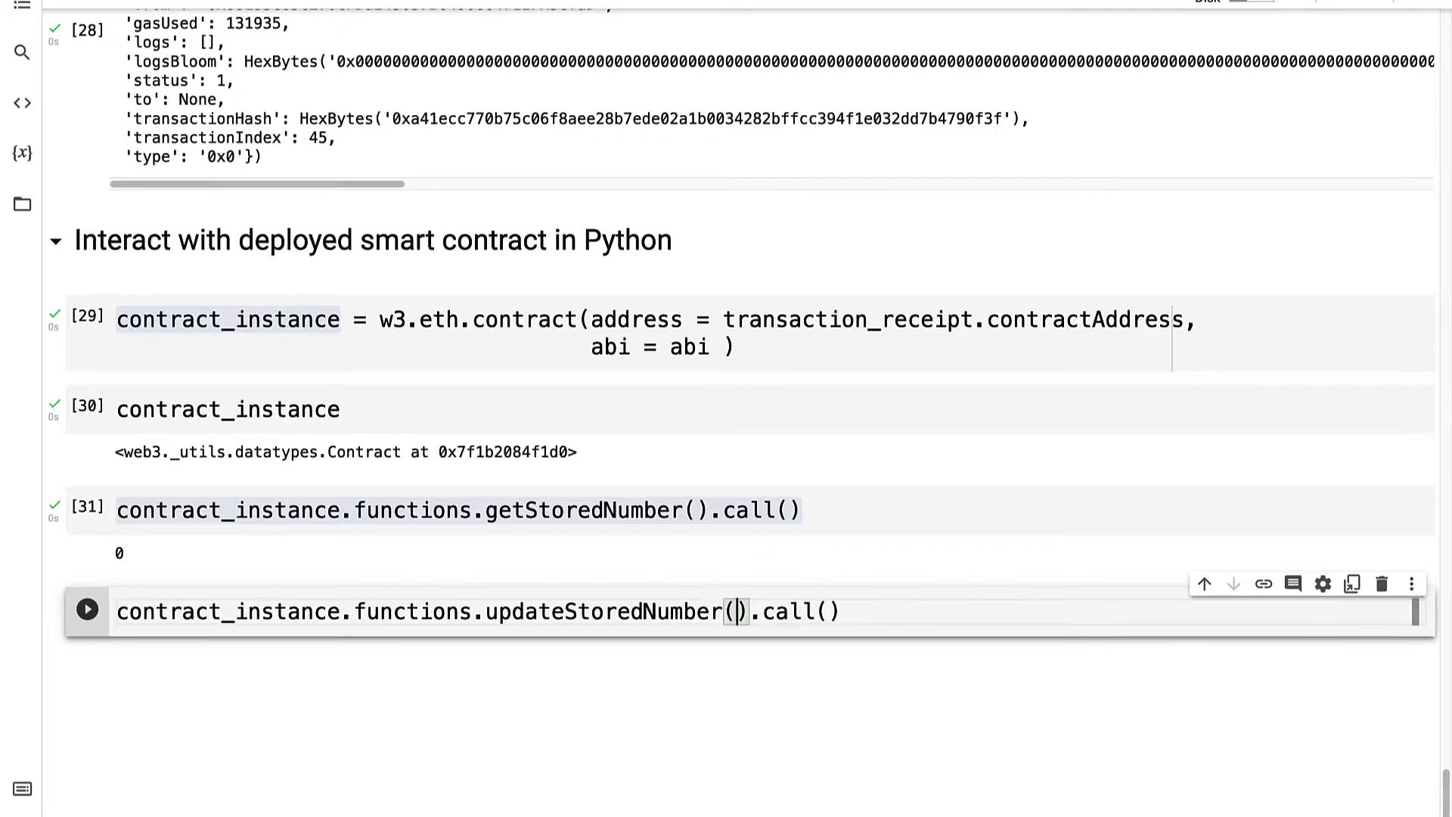
text(100)
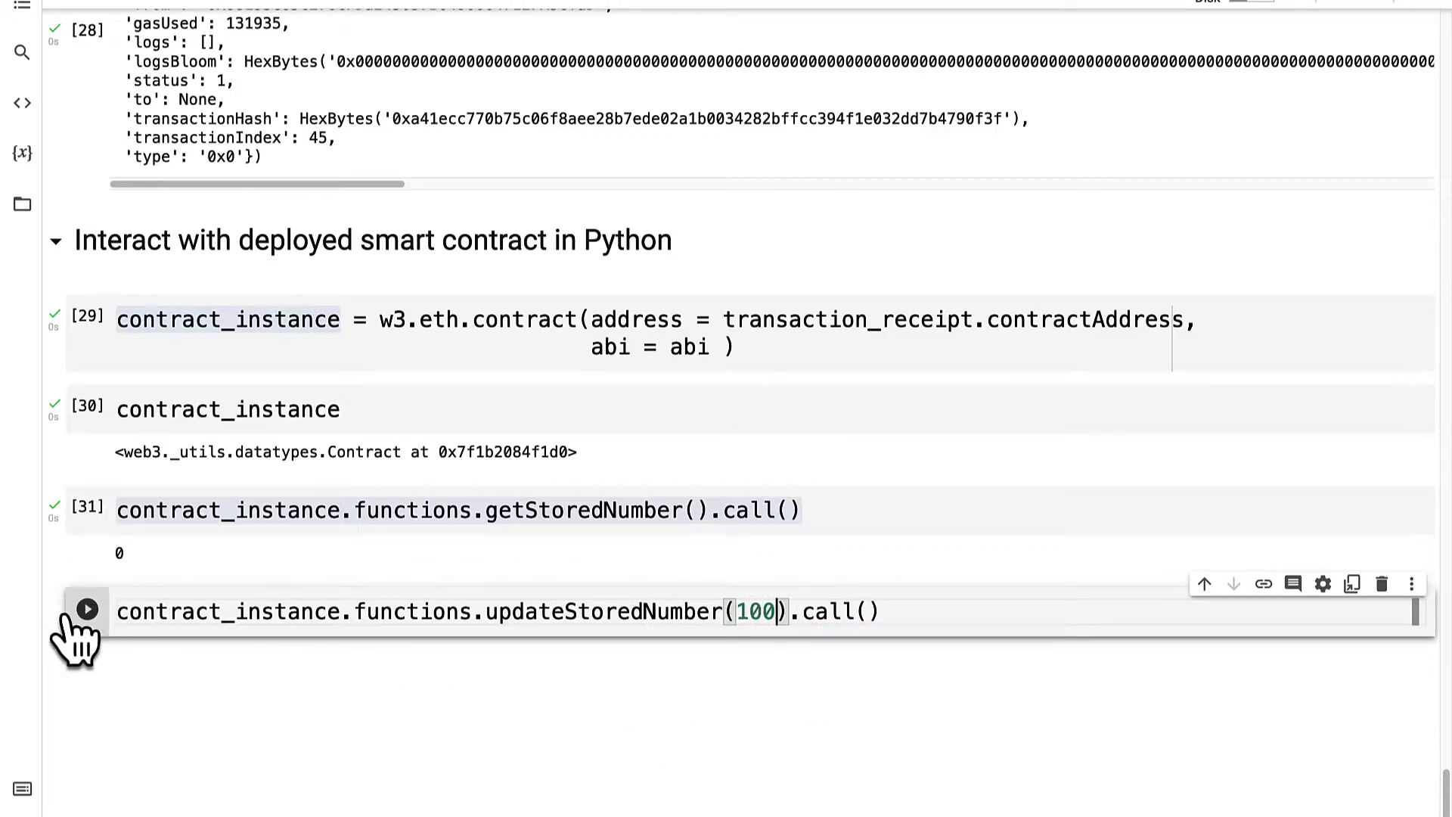
click(87, 609)
text(contract_instance.functions.getStoredNumber().call())
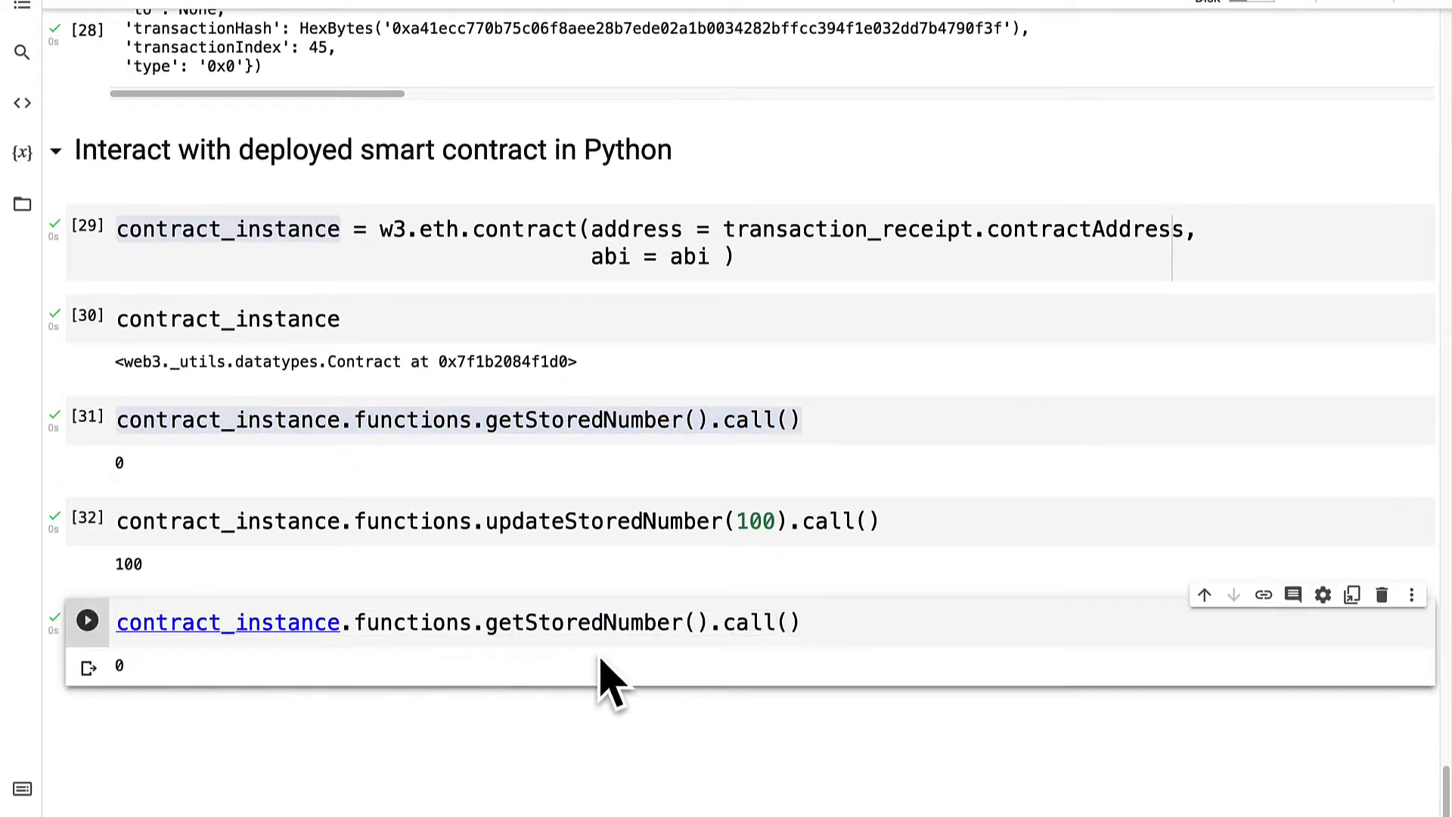
mouse_move(139, 704)
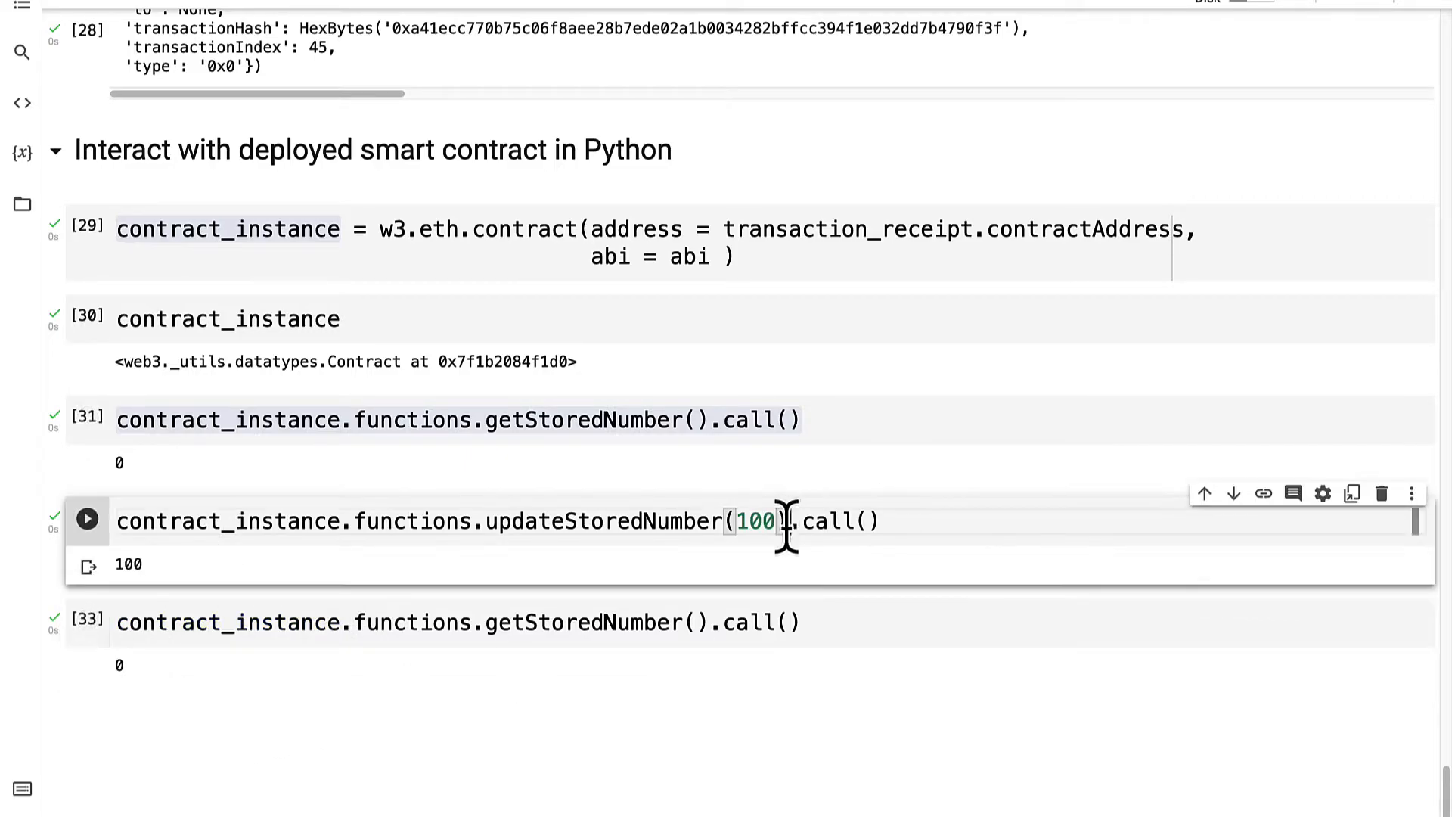
double_click(843, 520)
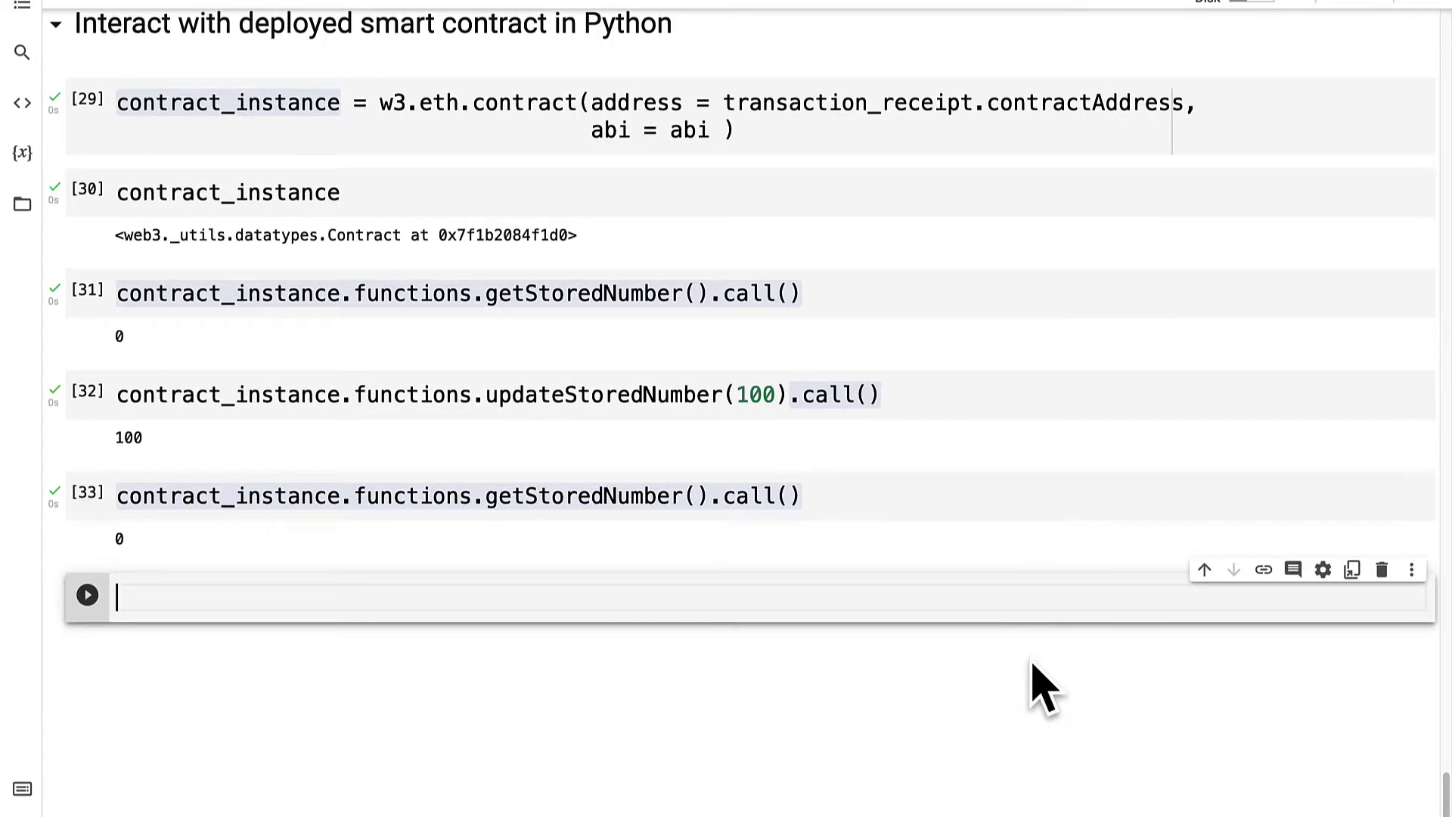
Step: Start update_number_transaction = contract_instance.functions.updateStoredNumber(33).buildTransaction(
text(upd)
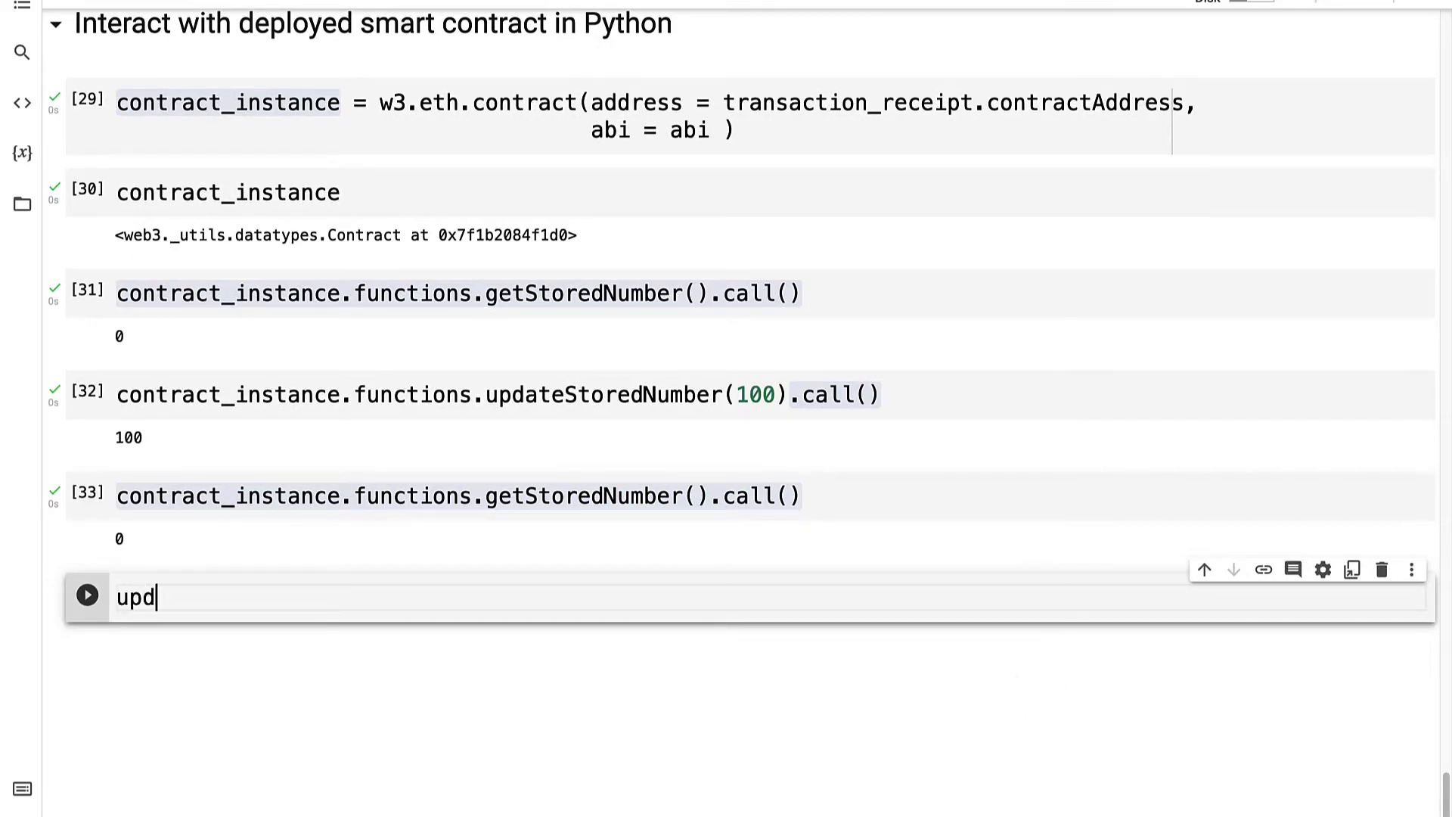
text(ate_number_tra)
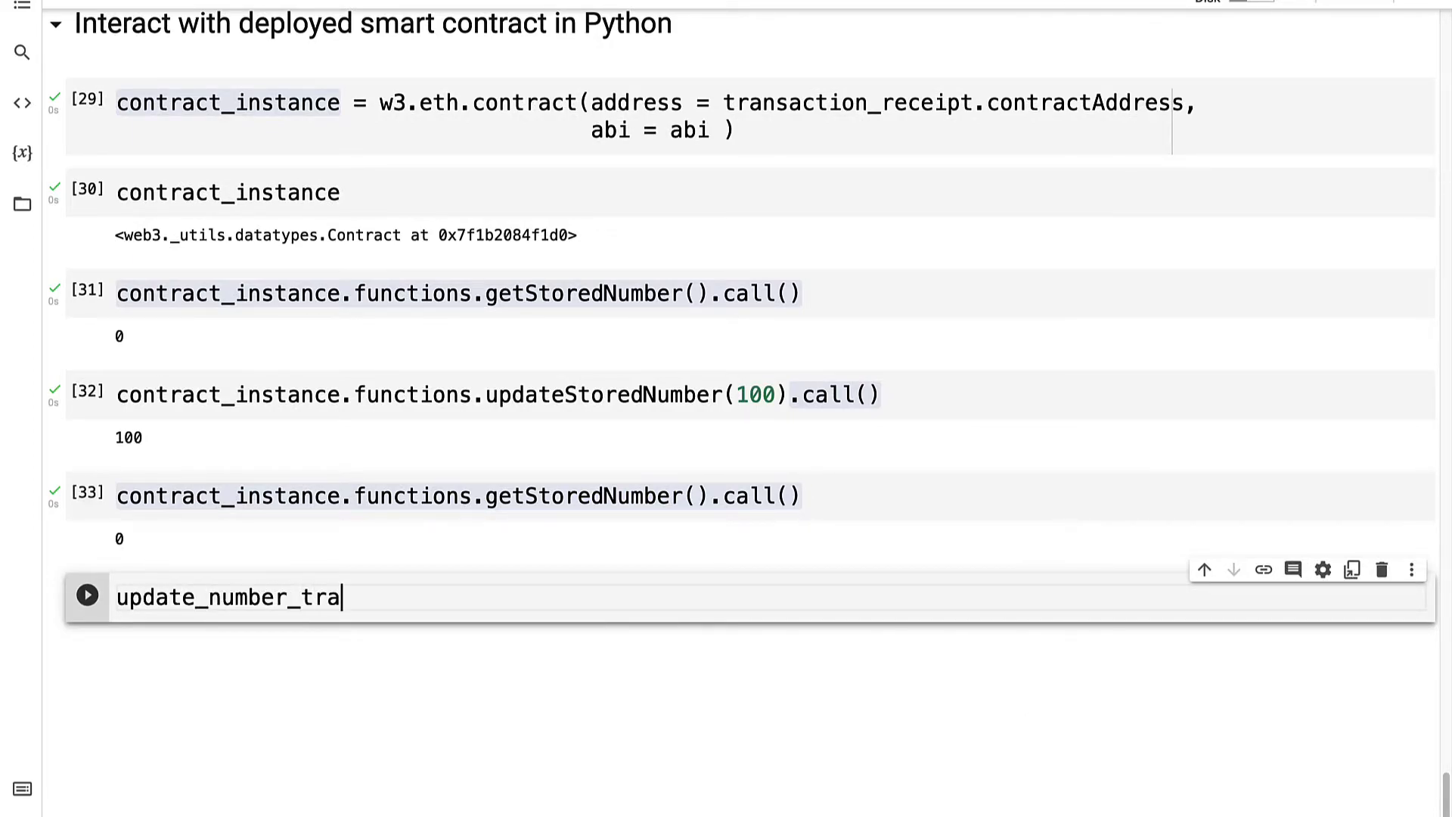
text(nsaction =)
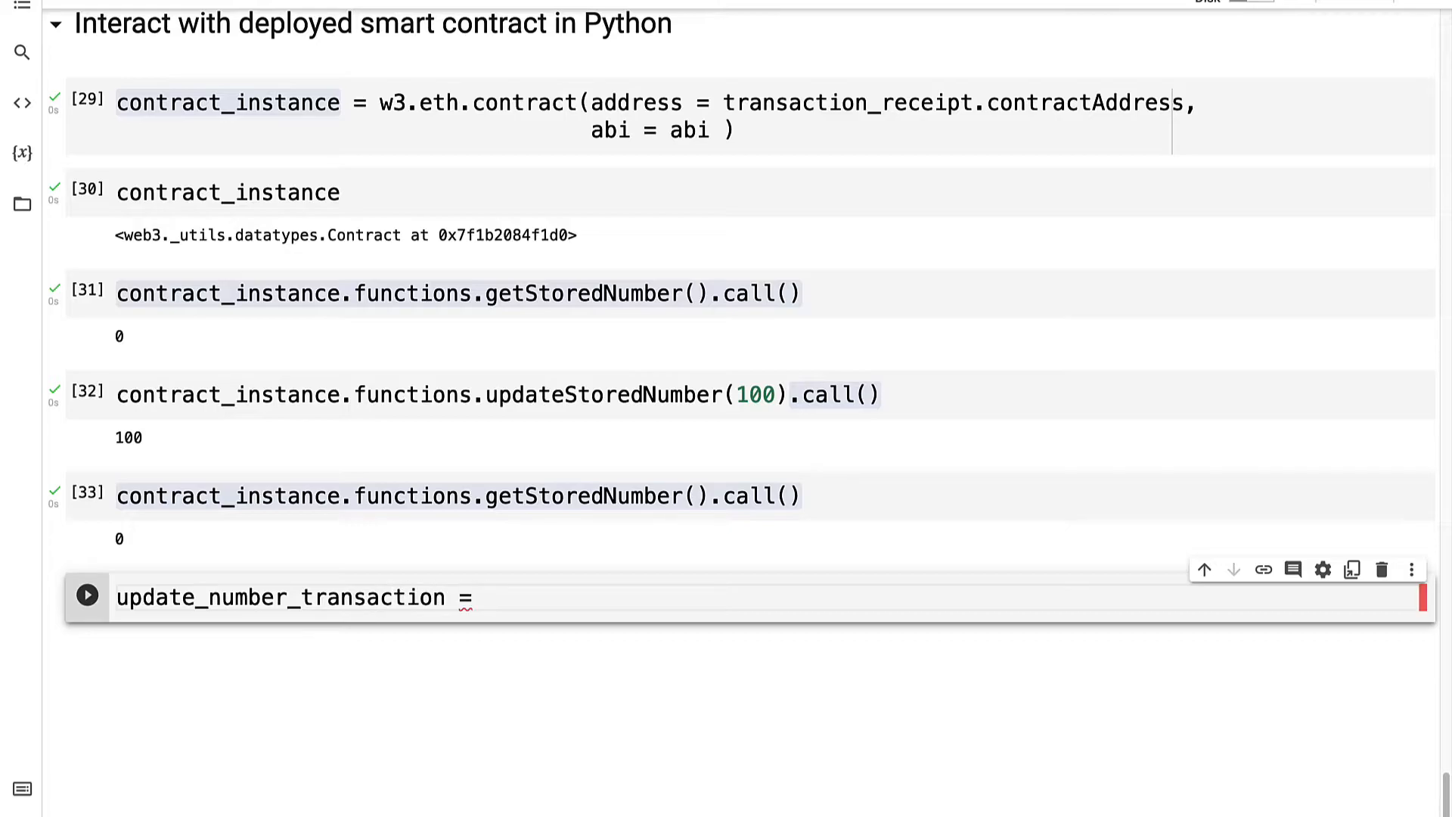
text(contract_instance.functions.getStoredNumber().call())
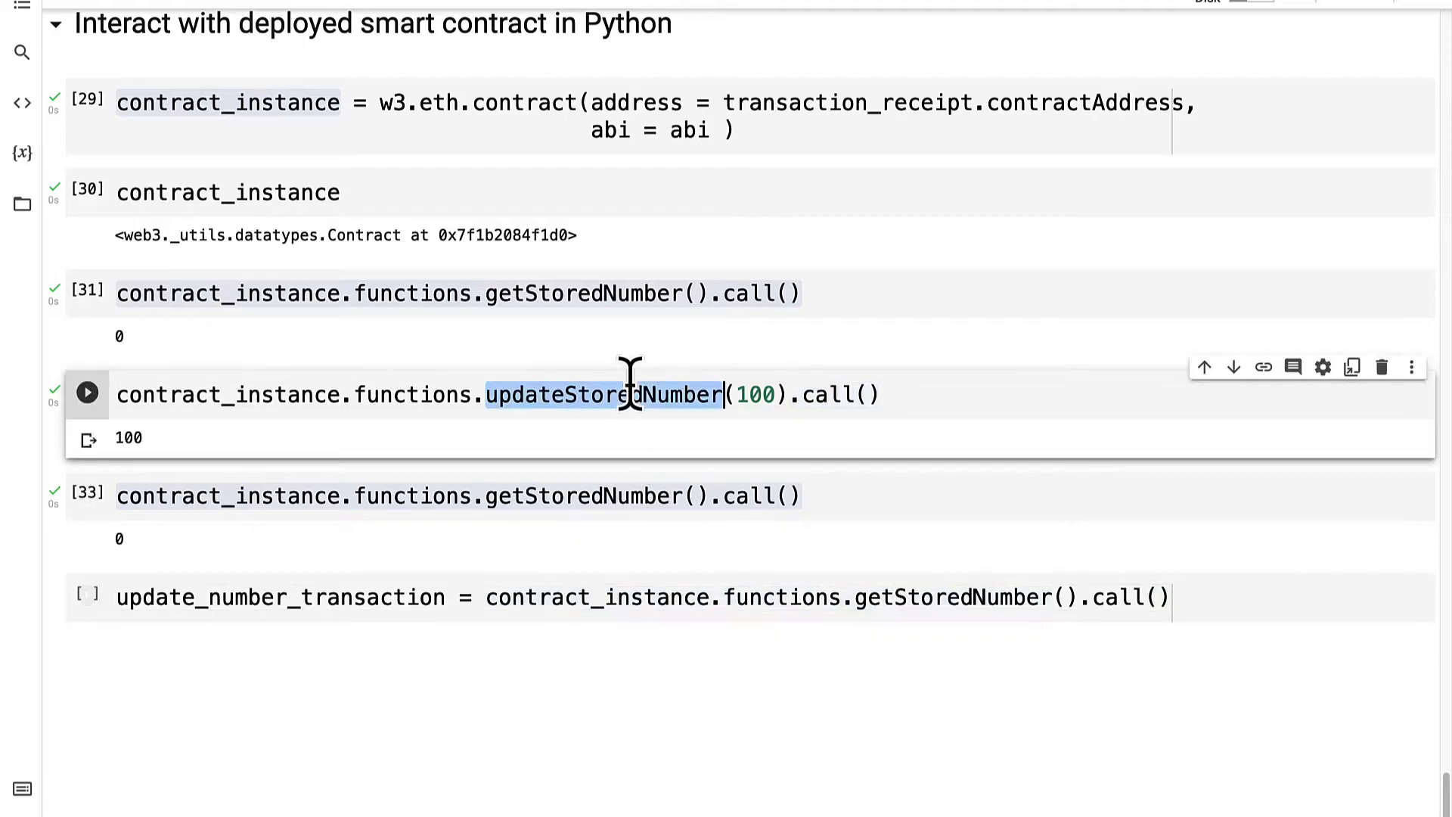
click(1079, 597)
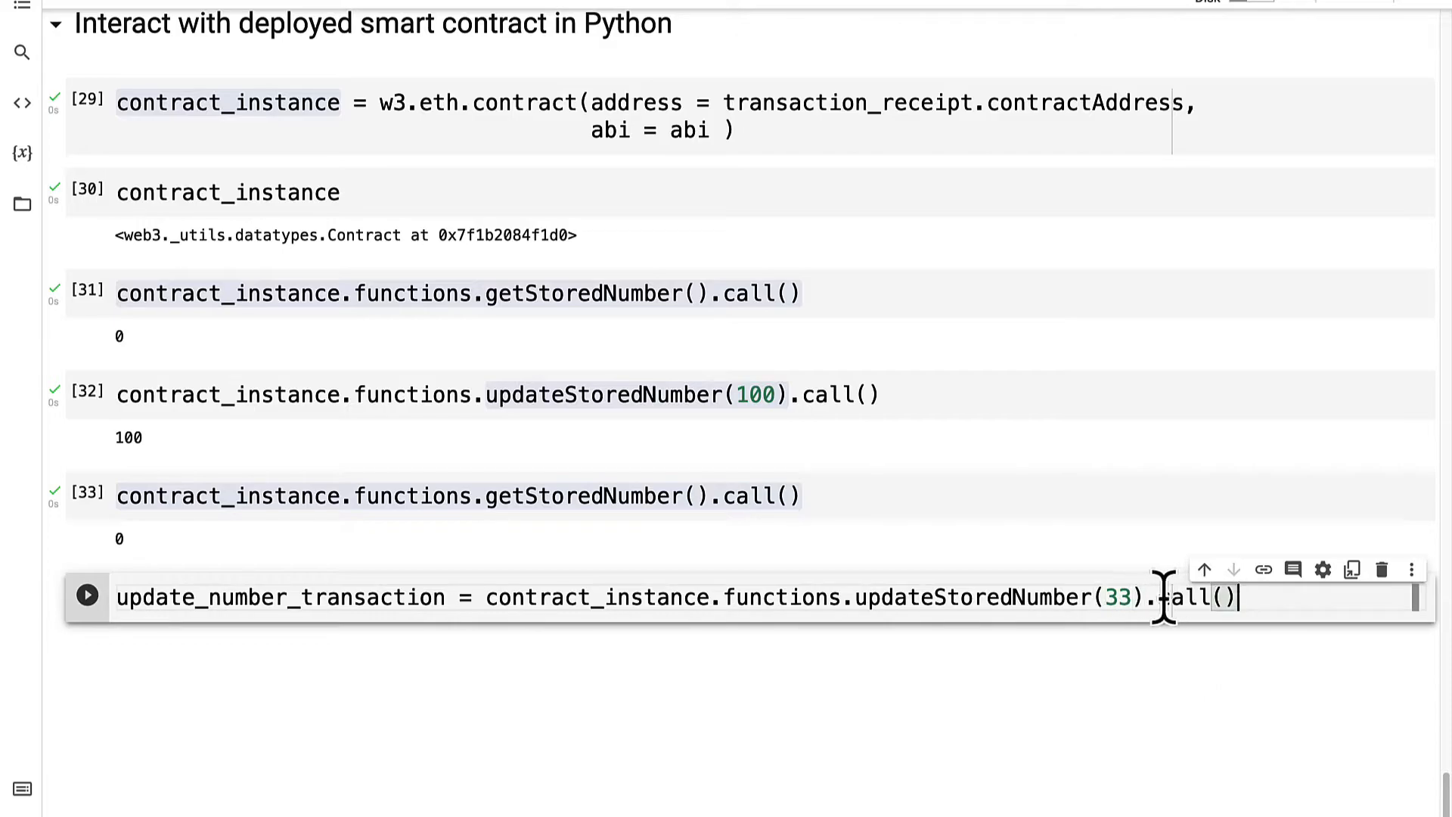
text(buildTra)
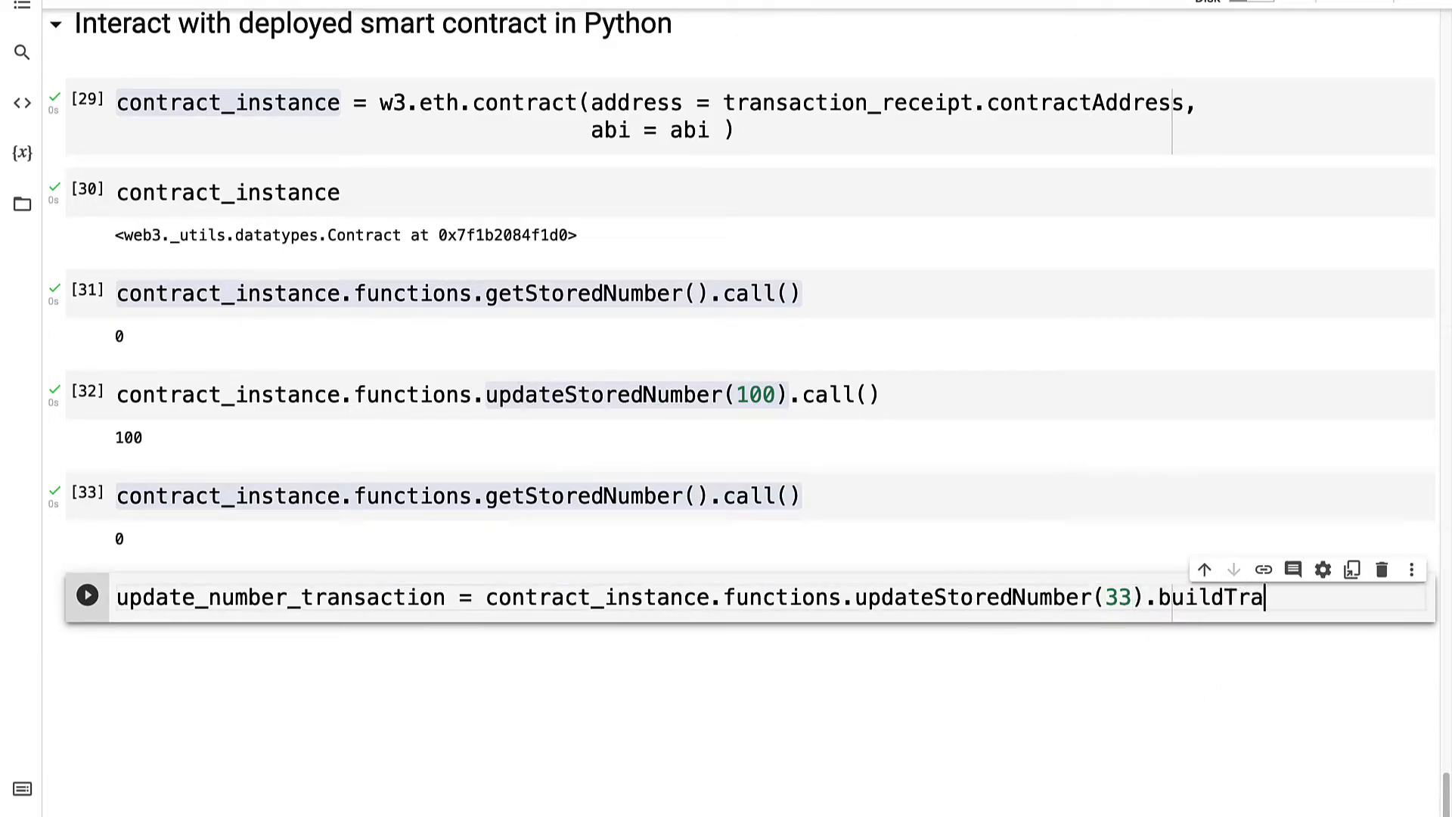
text(nsaction()
text({)
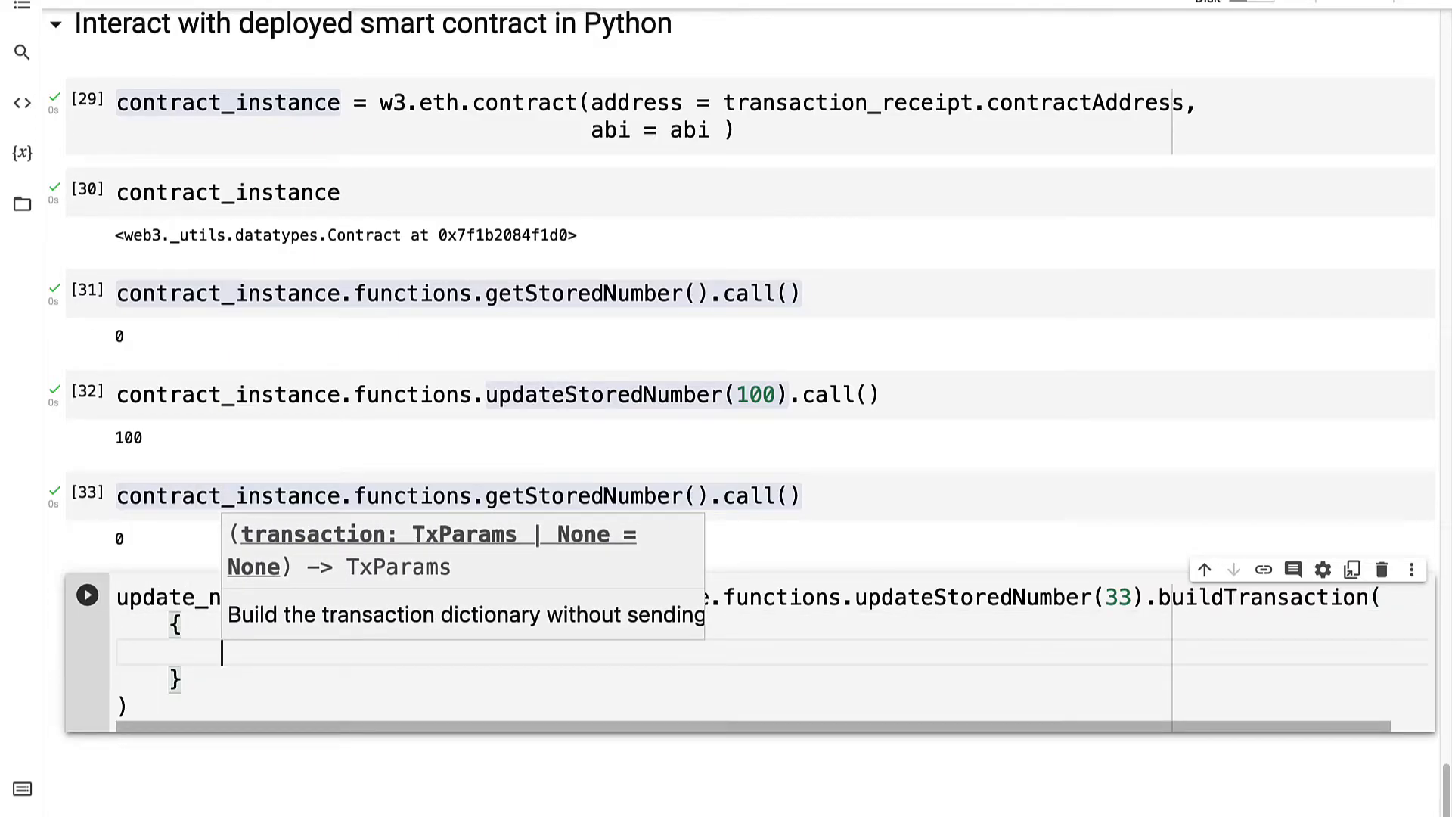
Step: Add gasPrice w3.eth.gas_price and chainId ropsten_chain to the transaction dictionary
text("gasPrice":)
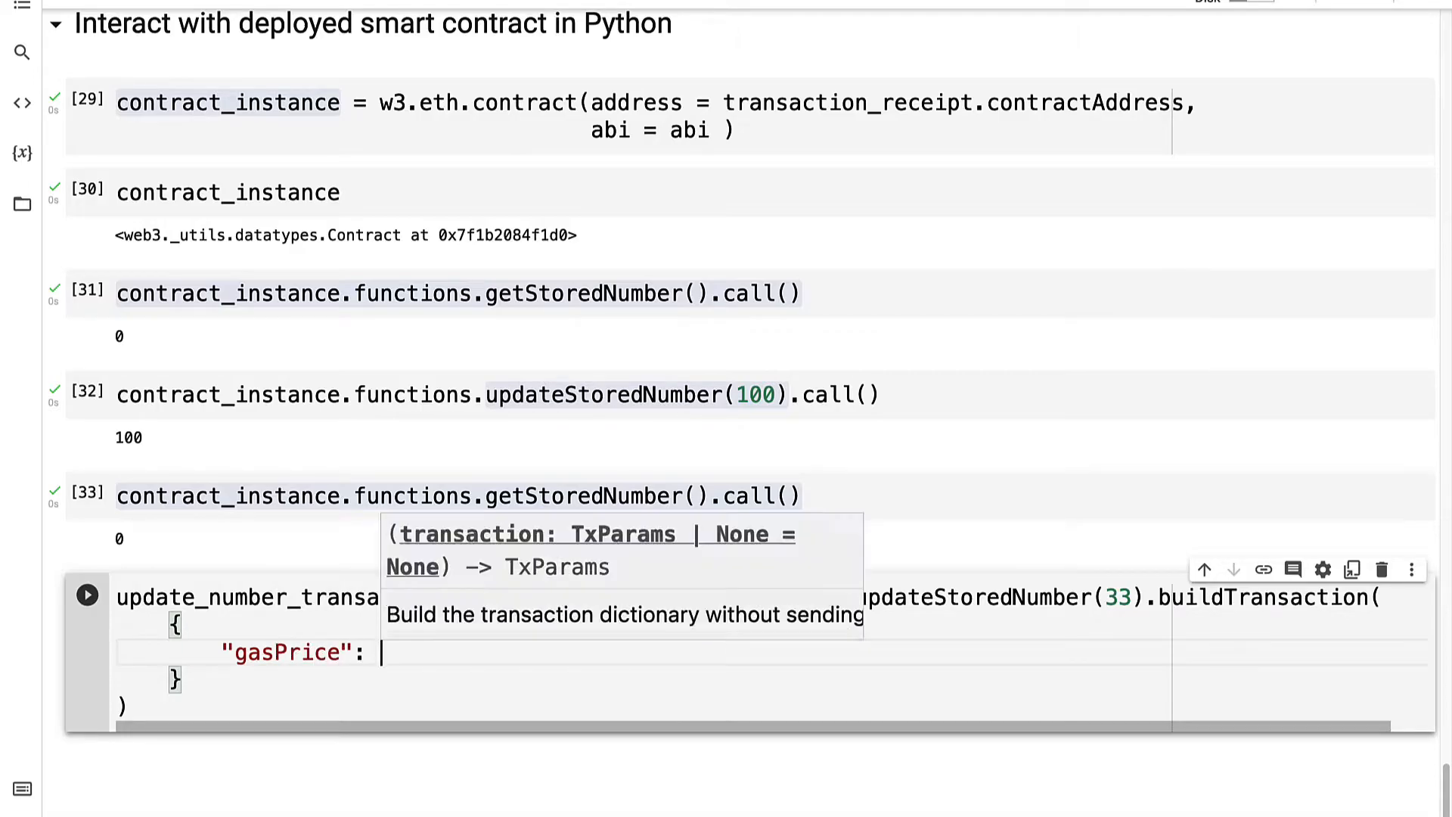
text(w3.eth.gas_)
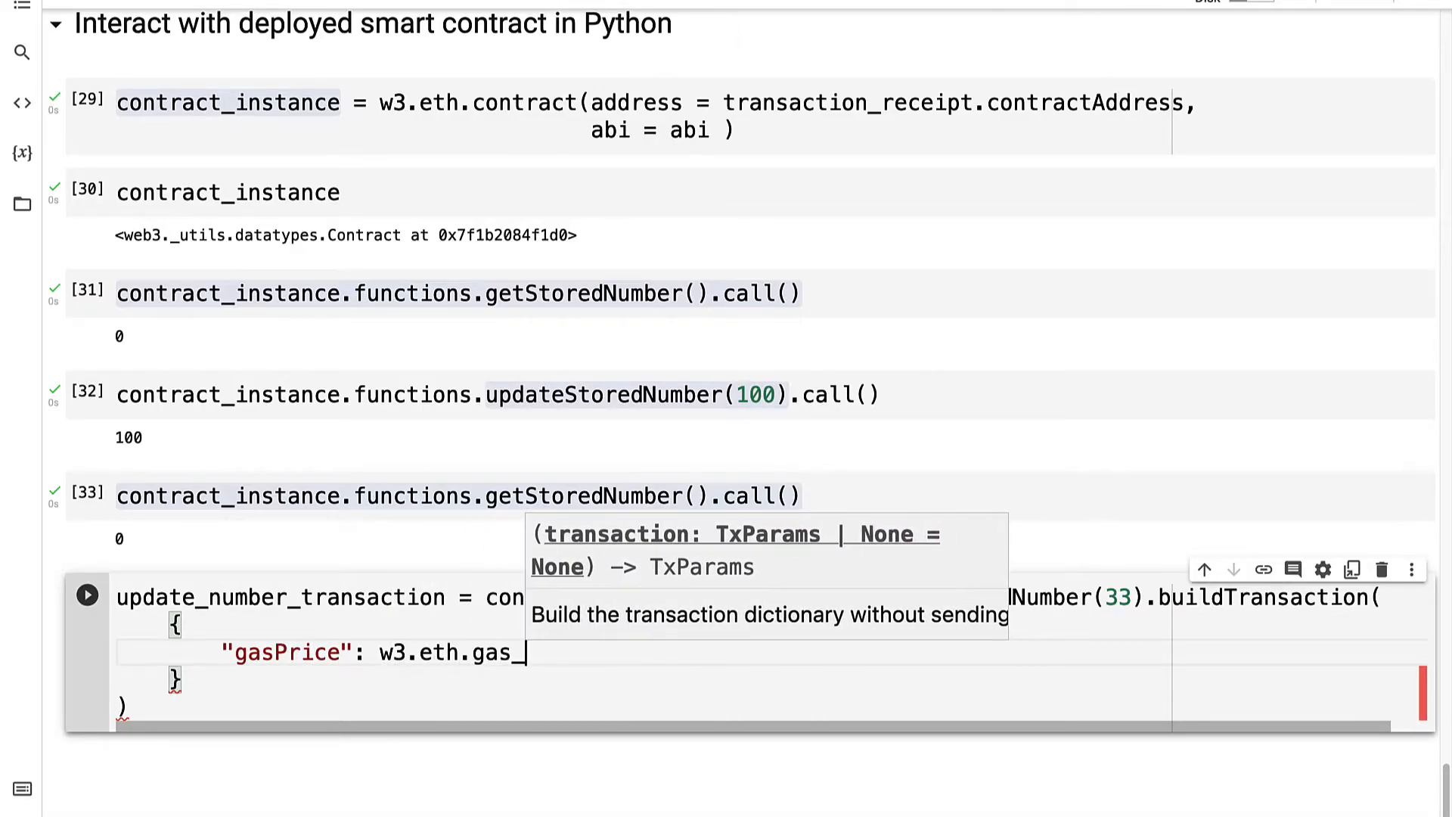
text(_price,)
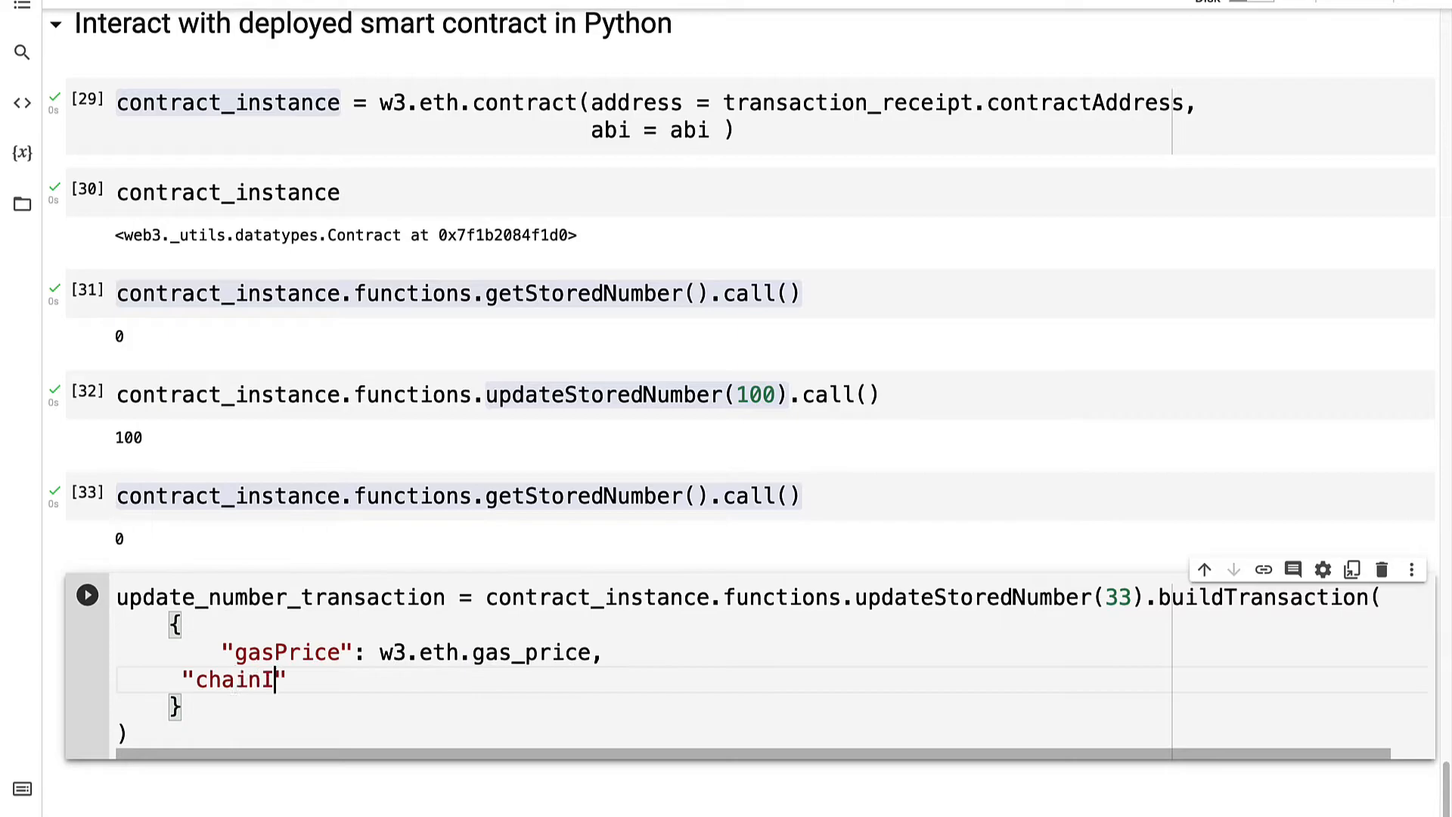
text(d":)
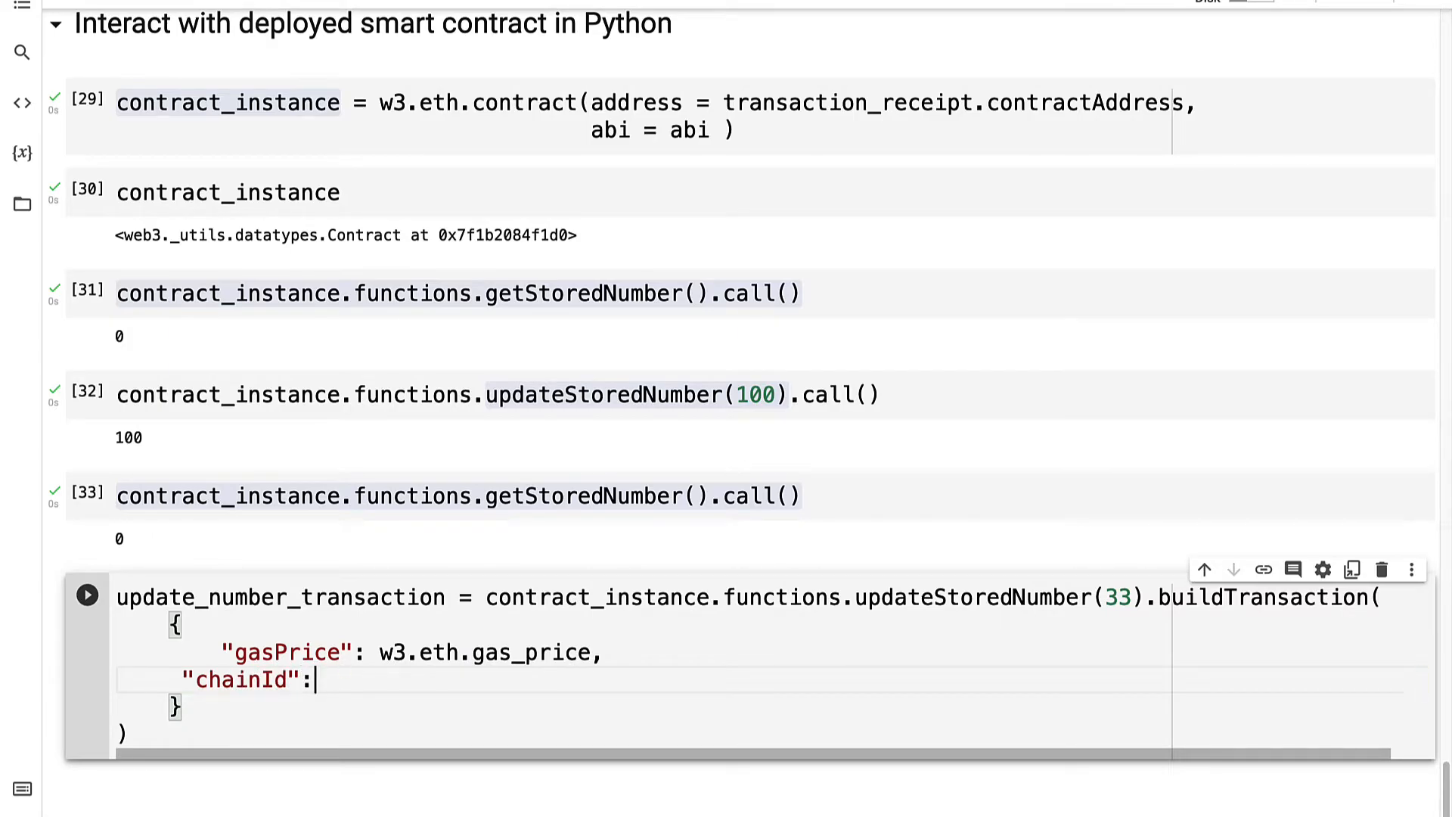
text(chain)
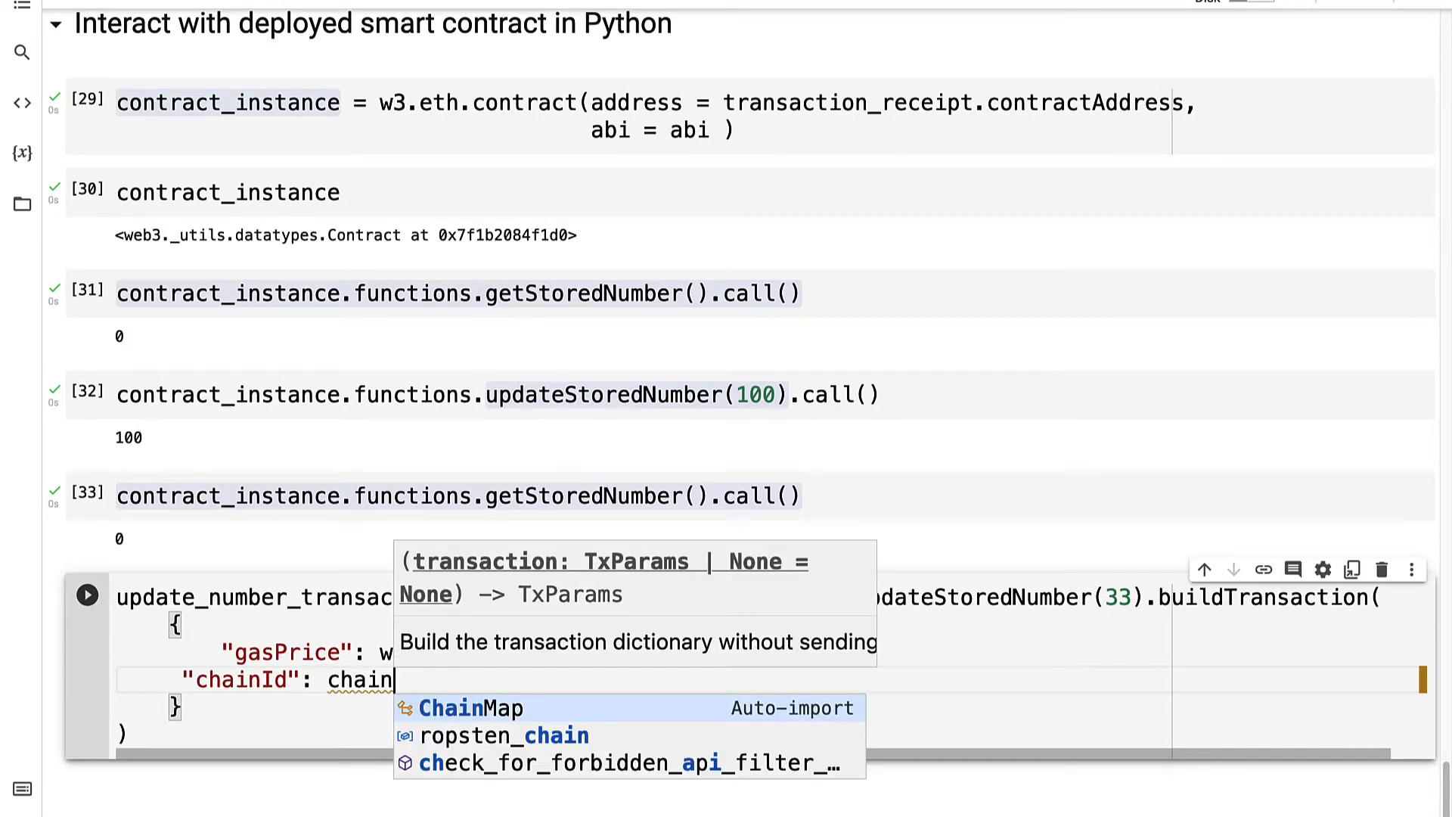
click(504, 735)
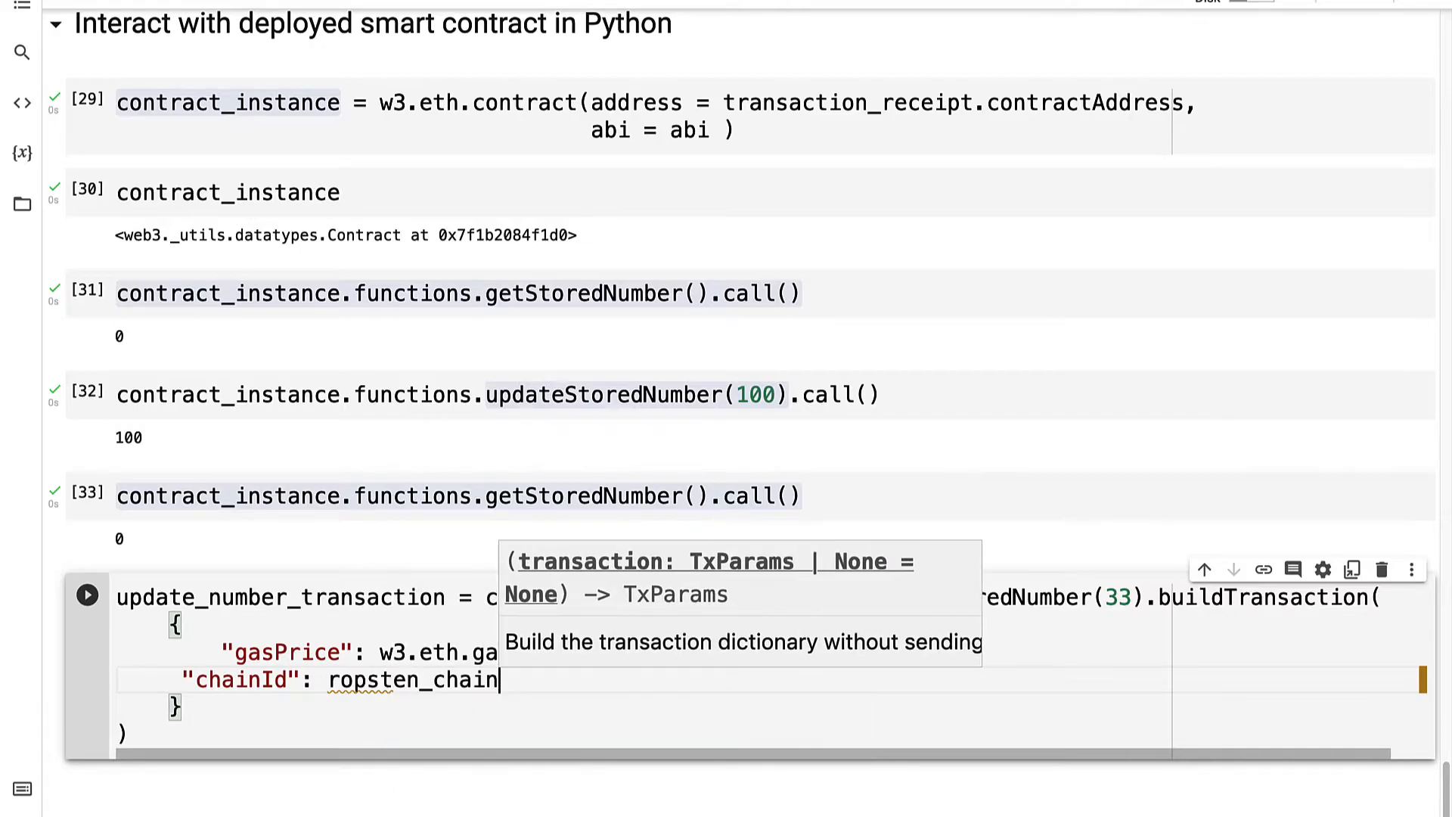
click(616, 676)
text("from": my)
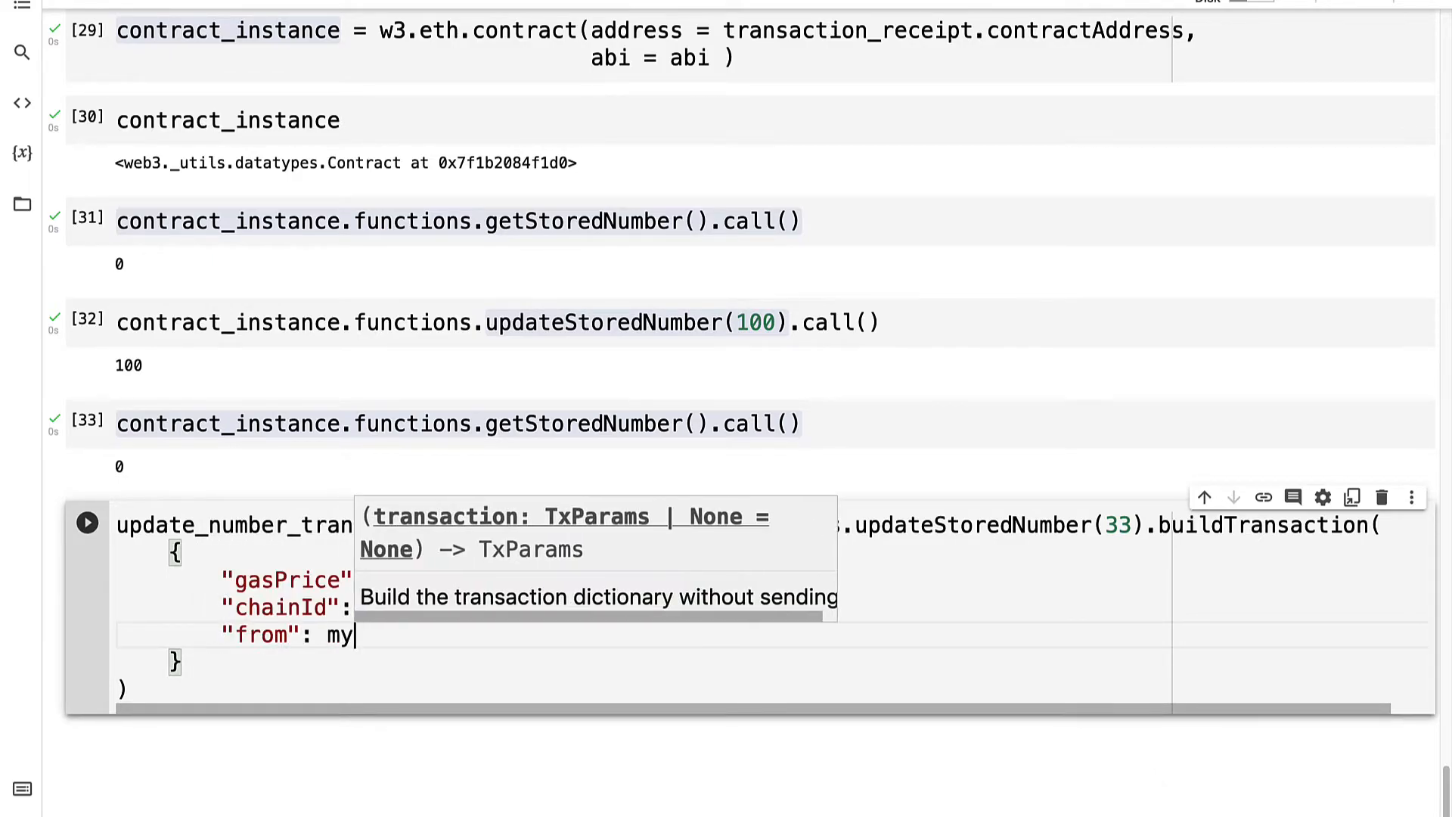
Step: Add the wallet as sender and nonce plus one, checking the earlier nonce value of 10
text(wallet)
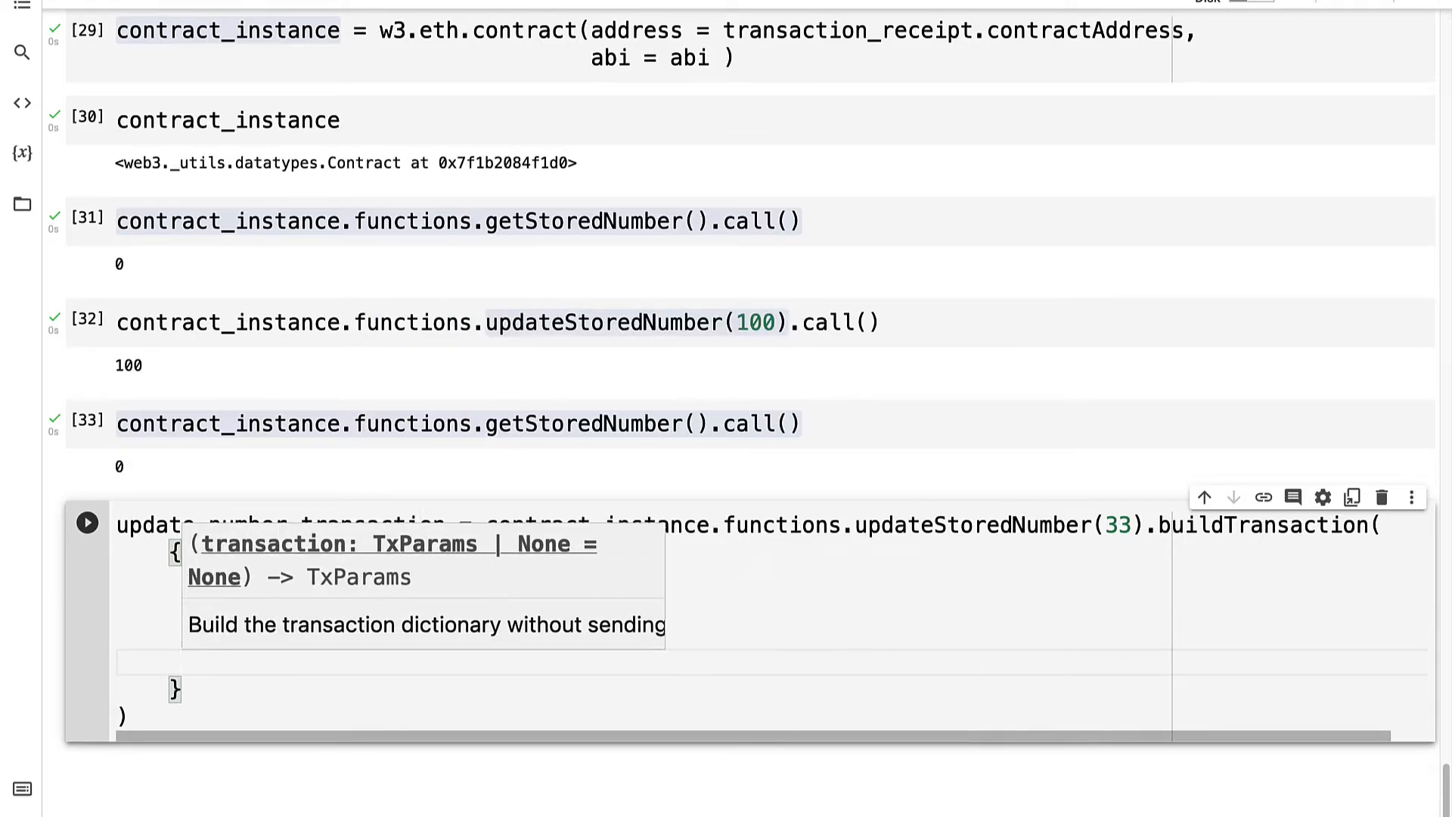
text(non")
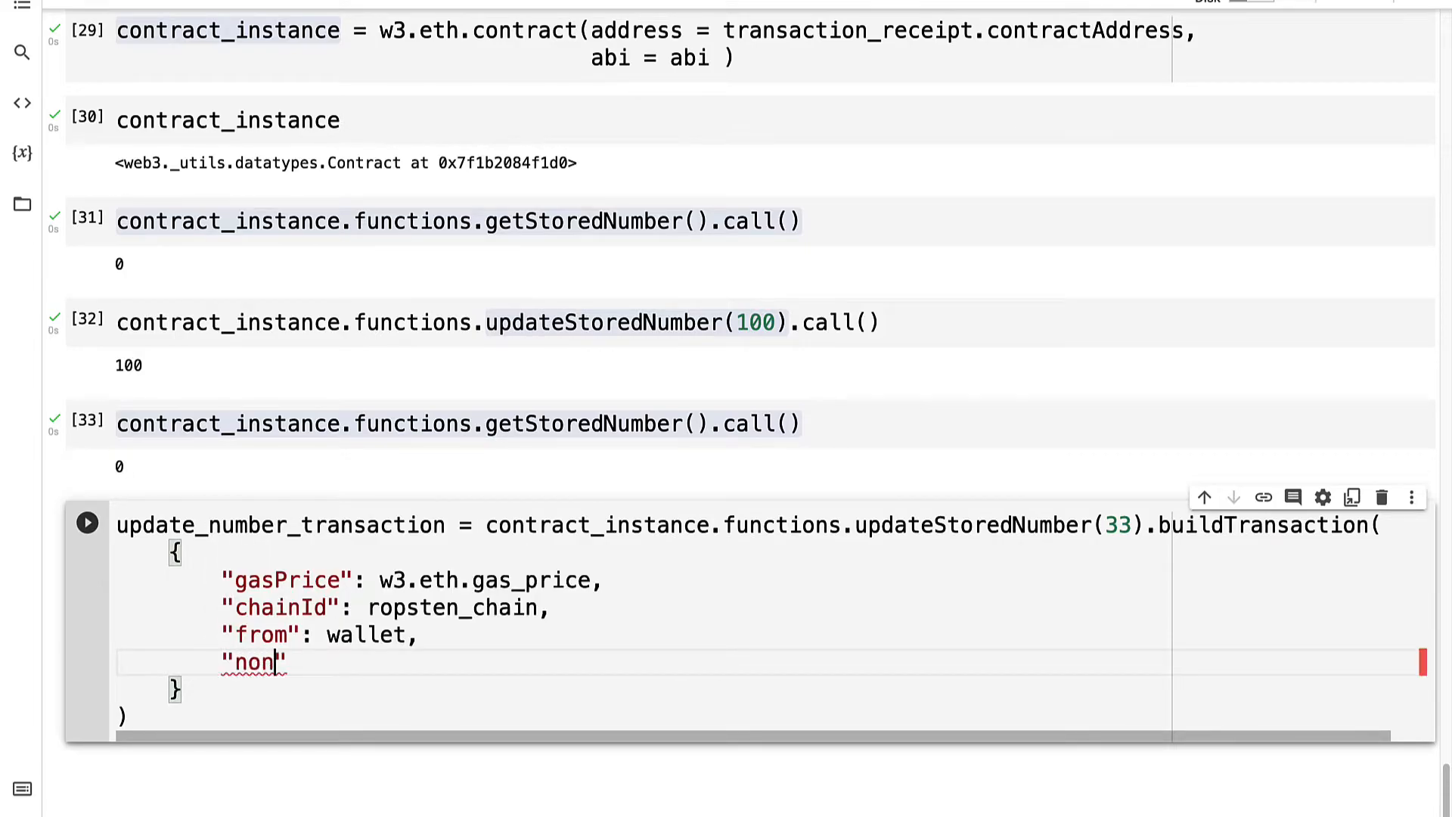
text(ce":)
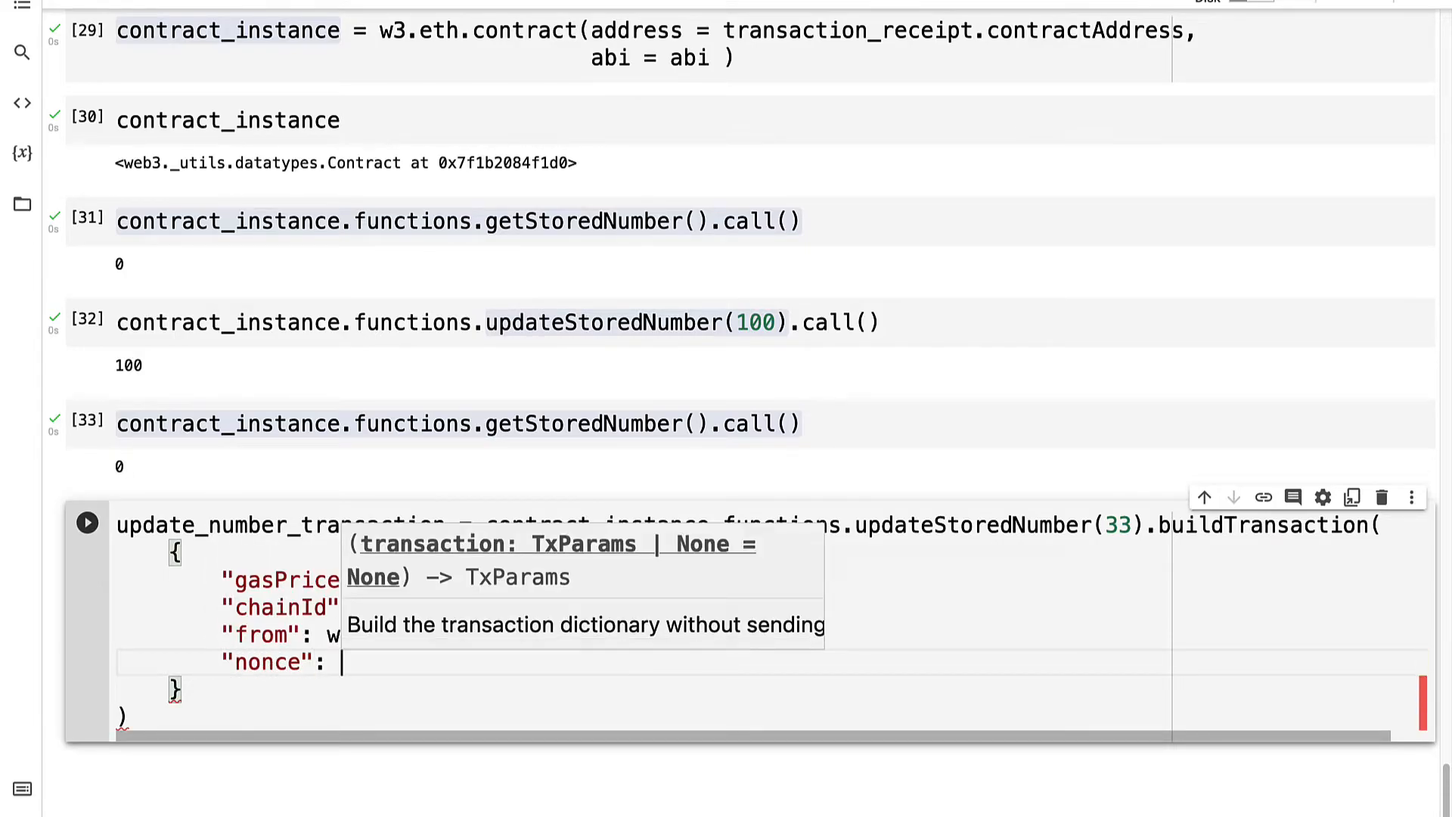
text(nonce)
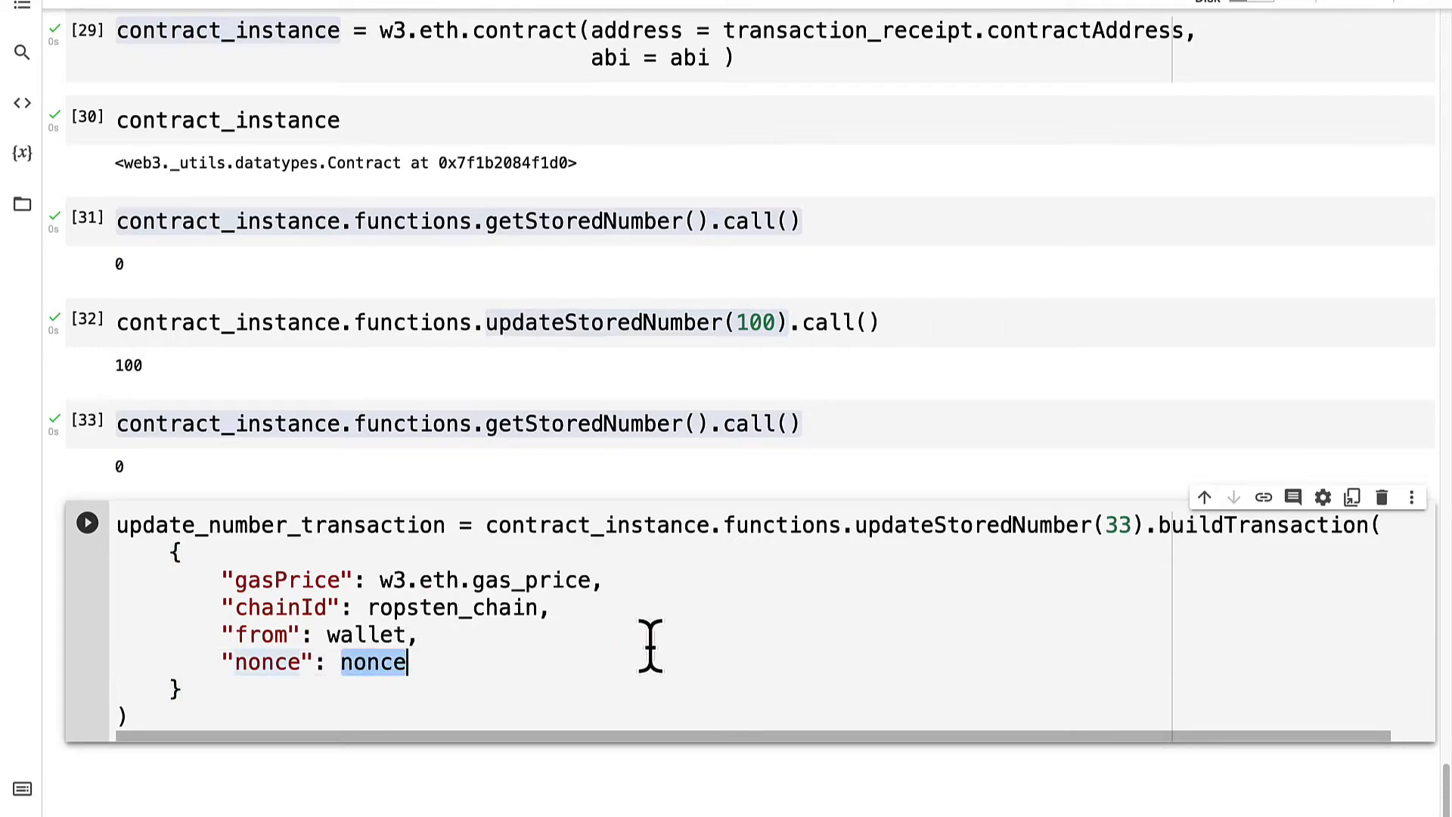
scroll(up, 3)
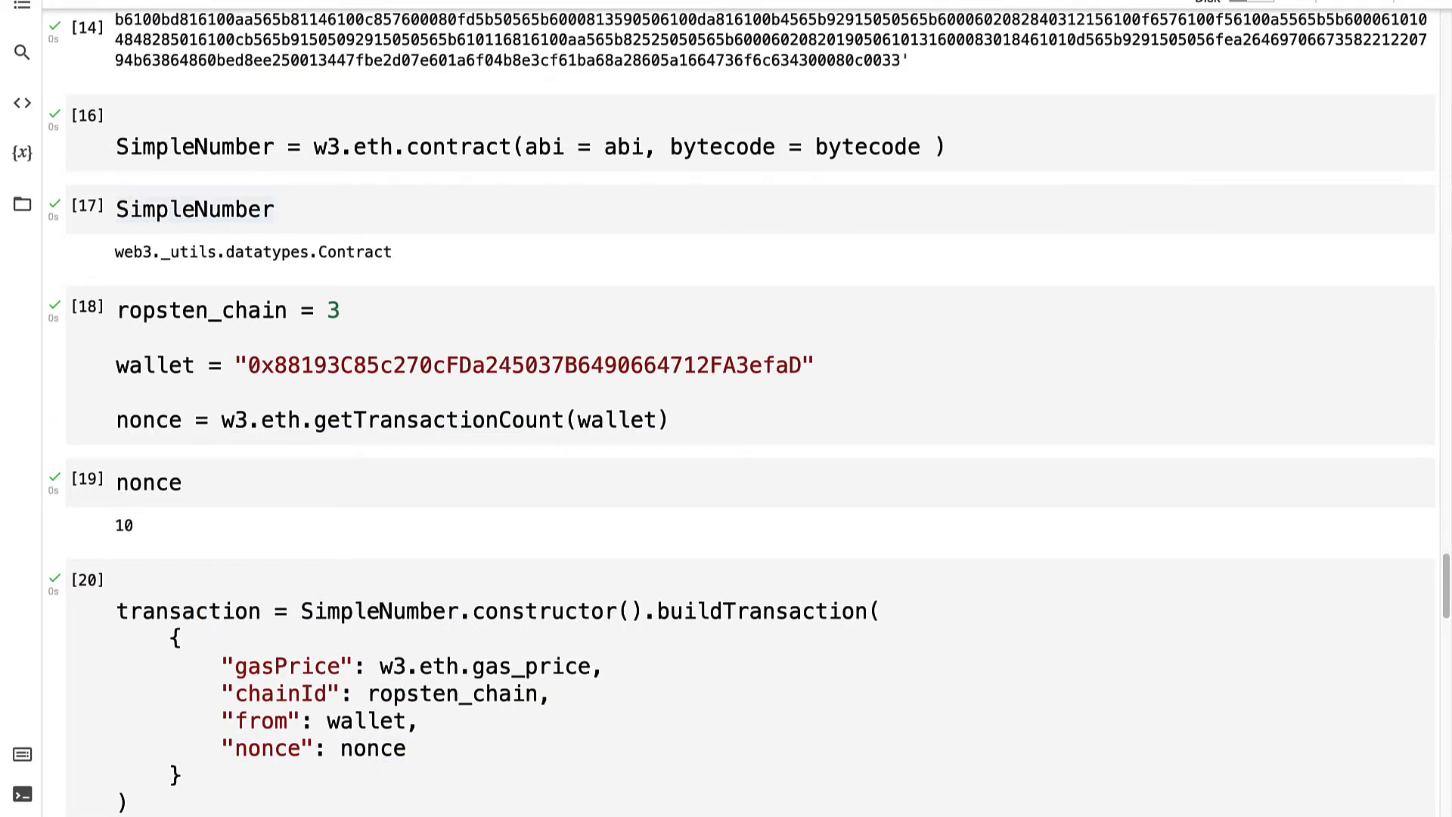
click(148, 482)
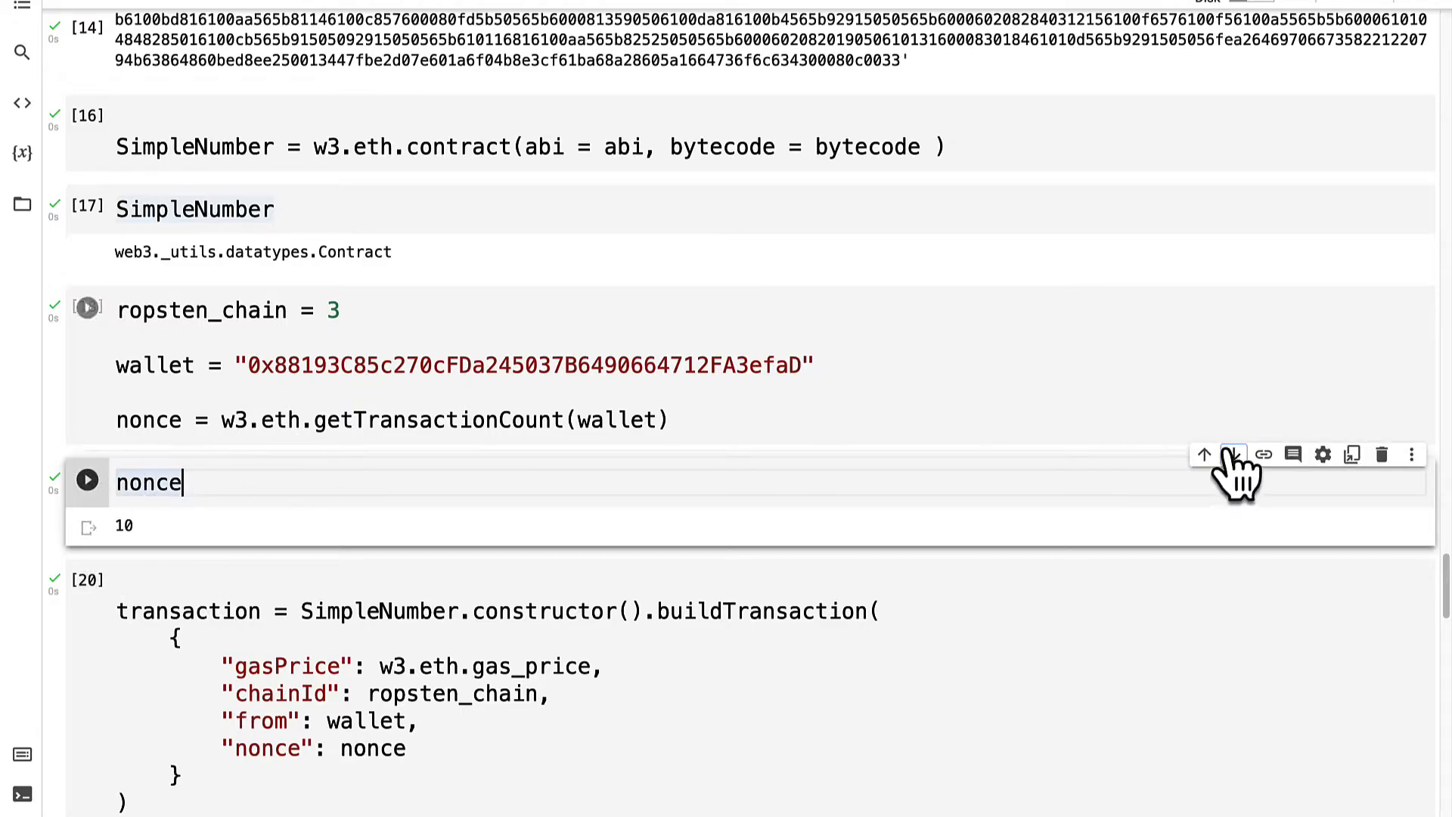
scroll(down, 3)
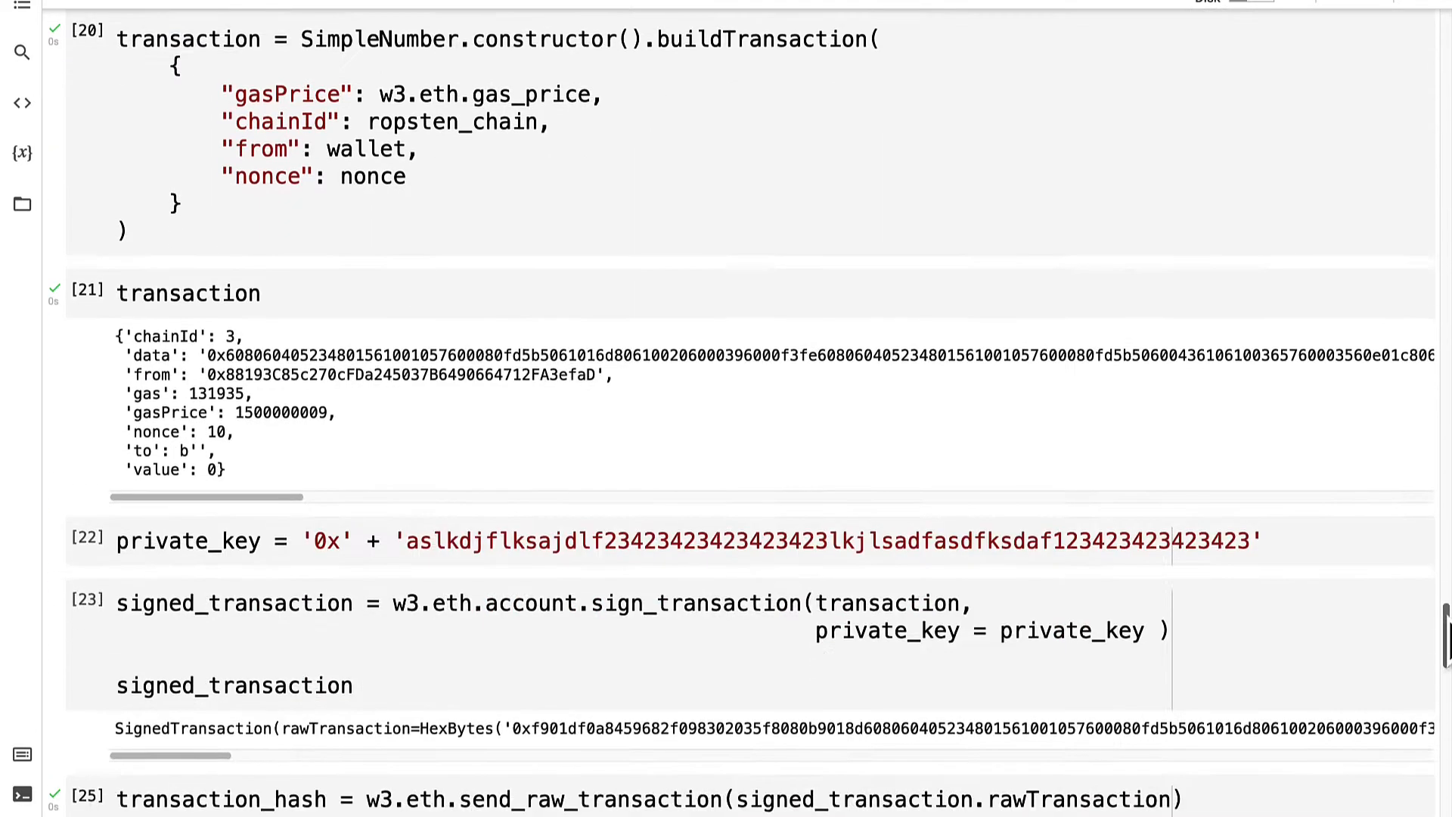
scroll(down, 3)
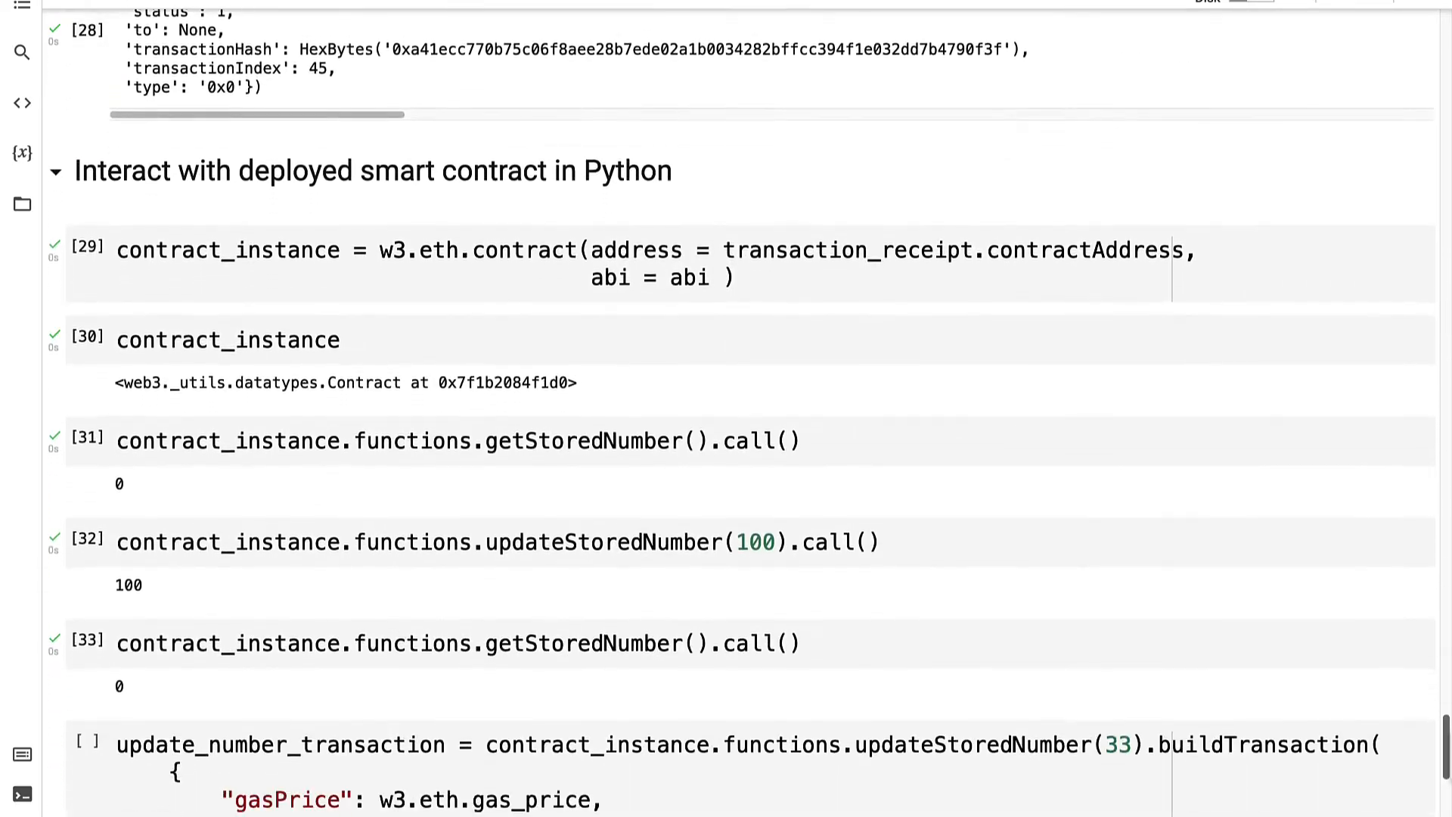
scroll(down, 3)
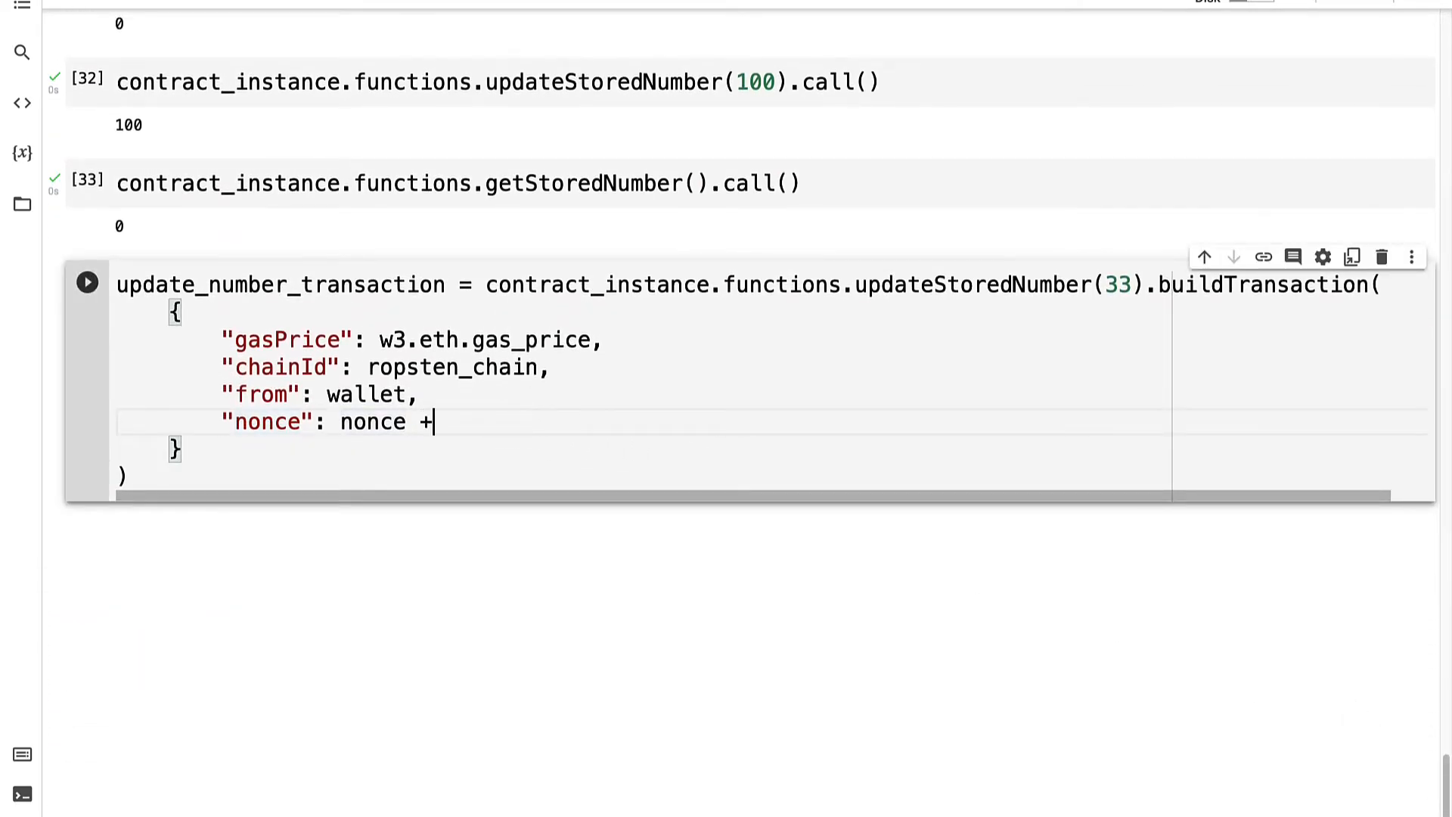
text(= 1)
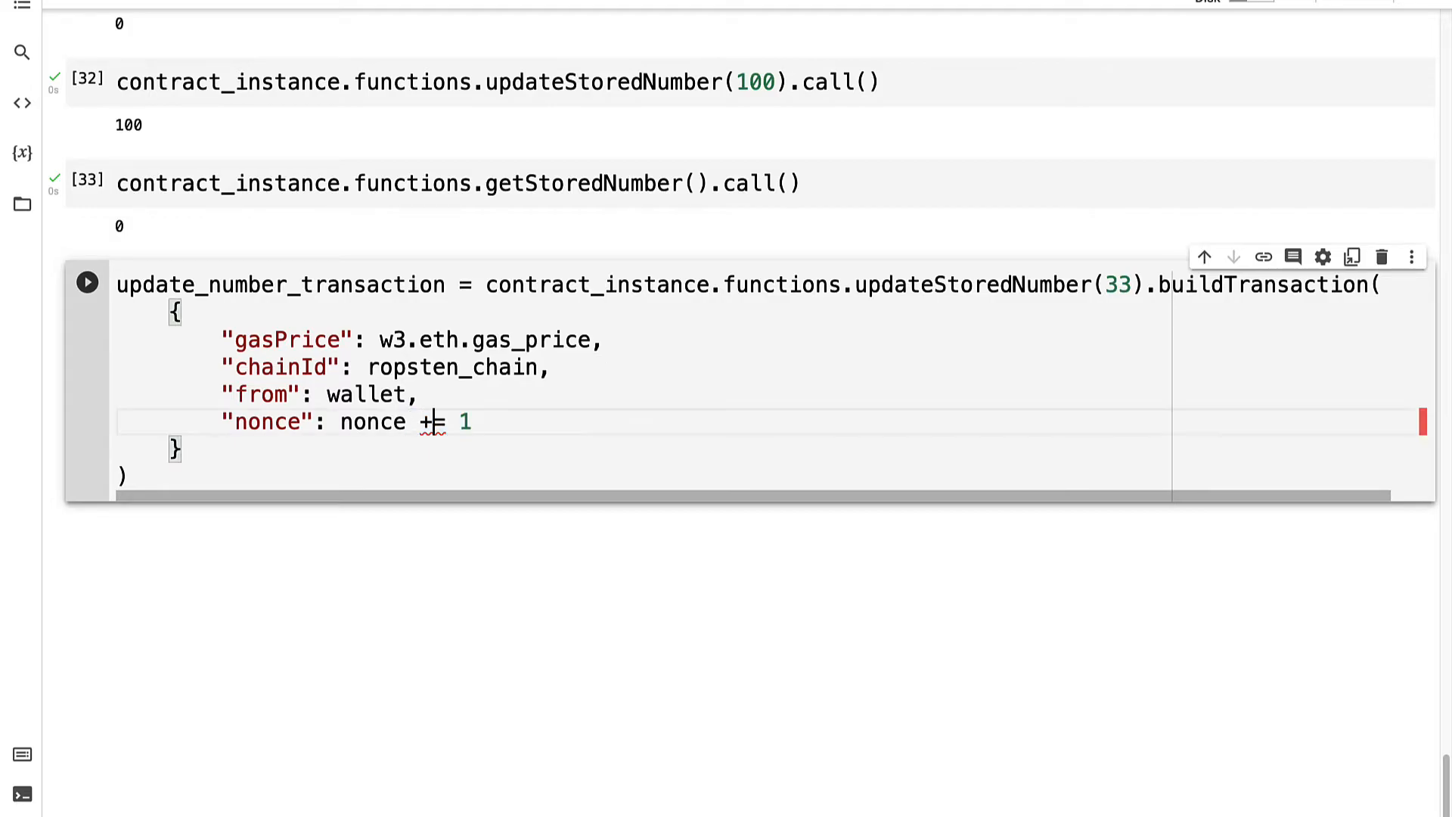
scroll(up, 3)
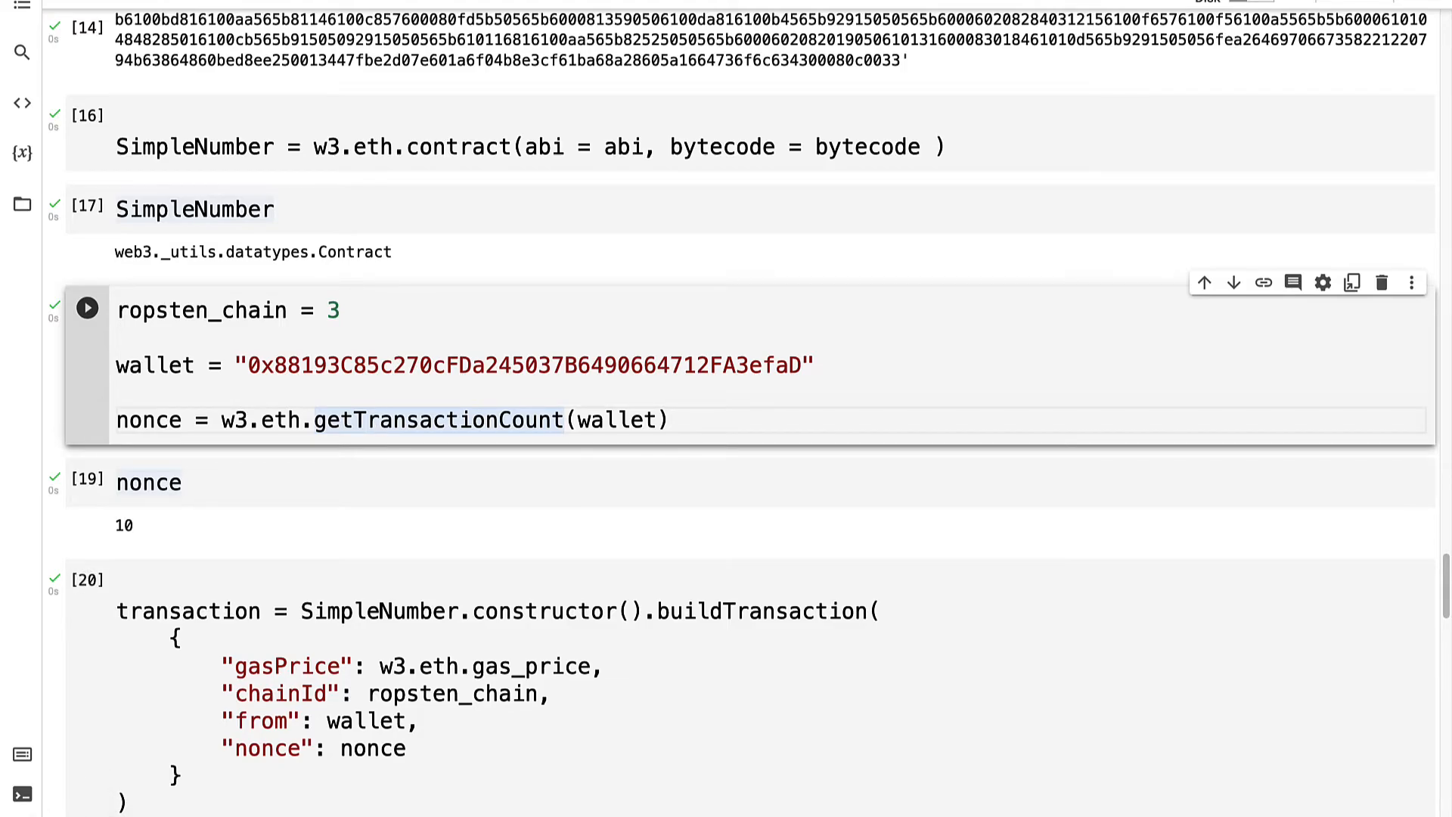
Step: Use an incrementing transaction_index as nonce, run the build cell, and show nonce 11
scroll(down, 3)
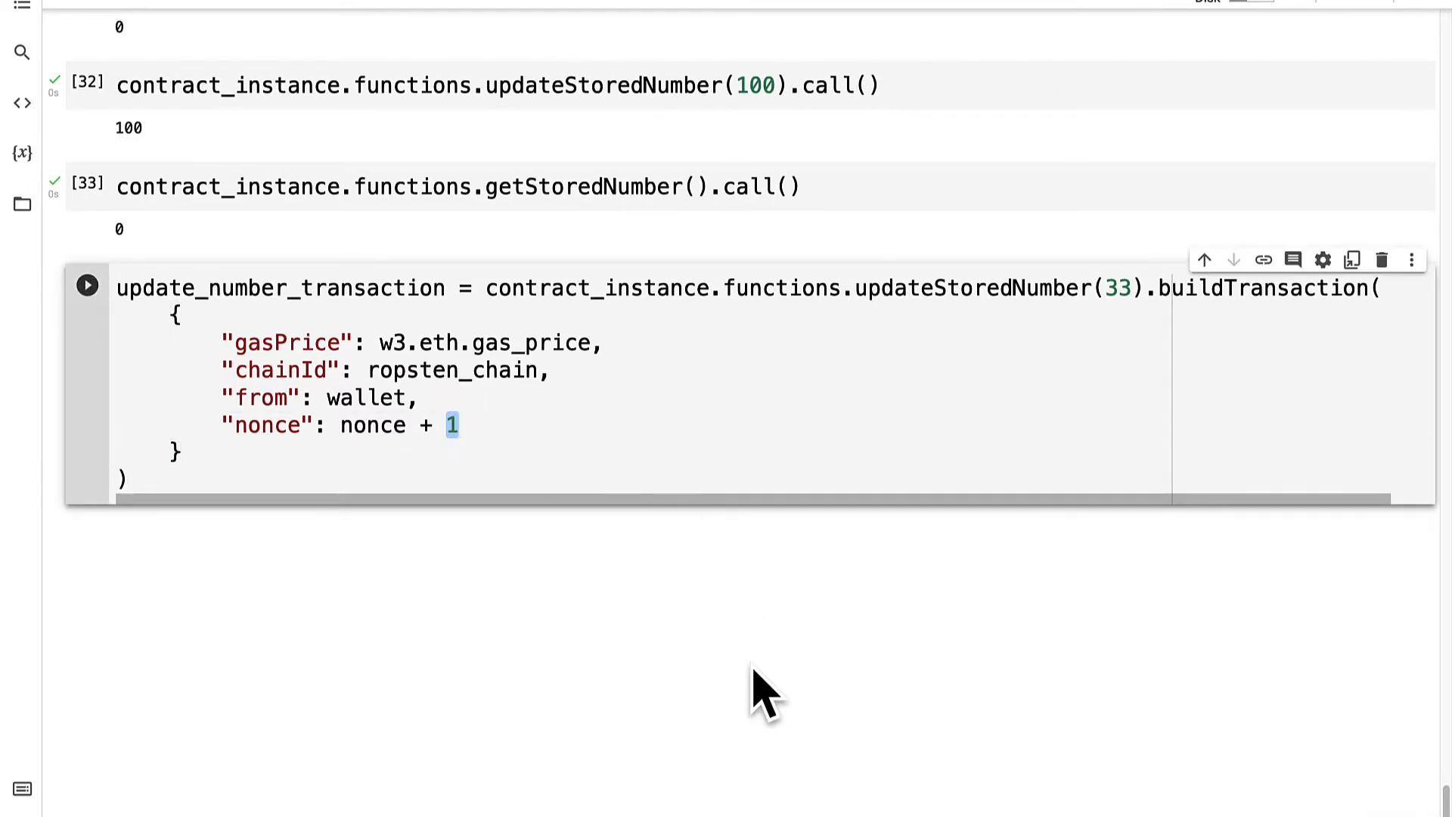
text(transaction_index)
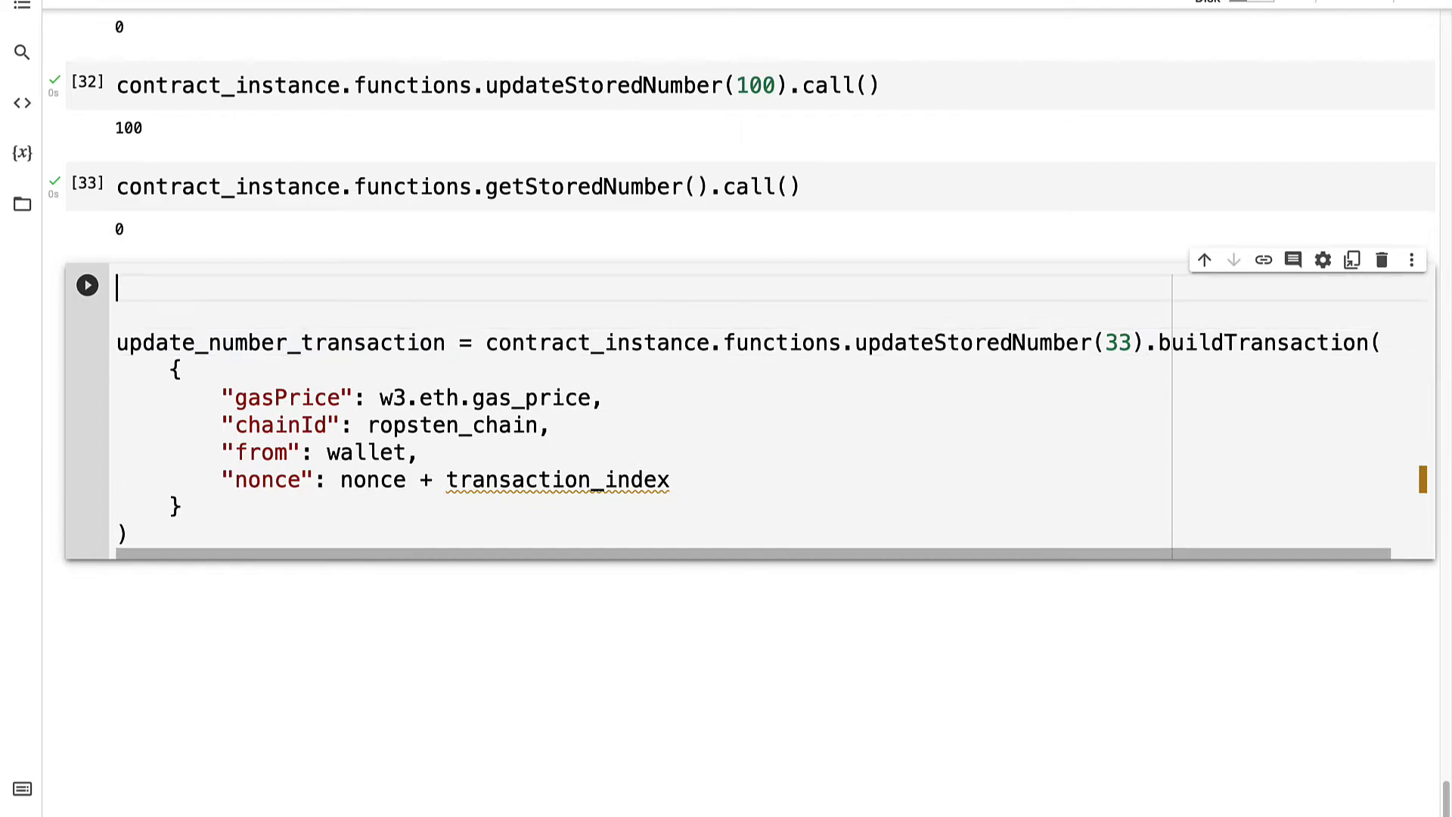
text(transaction_index = 1)
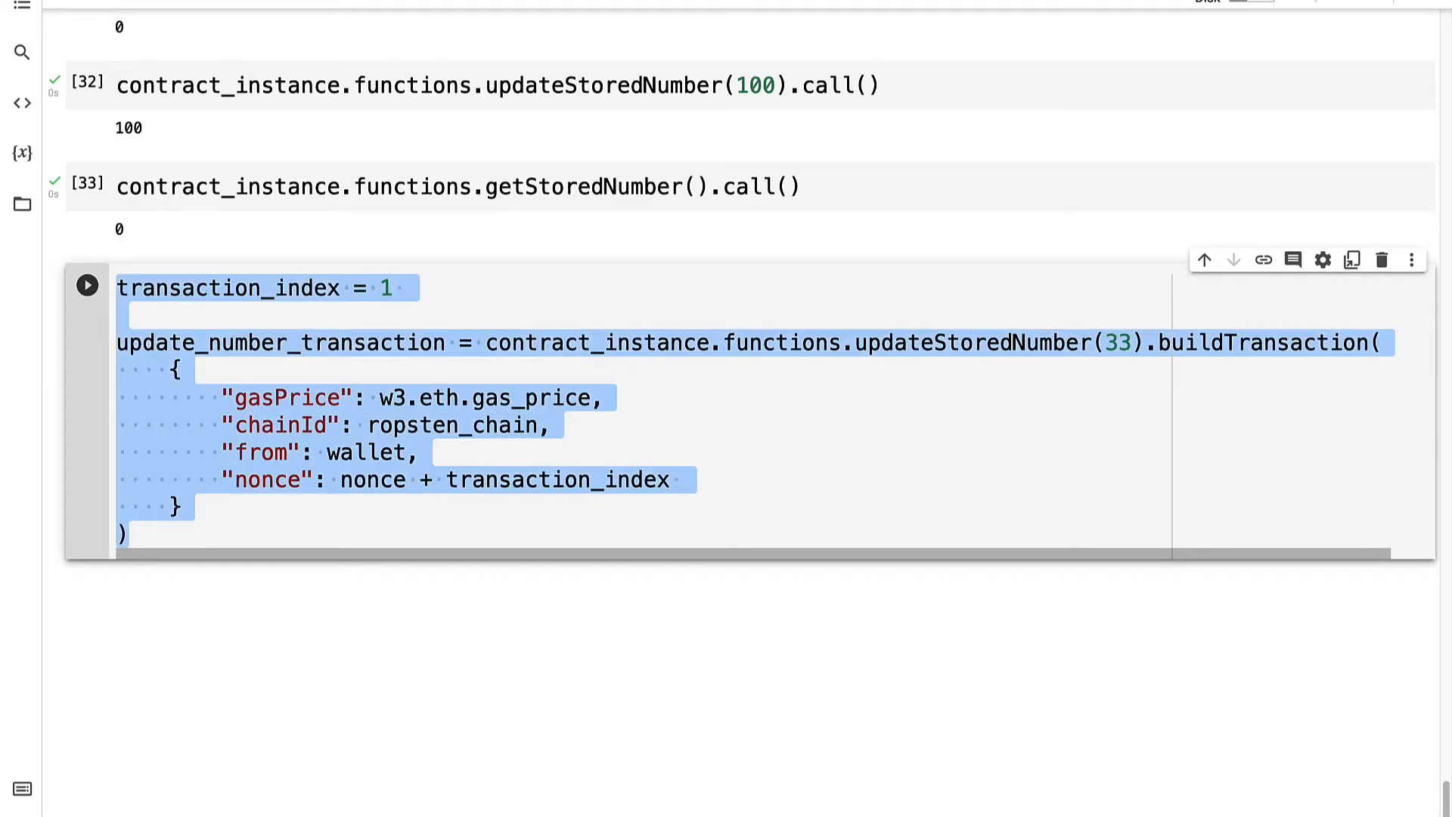
text(transaction_index _+)
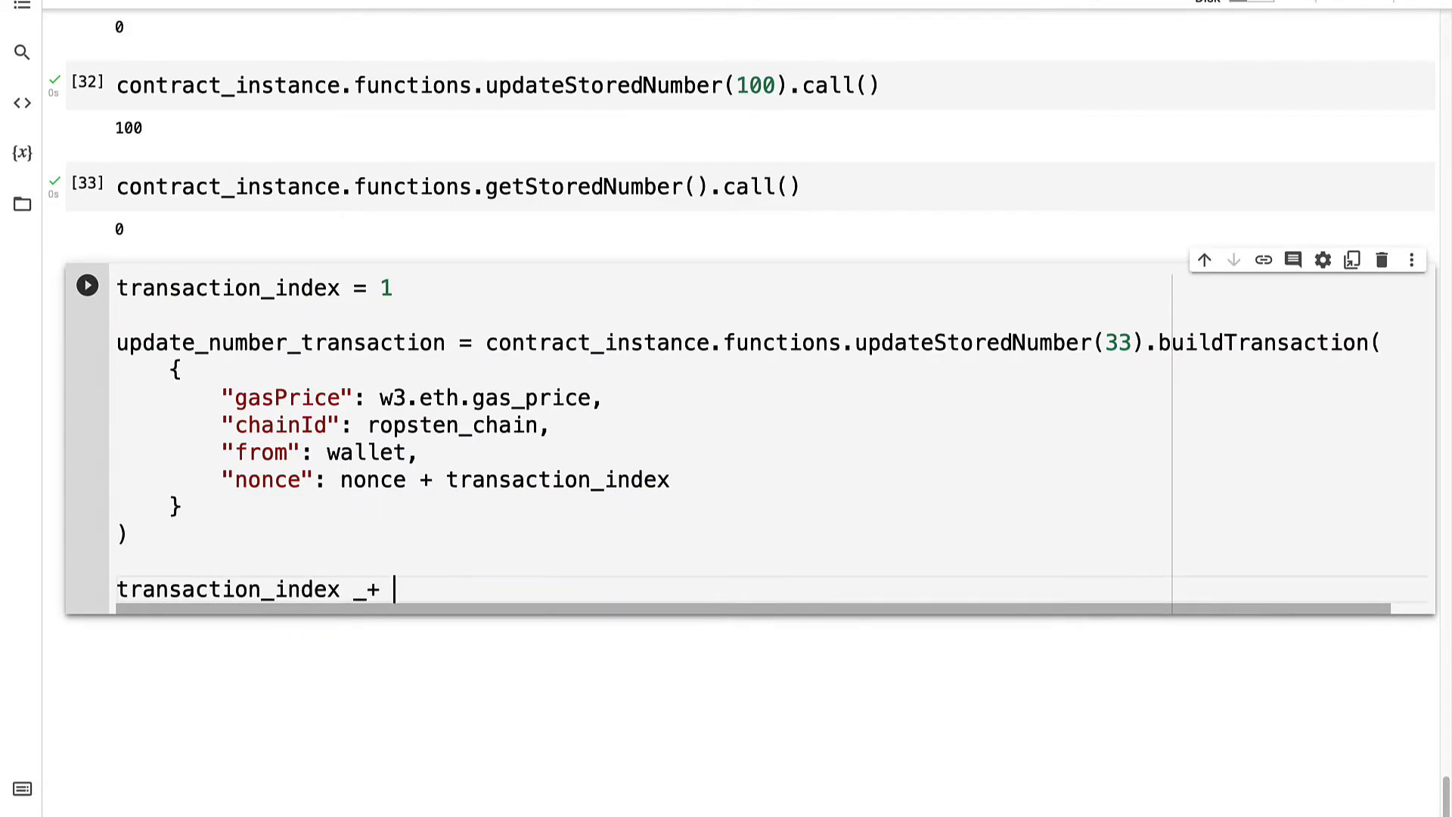
text(= 1)
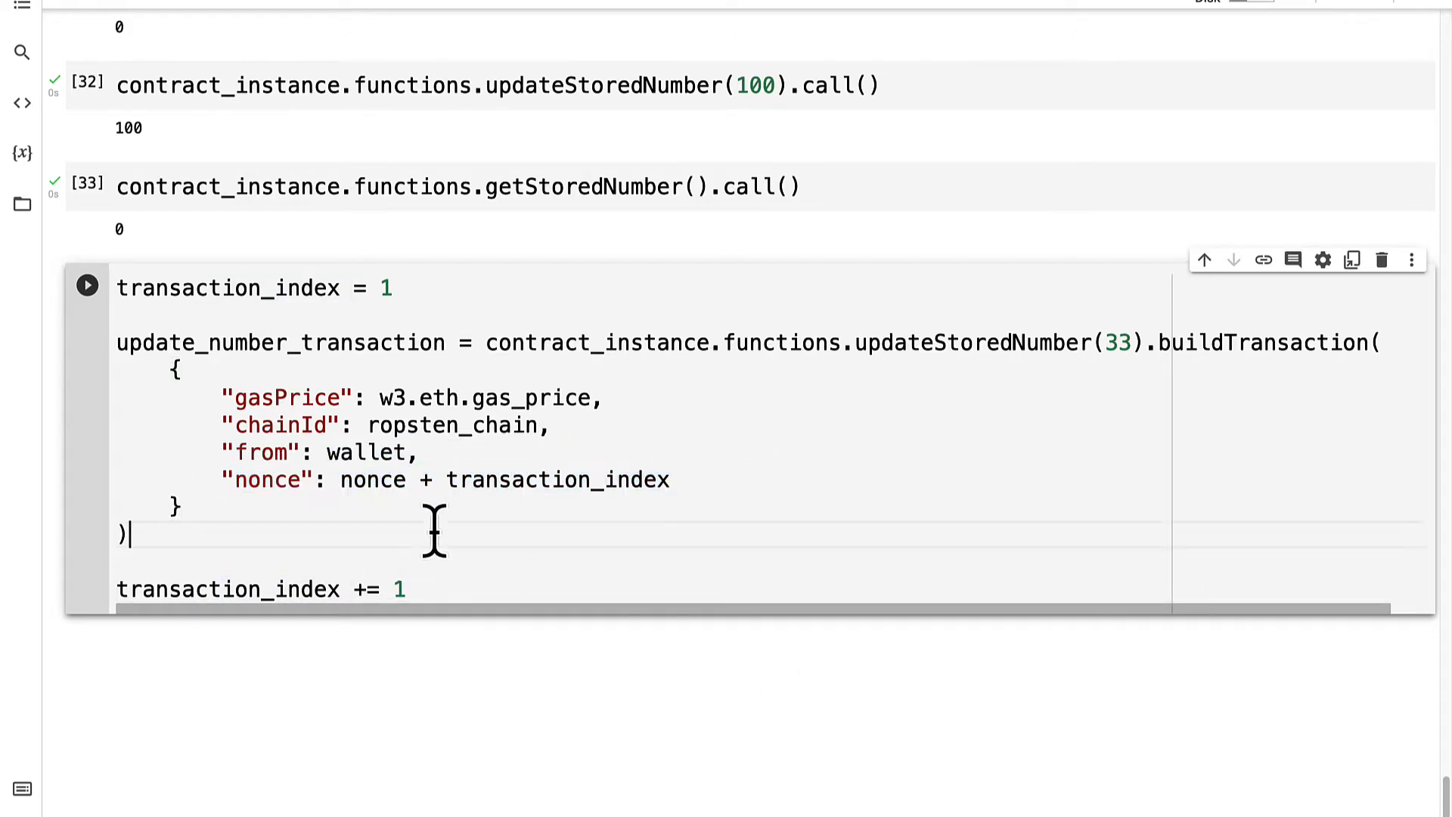
click(682, 480)
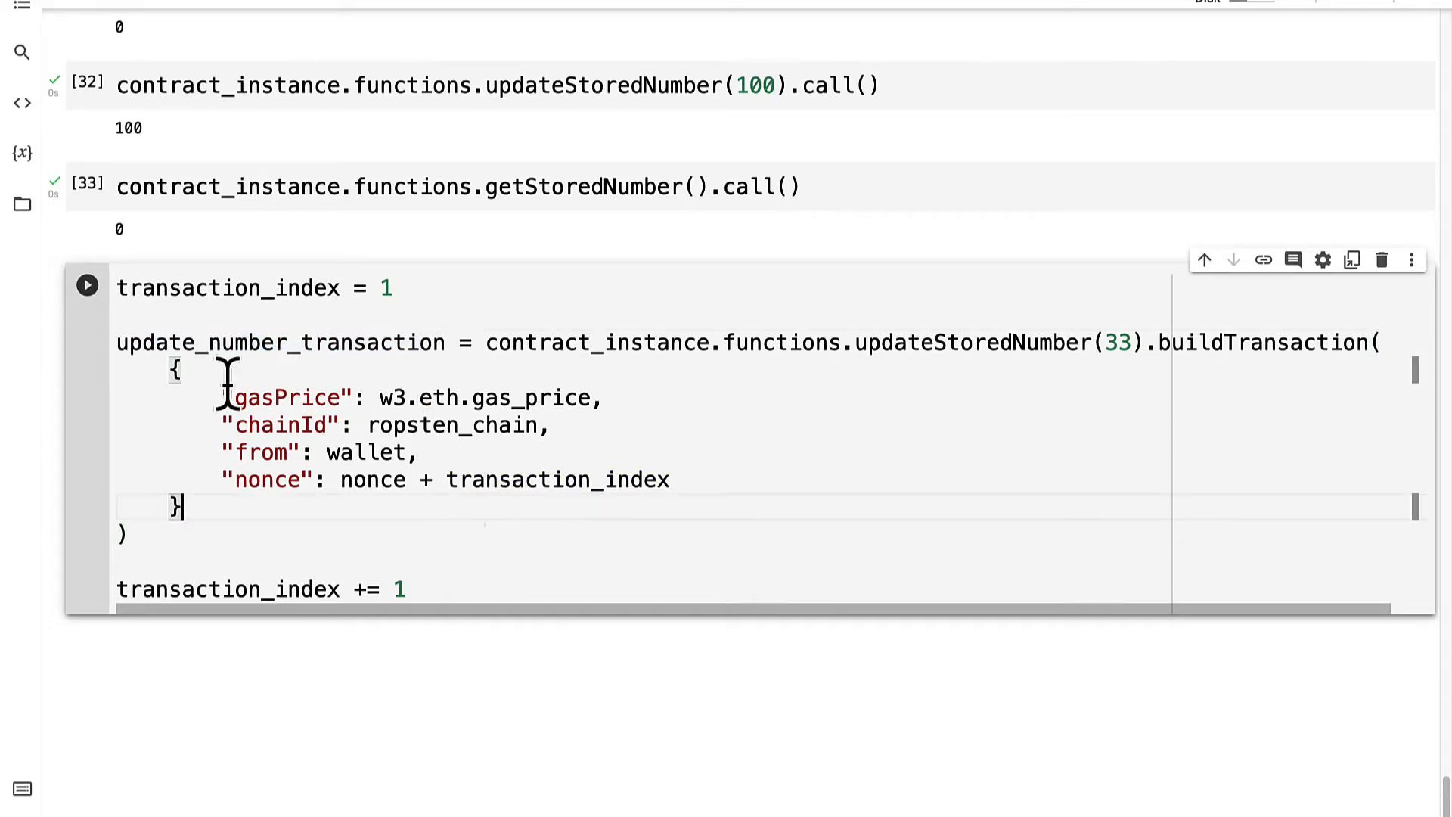
click(87, 285)
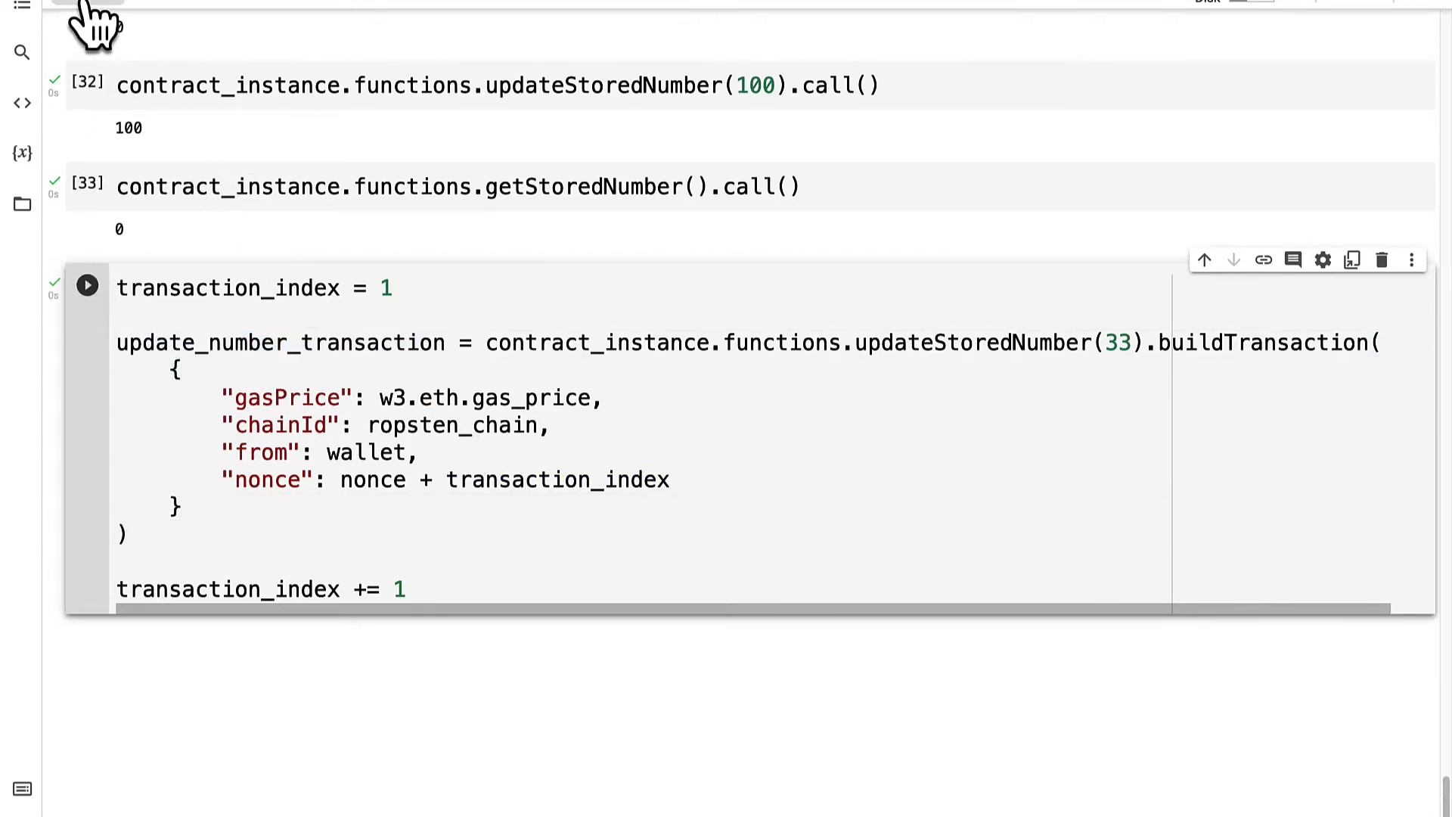
click(87, 285)
text(update_number_transaction)
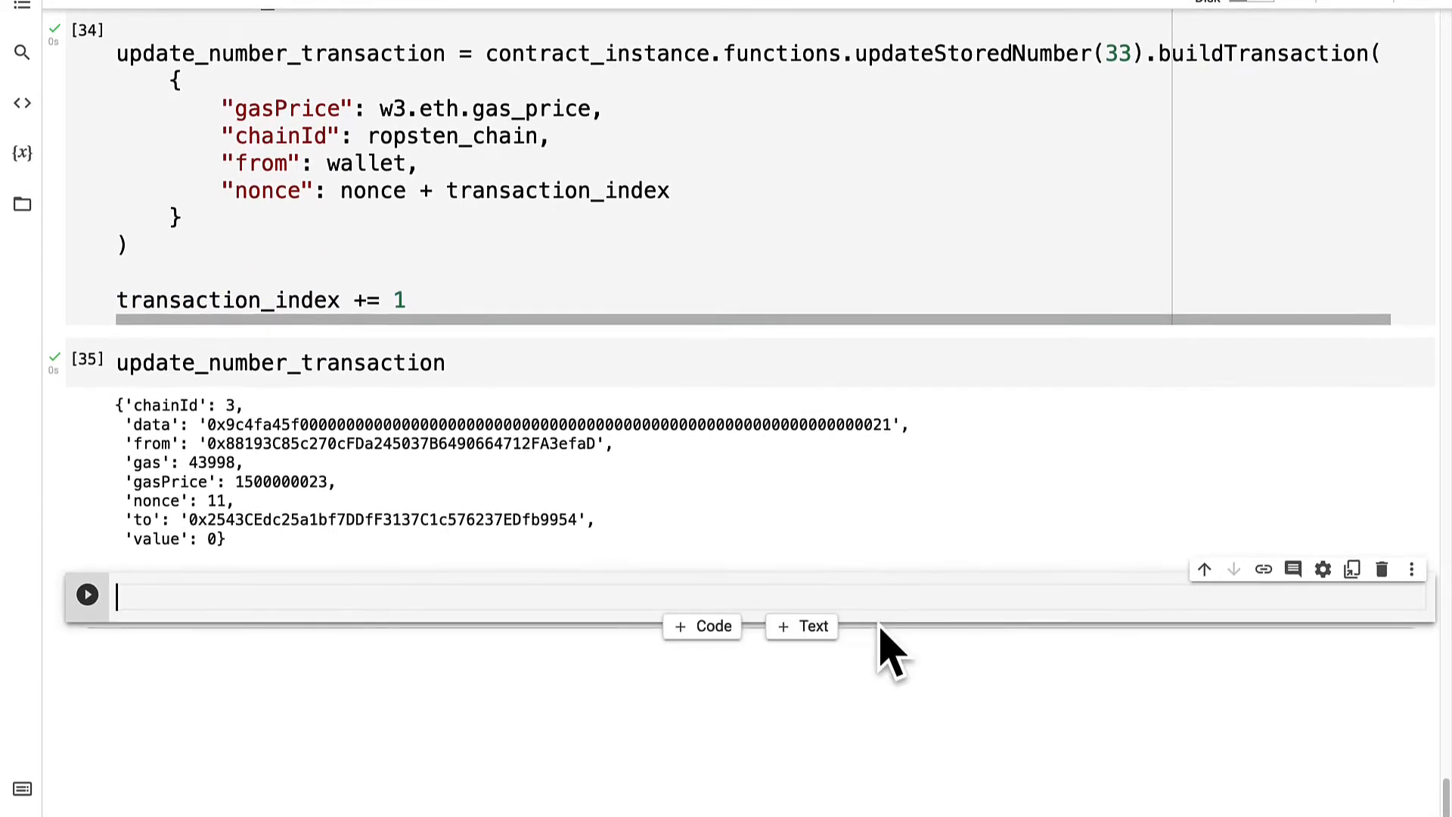
Step: Copy the sign_transaction cell to sign update_number_transaction, and re-run the private_key cell
scroll(up, 3)
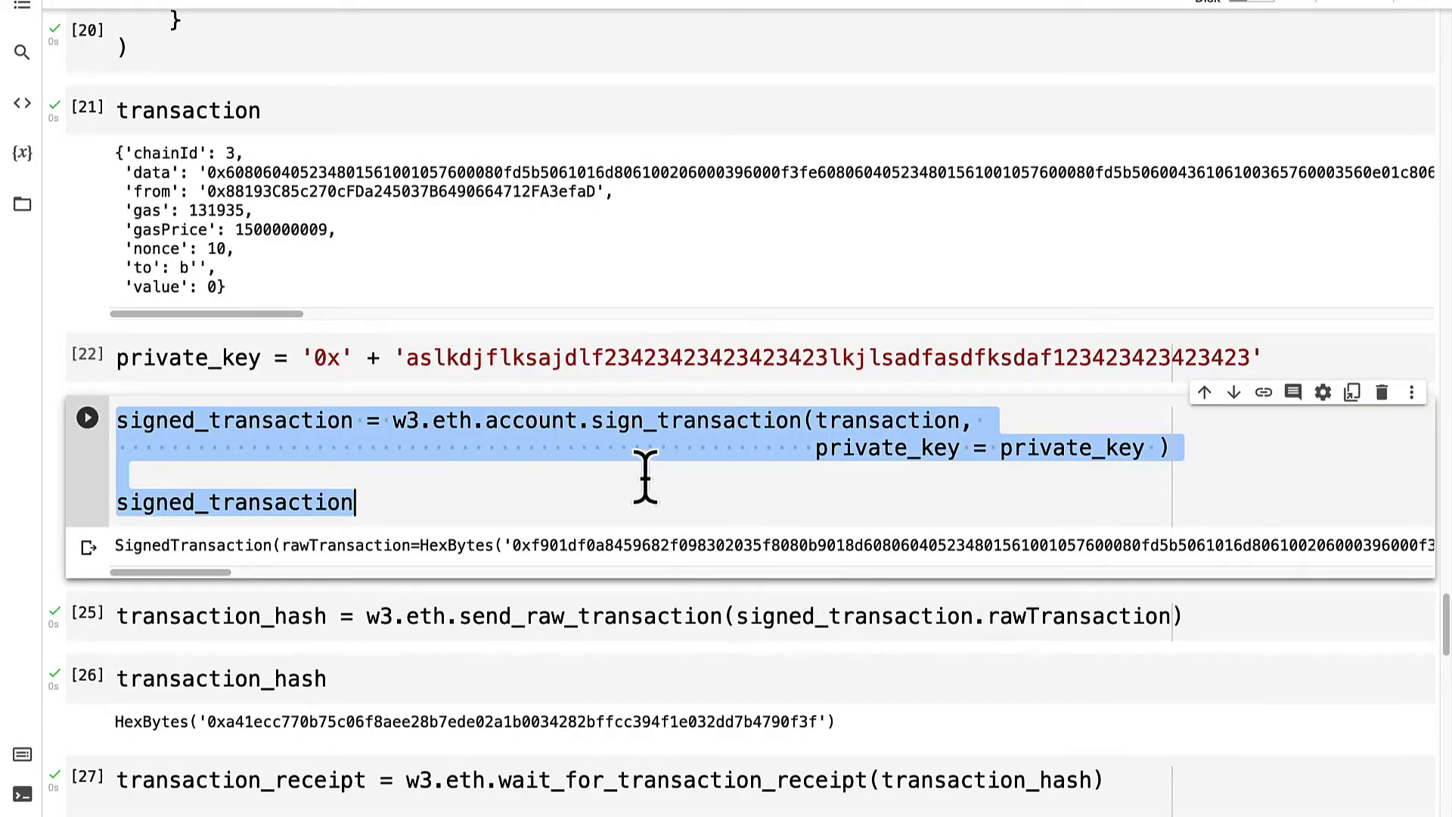
scroll(down, 3)
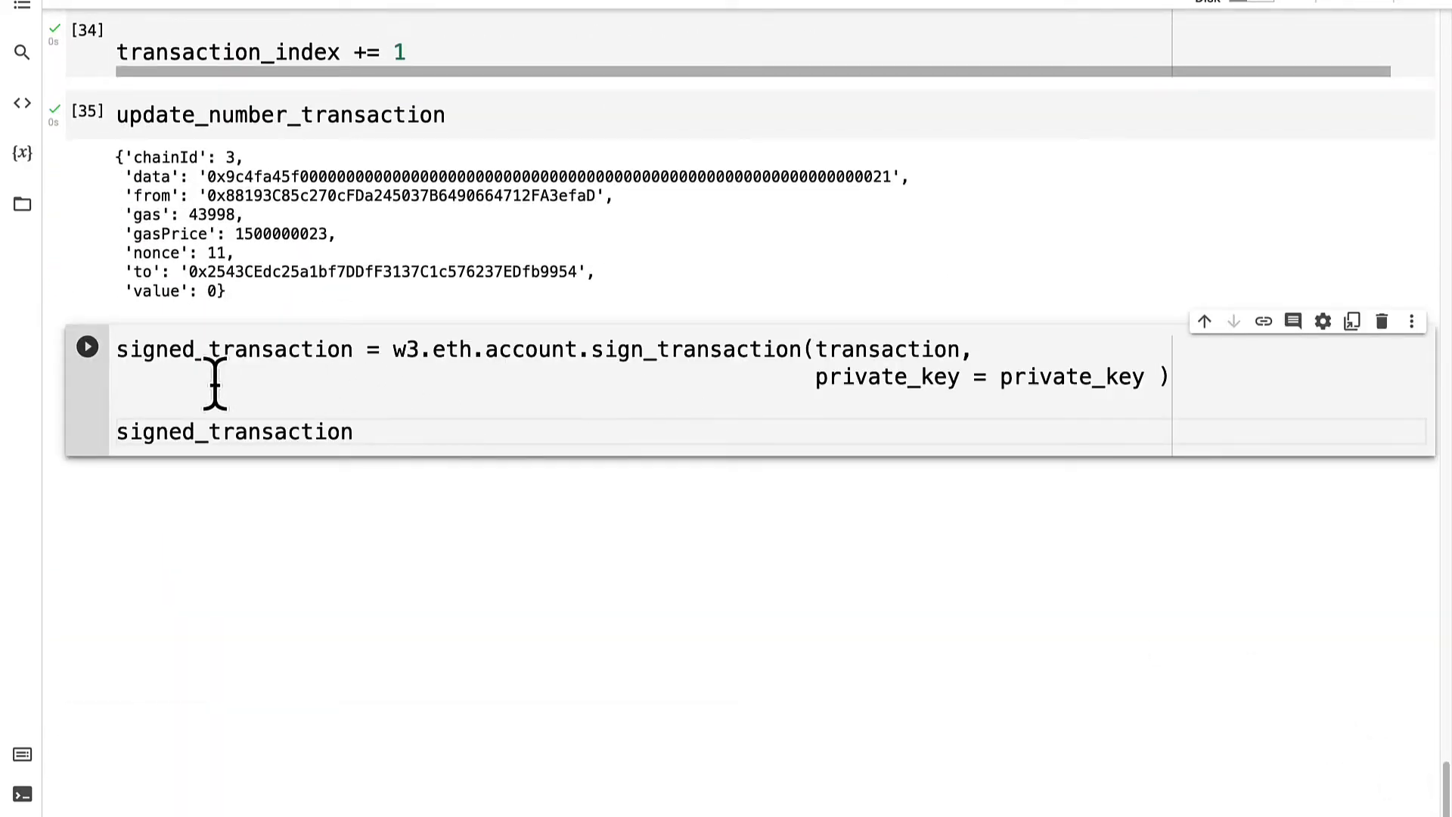
mouse_move(874, 361)
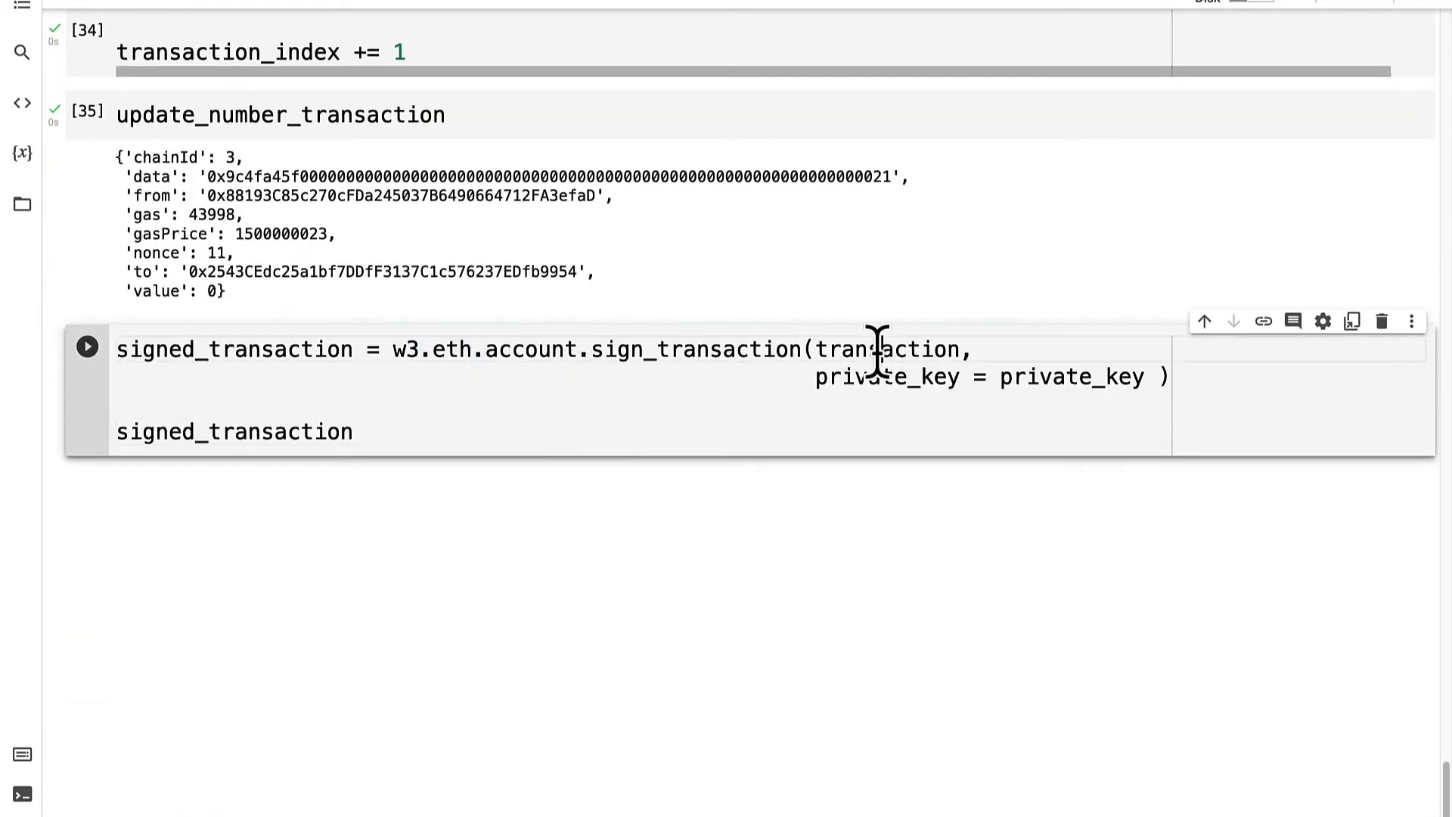
text(update_number_transaction)
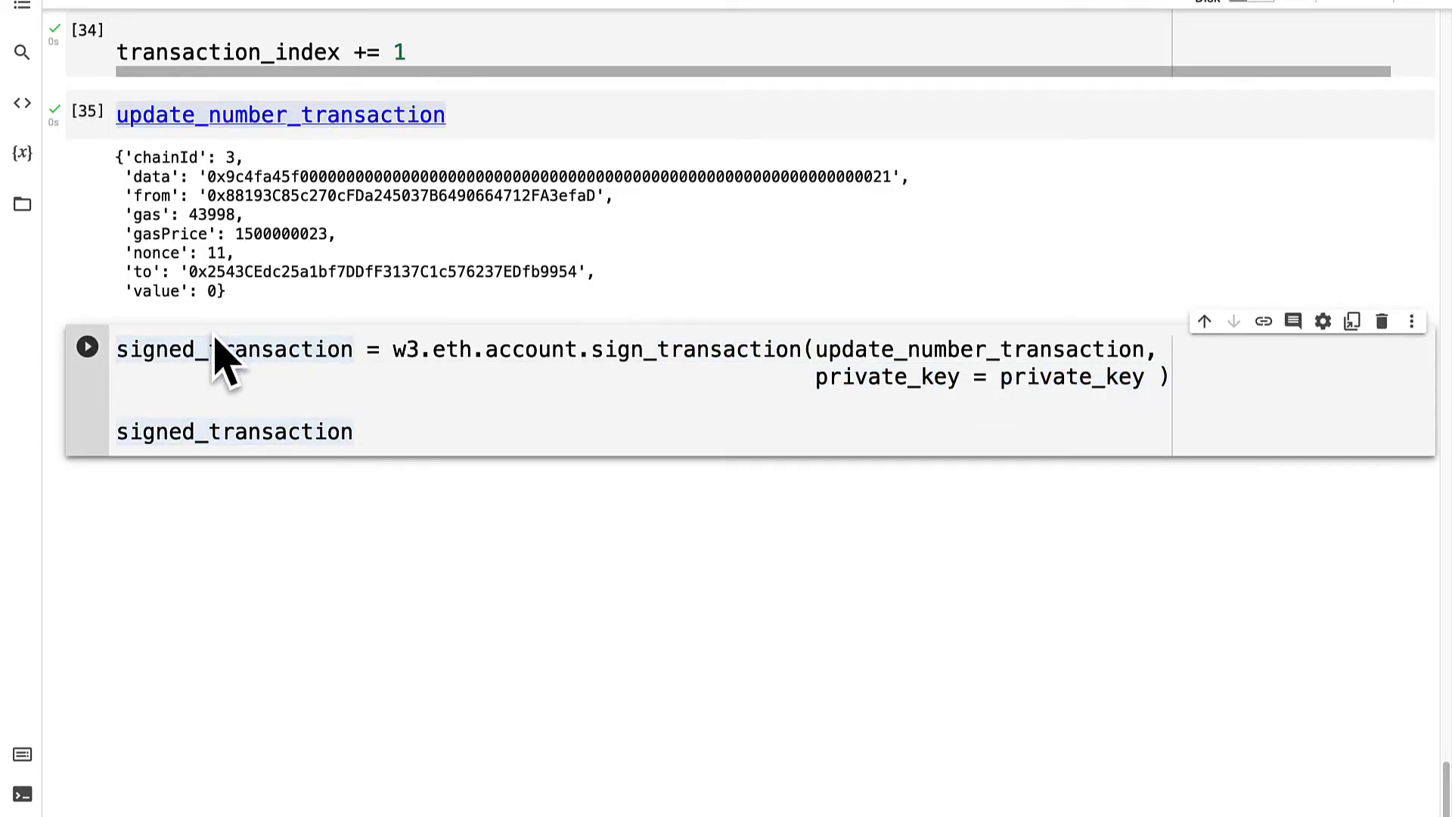
double_click(234, 350)
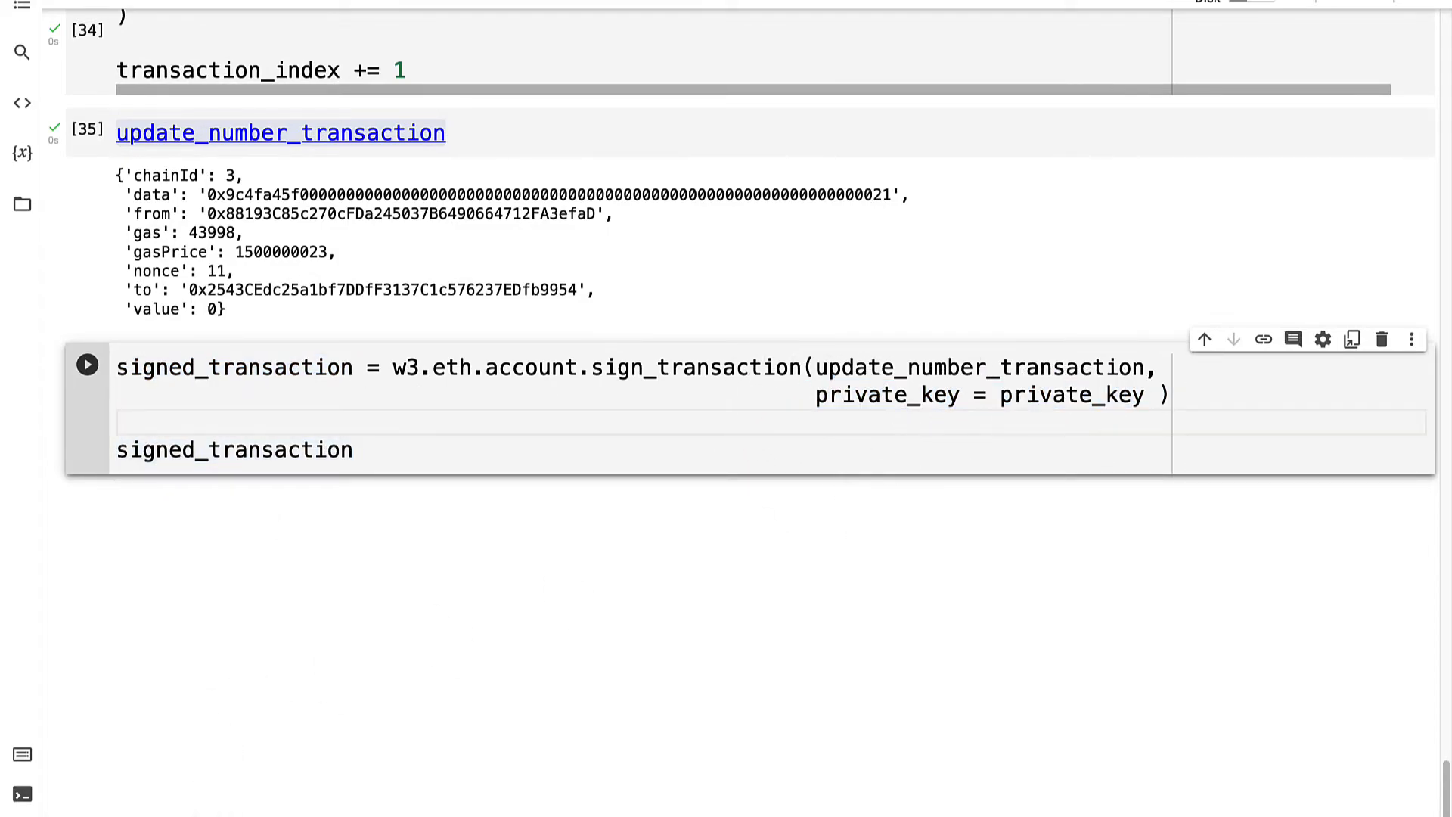
scroll(up, 3)
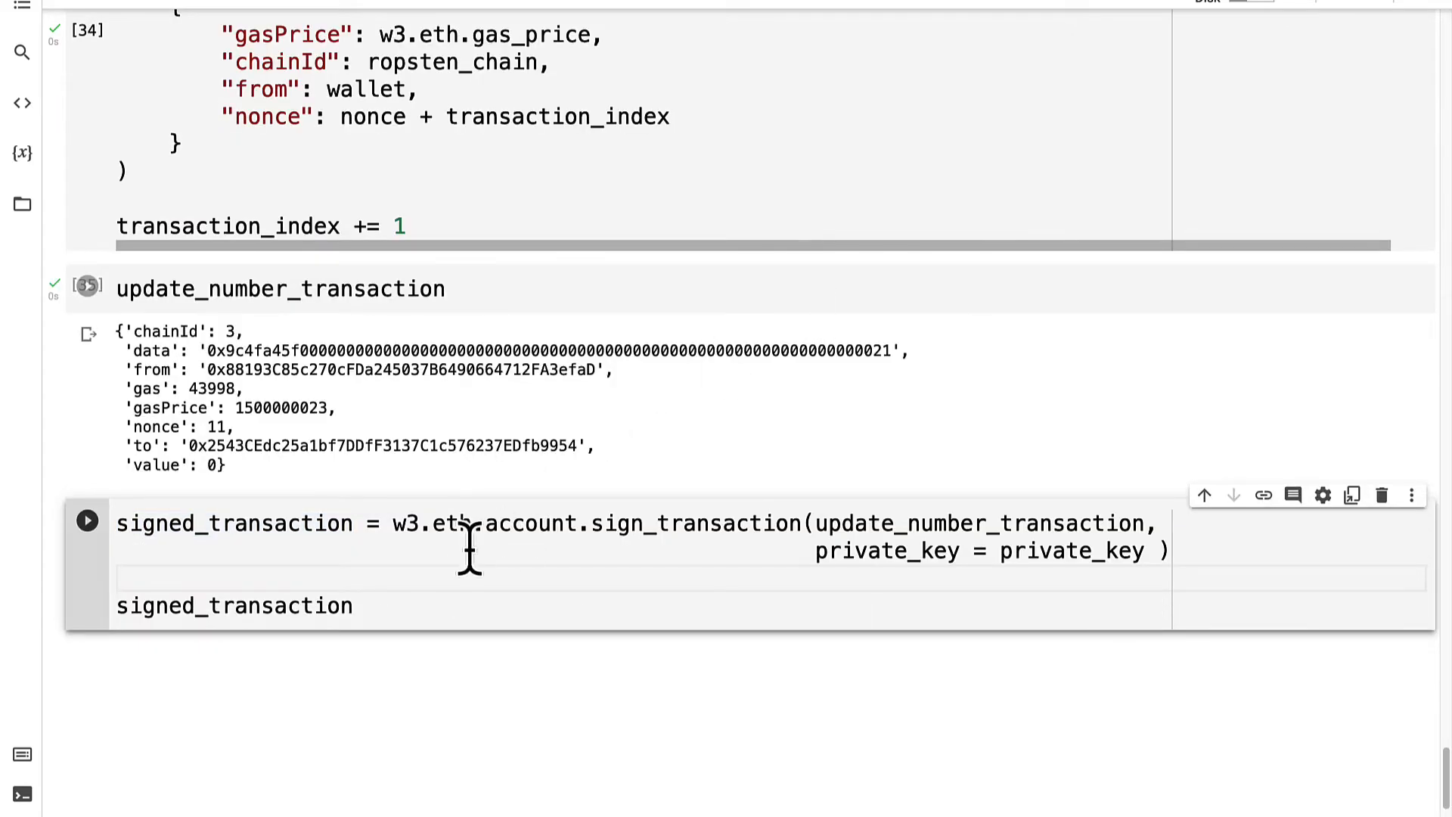
click(87, 520)
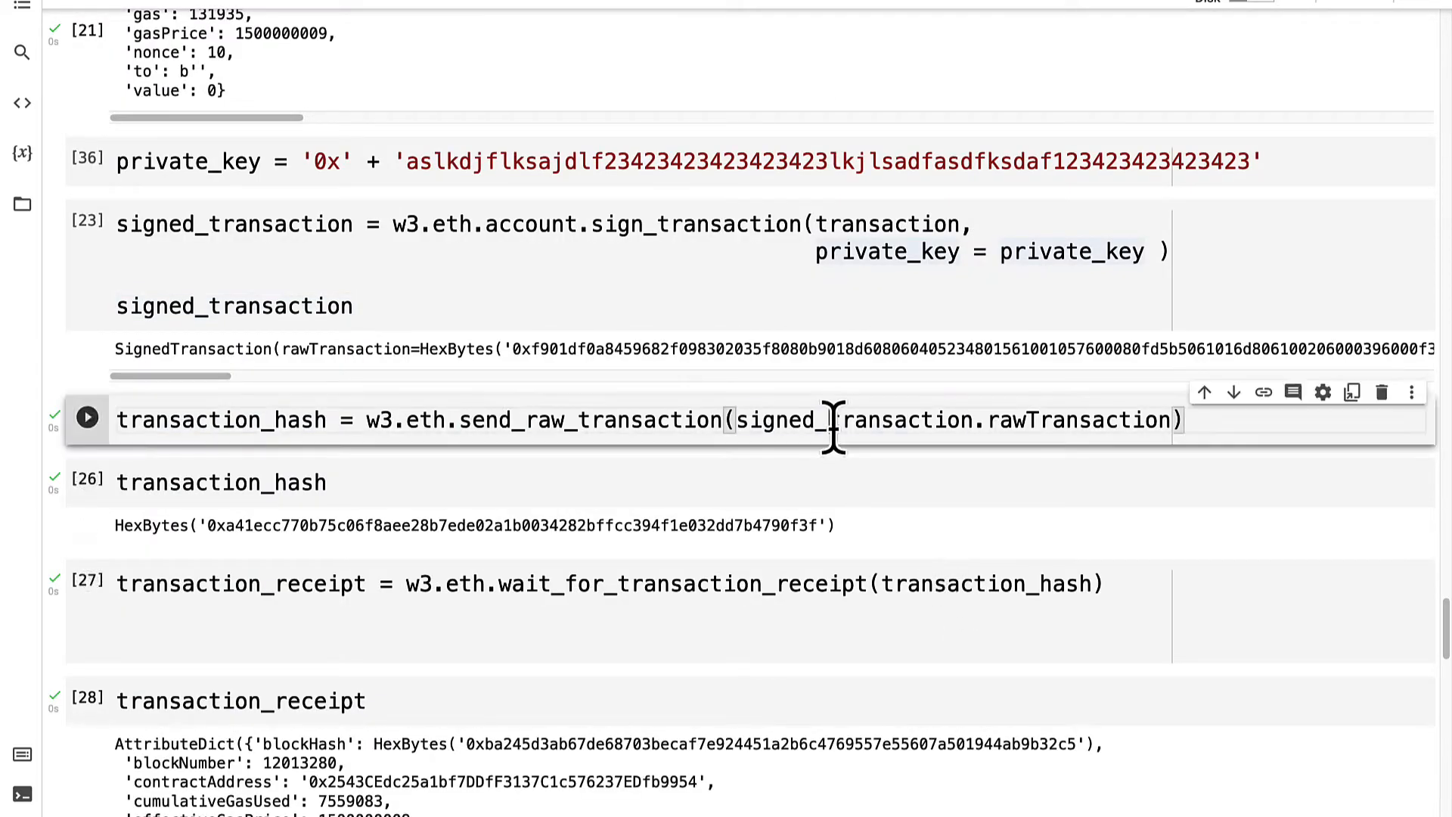
Step: Run the signing cell, then send_raw_transaction and wait_for_transaction_receipt
scroll(down, 3)
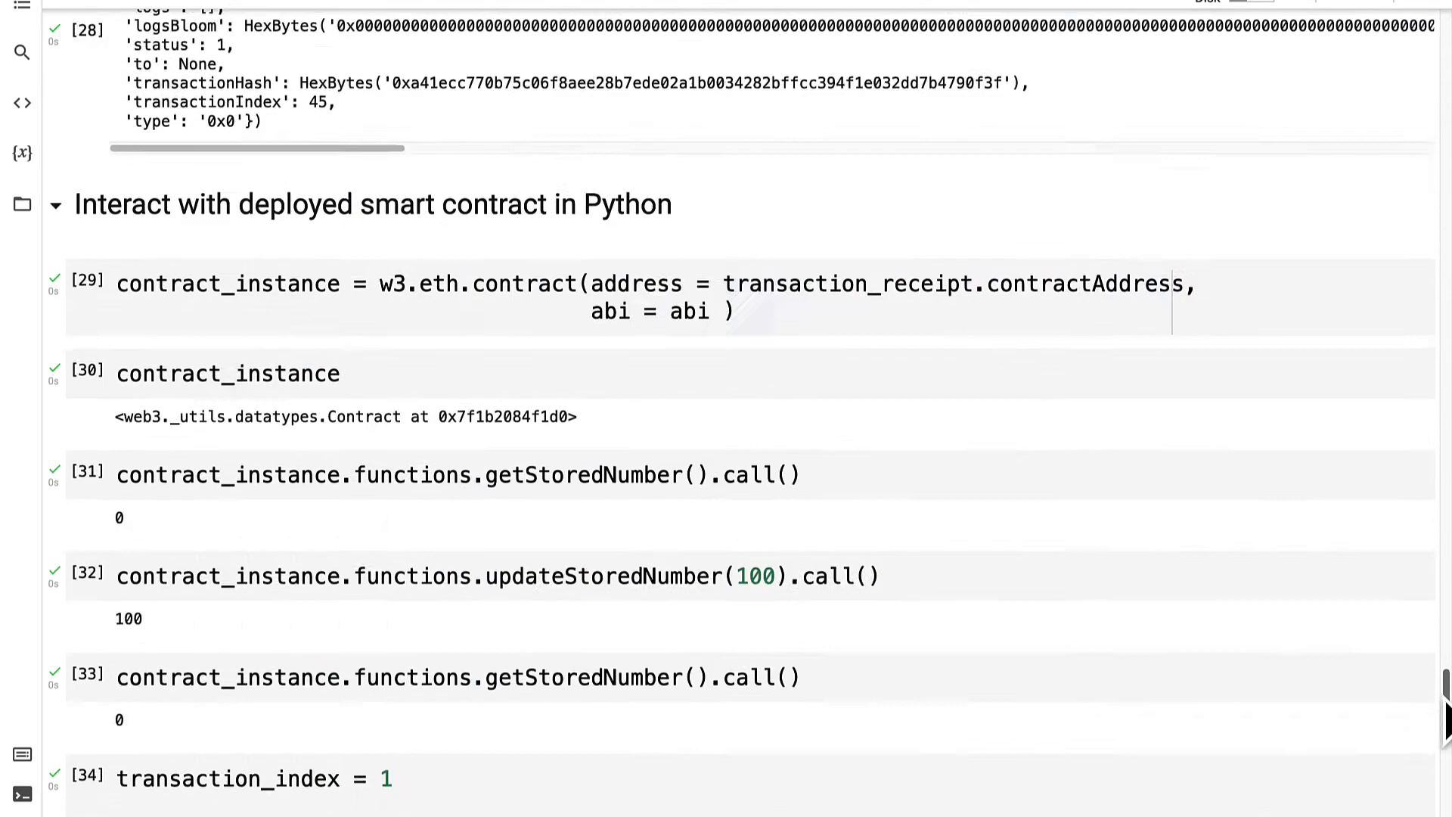
scroll(down, 3)
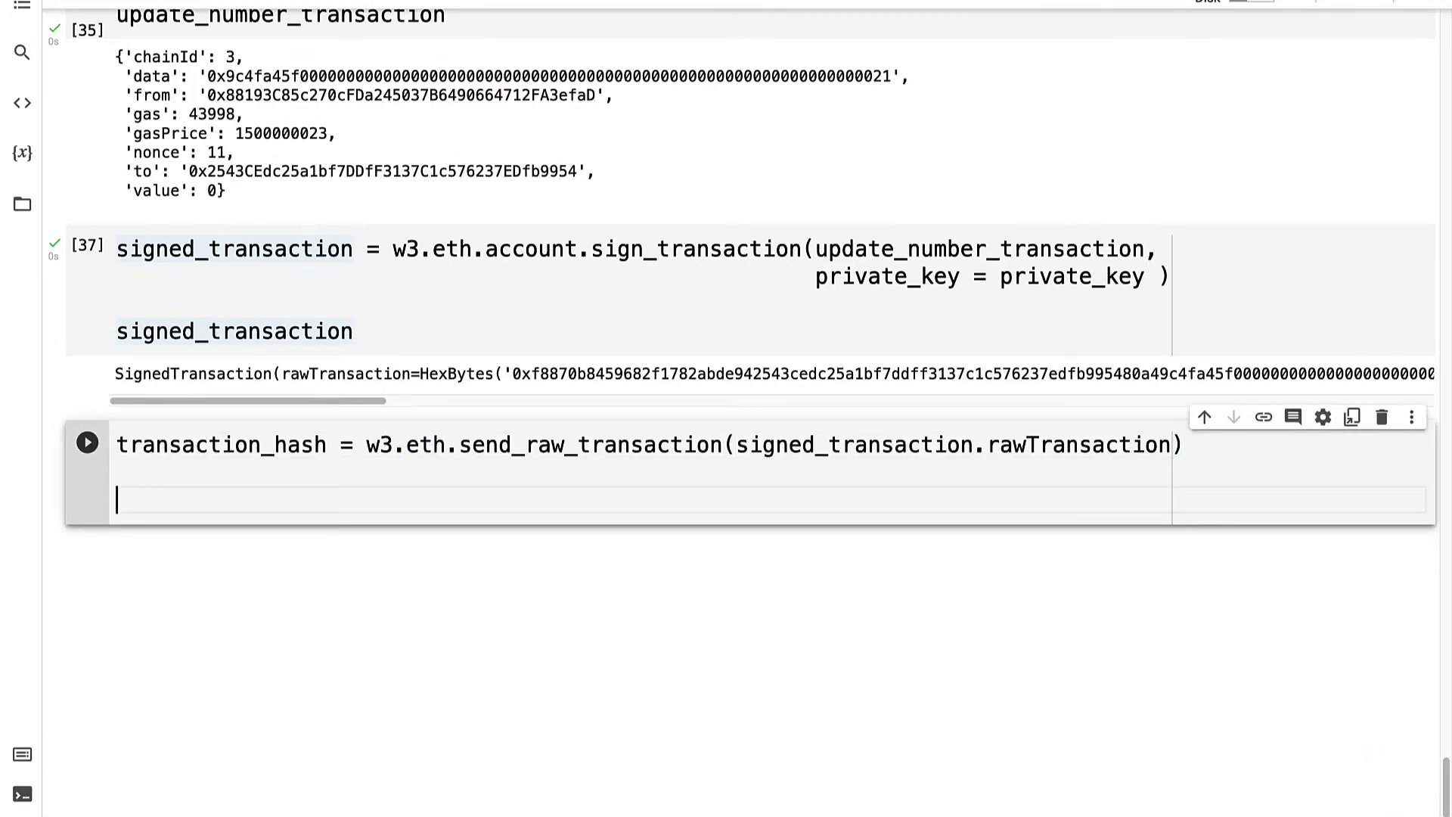
double_click(852, 444)
text(transaction_receipt = w3.eth.wait_for_transaction_receipt(transaction_hash))
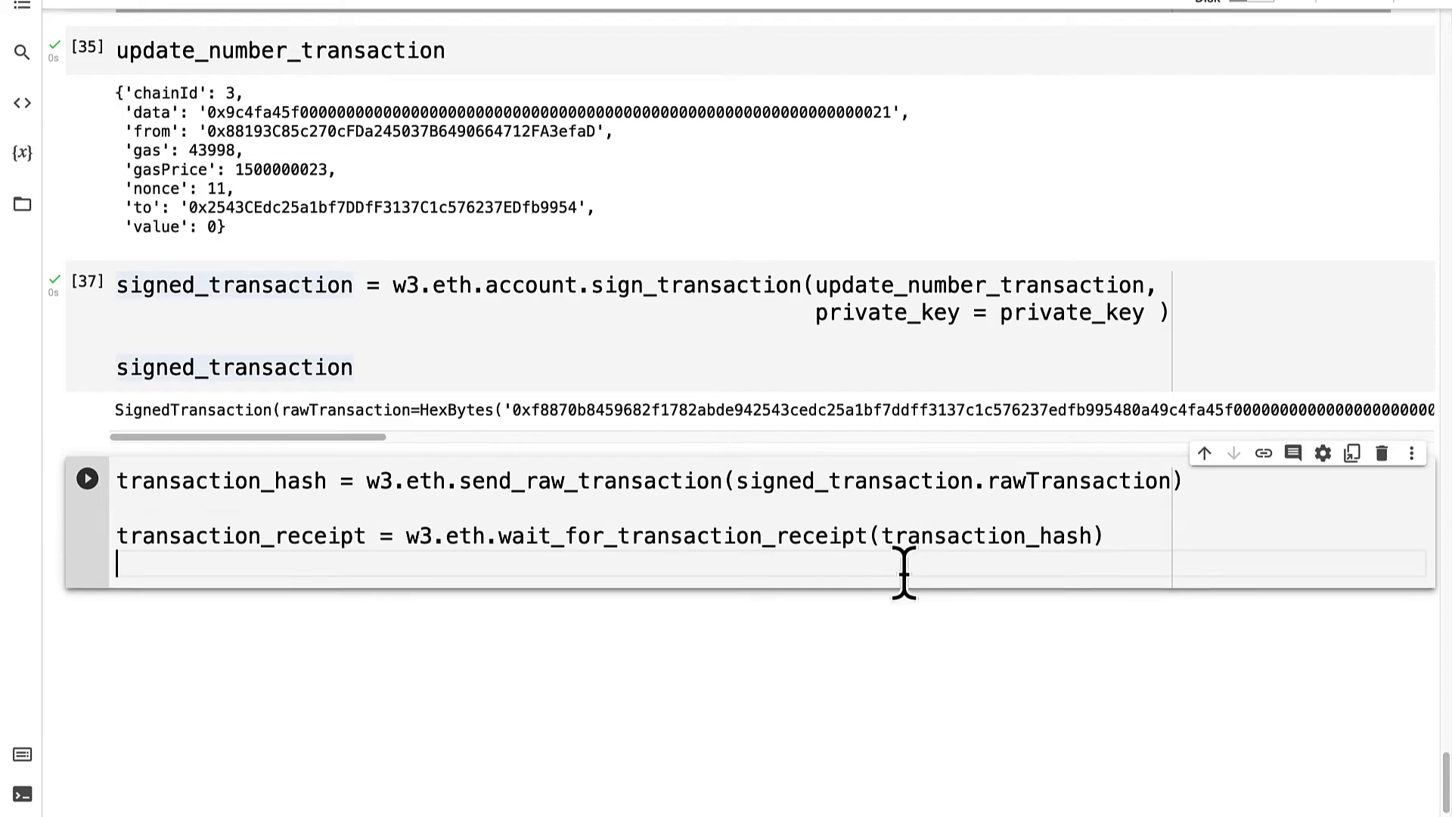
mouse_move(608, 663)
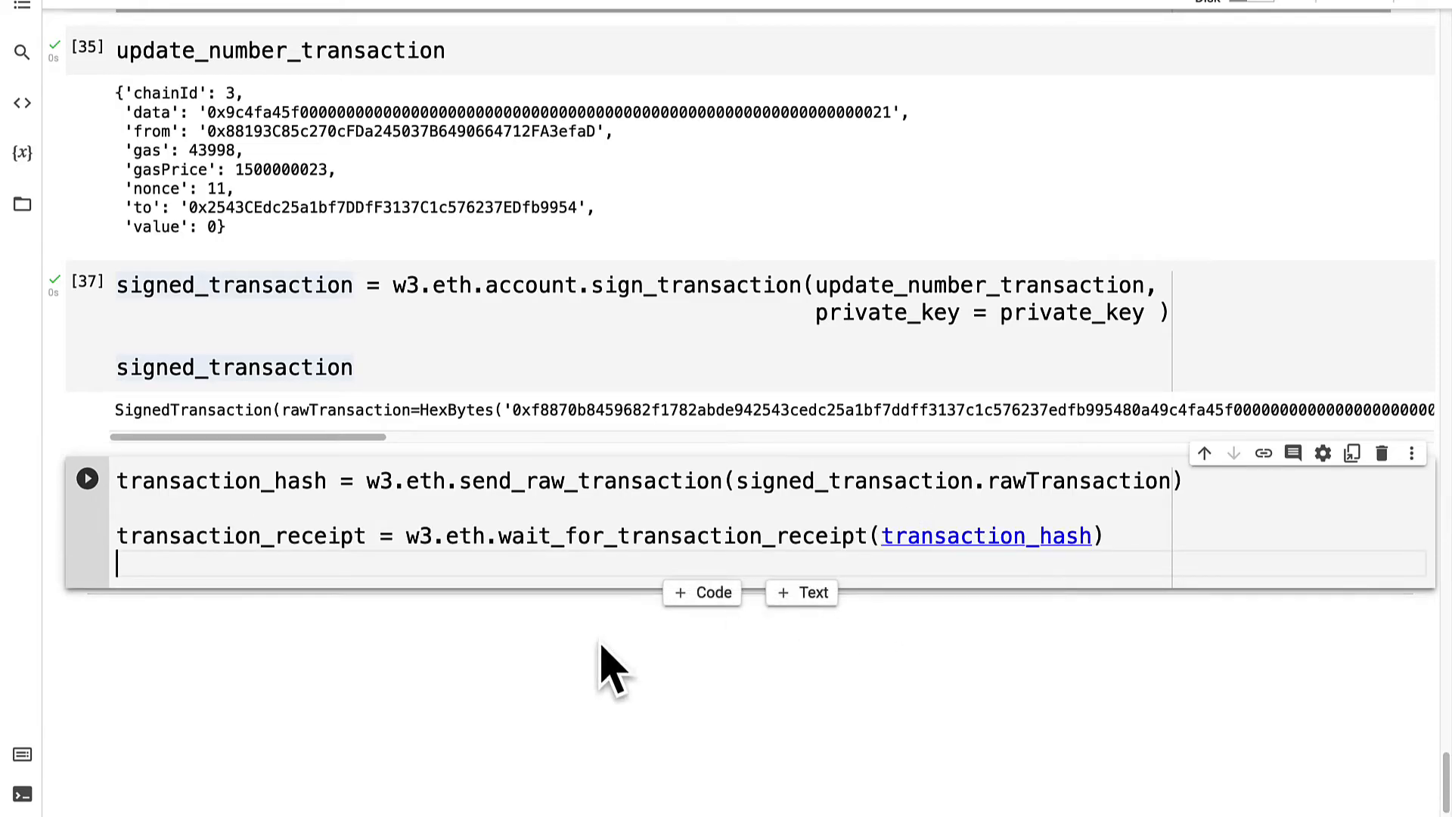
mouse_move(325, 601)
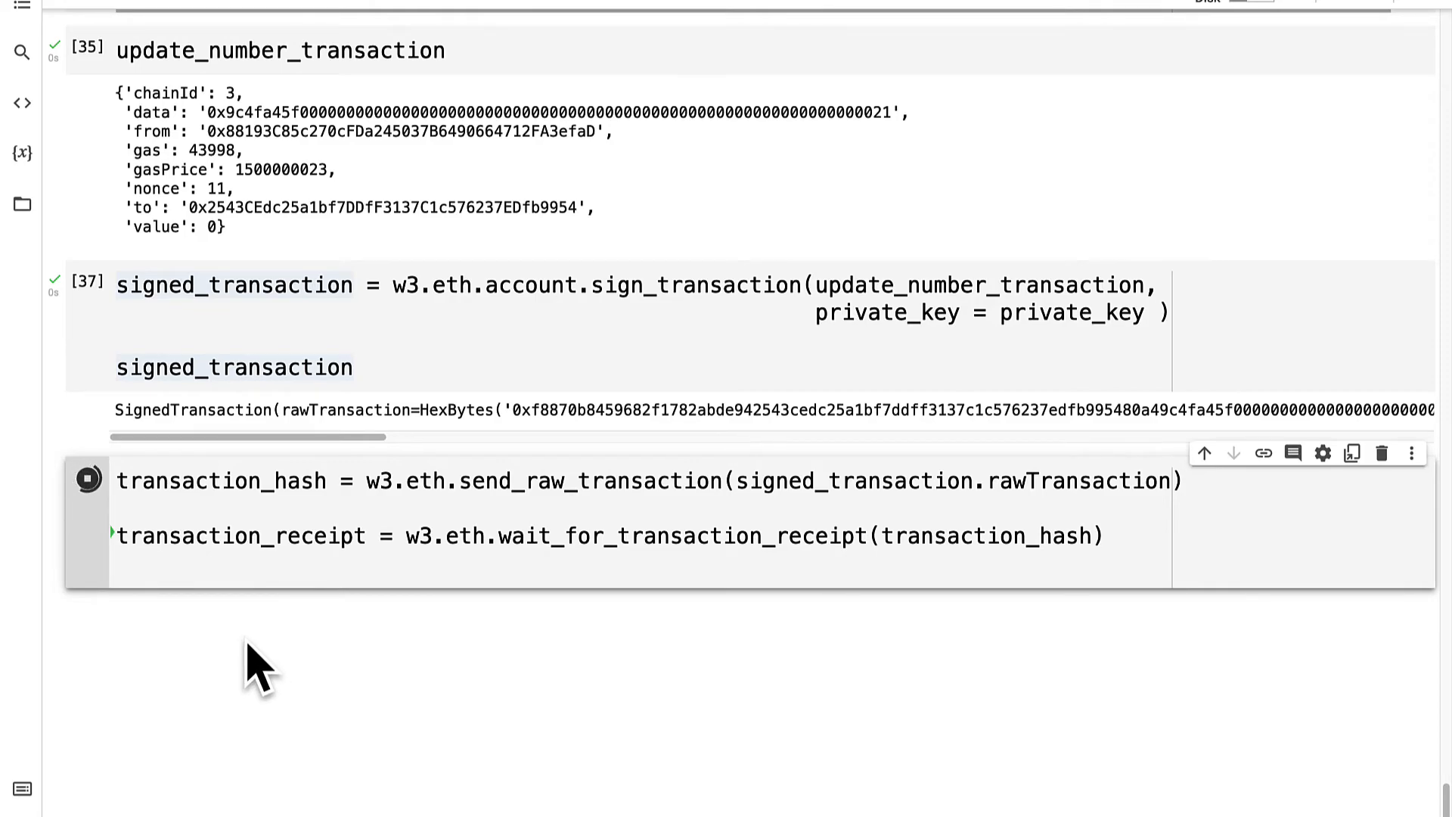
mouse_move(241, 435)
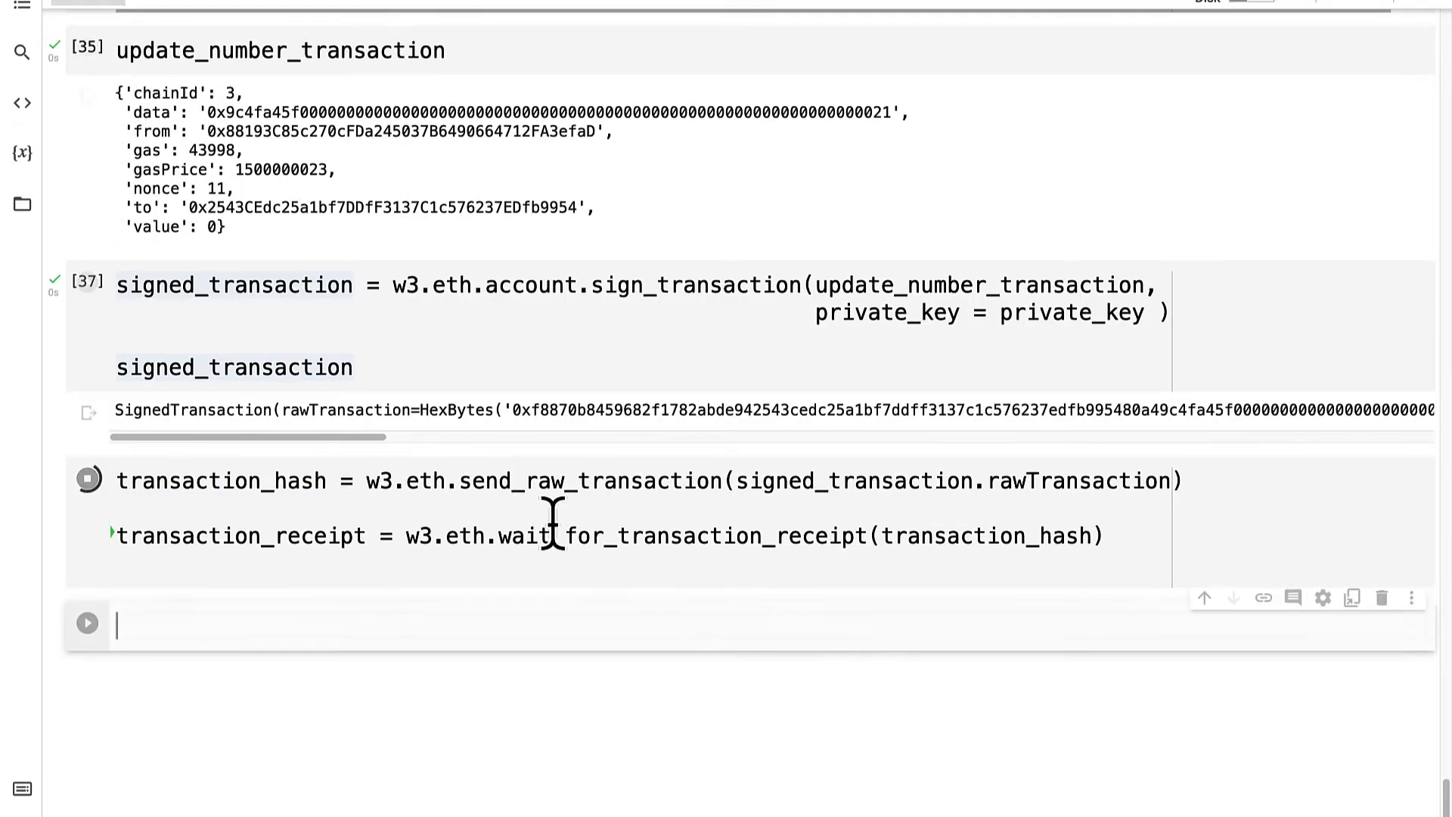
scroll(up, 3)
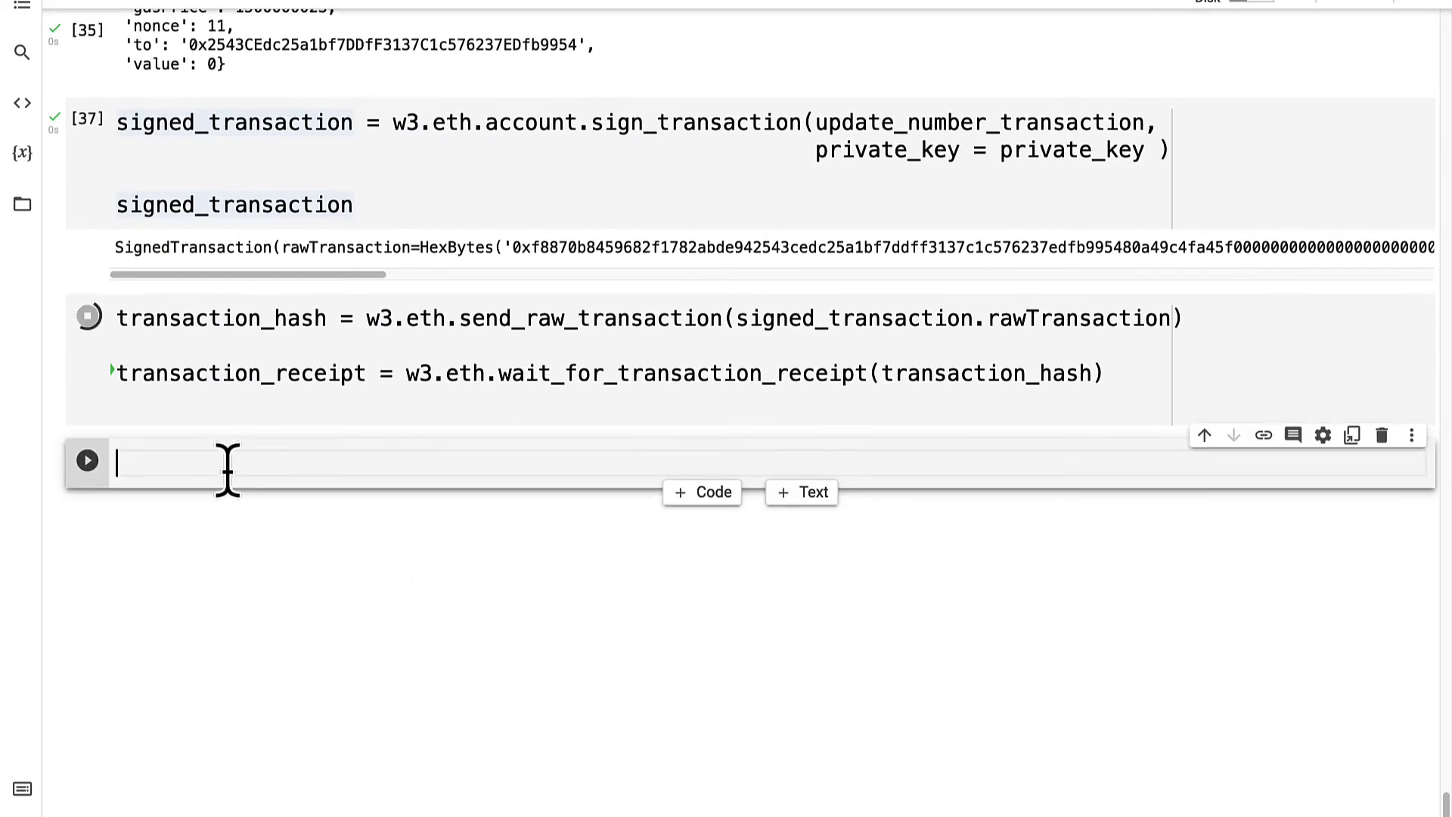
Step: Run getStoredNumber().call() to see 33, and confirm updateStoredNumber(99).call() leaves it at 33
text(contract_instance.functions.getStoredNumber().call())
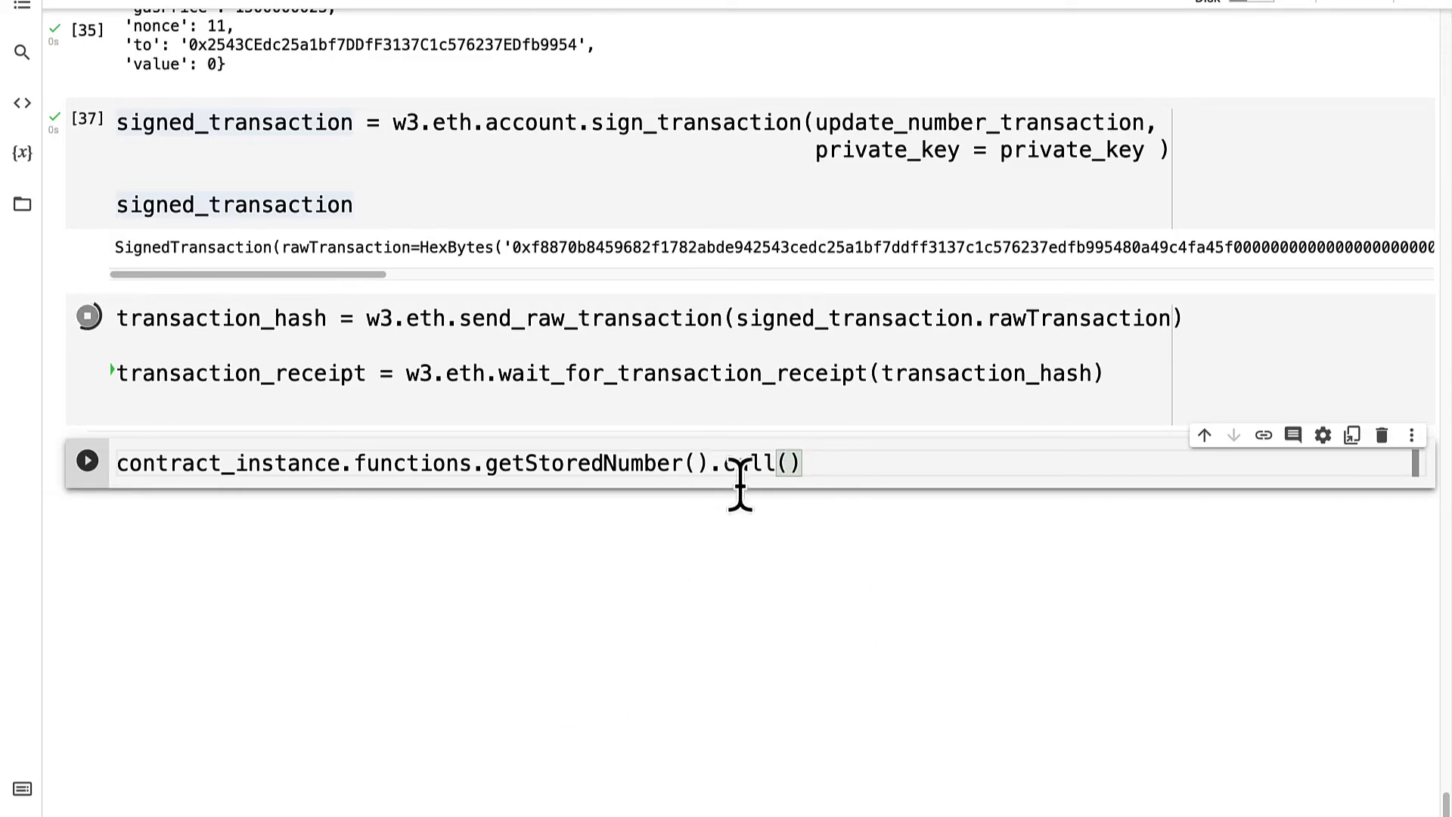
mouse_move(796, 583)
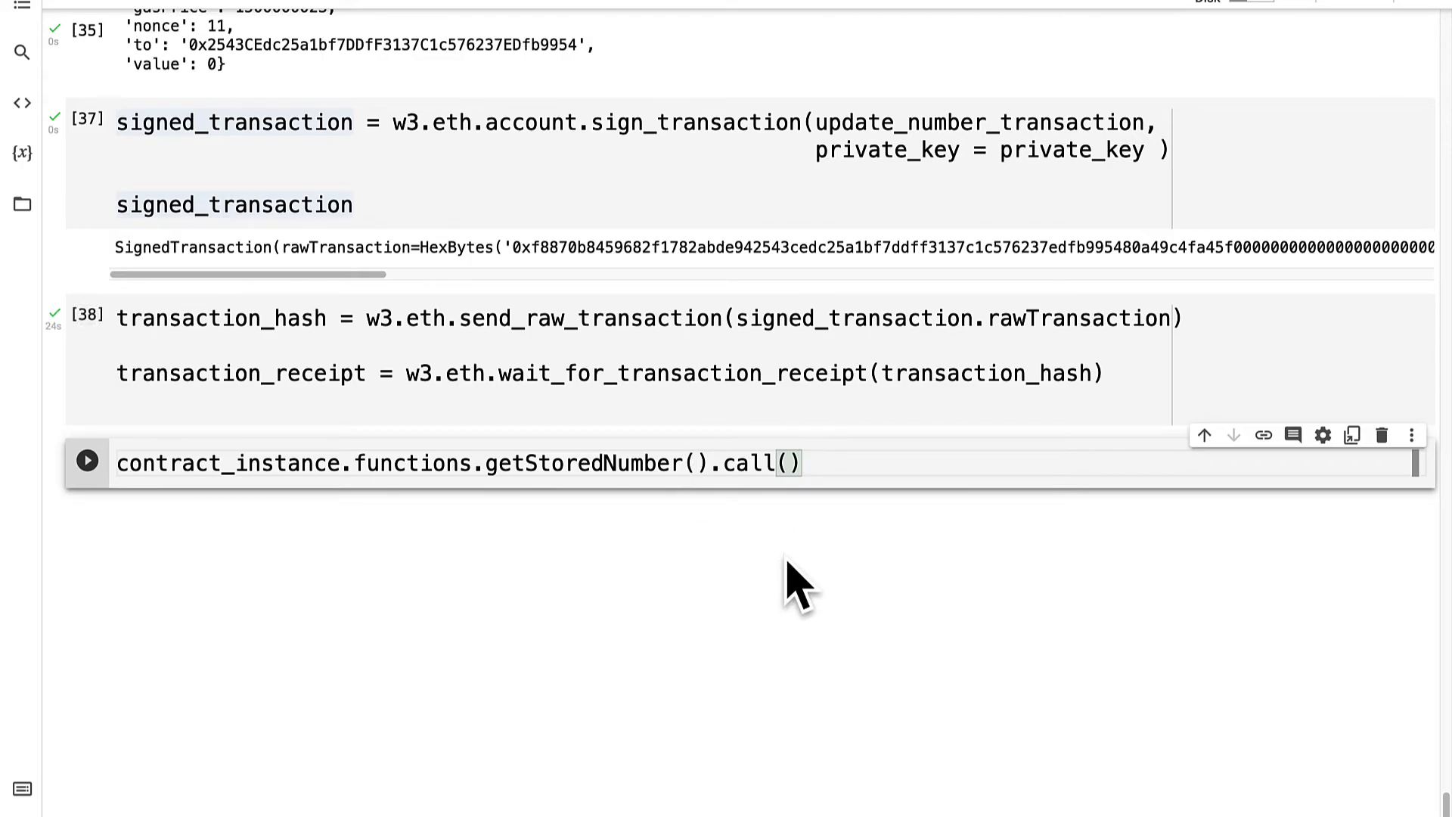
mouse_move(416, 532)
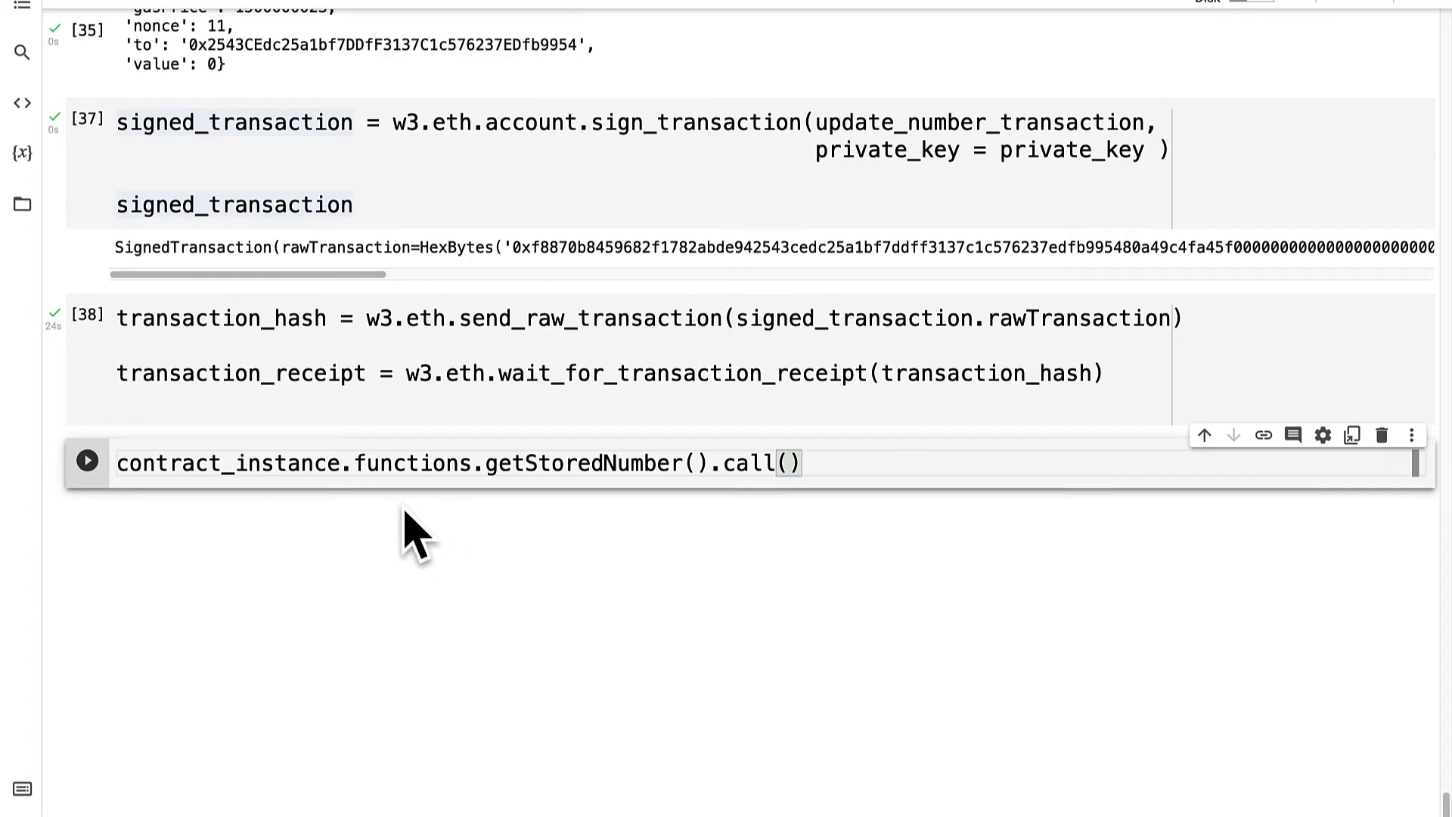
click(87, 461)
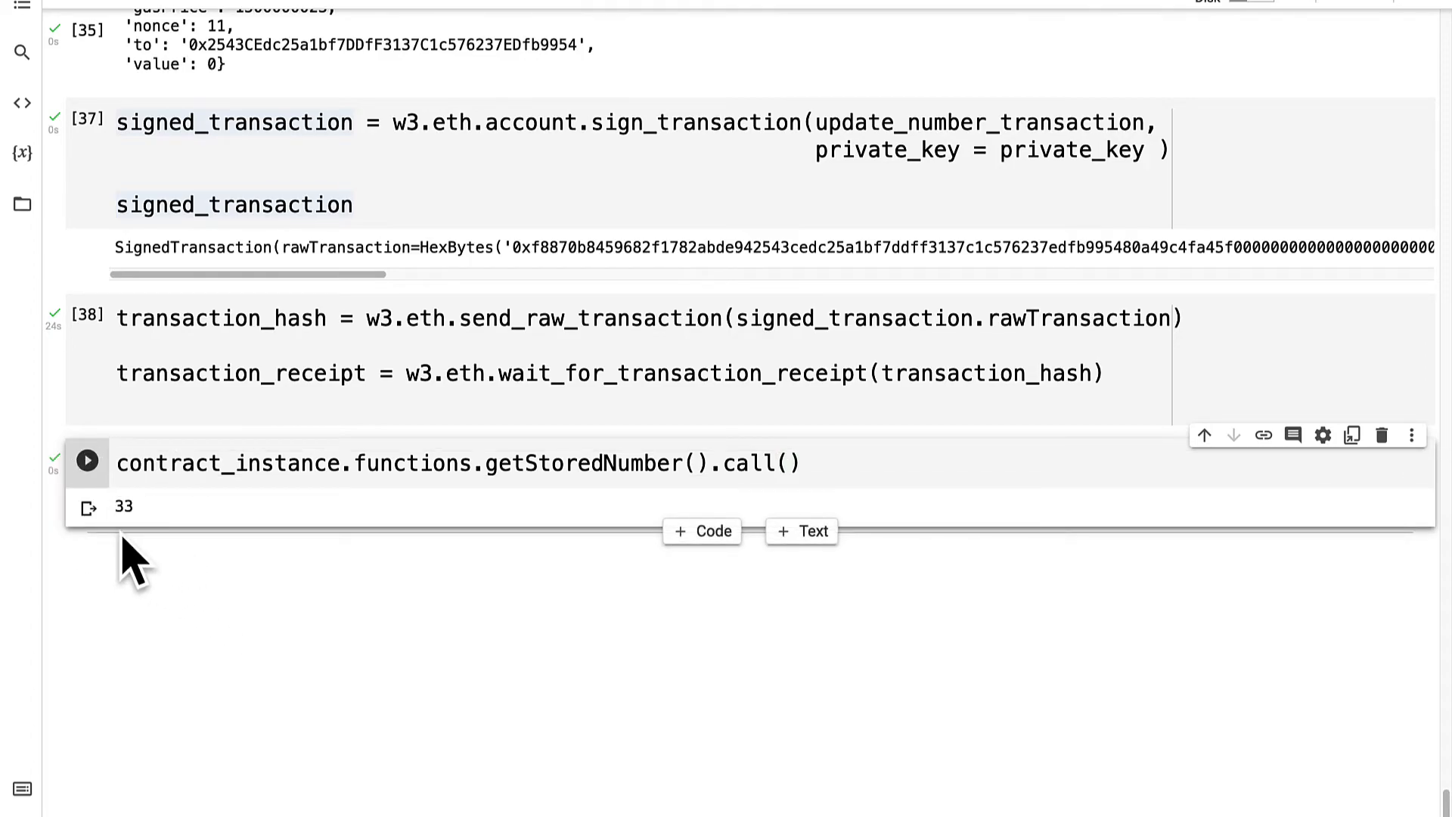
mouse_move(190, 542)
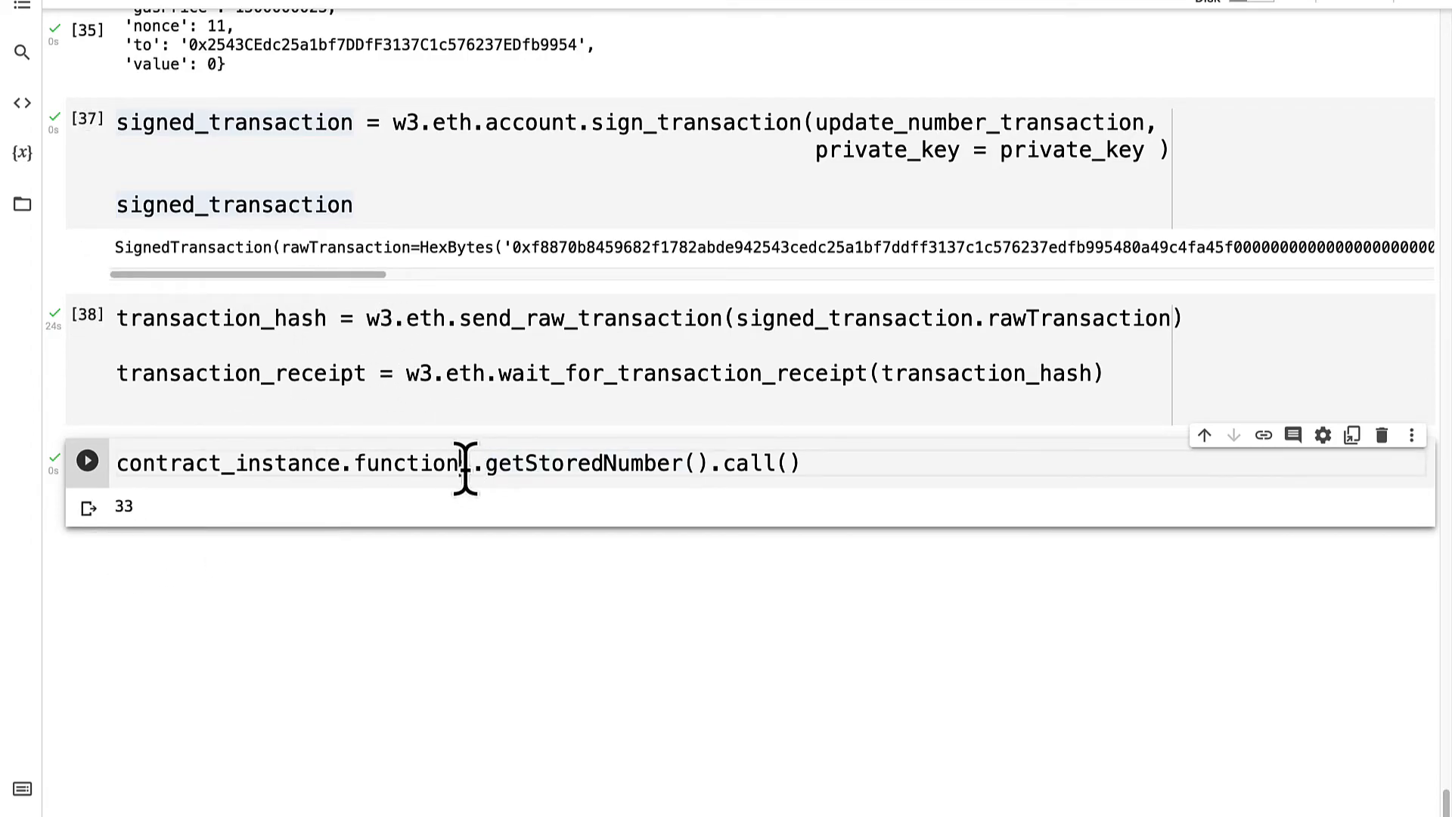
scroll(up, 3)
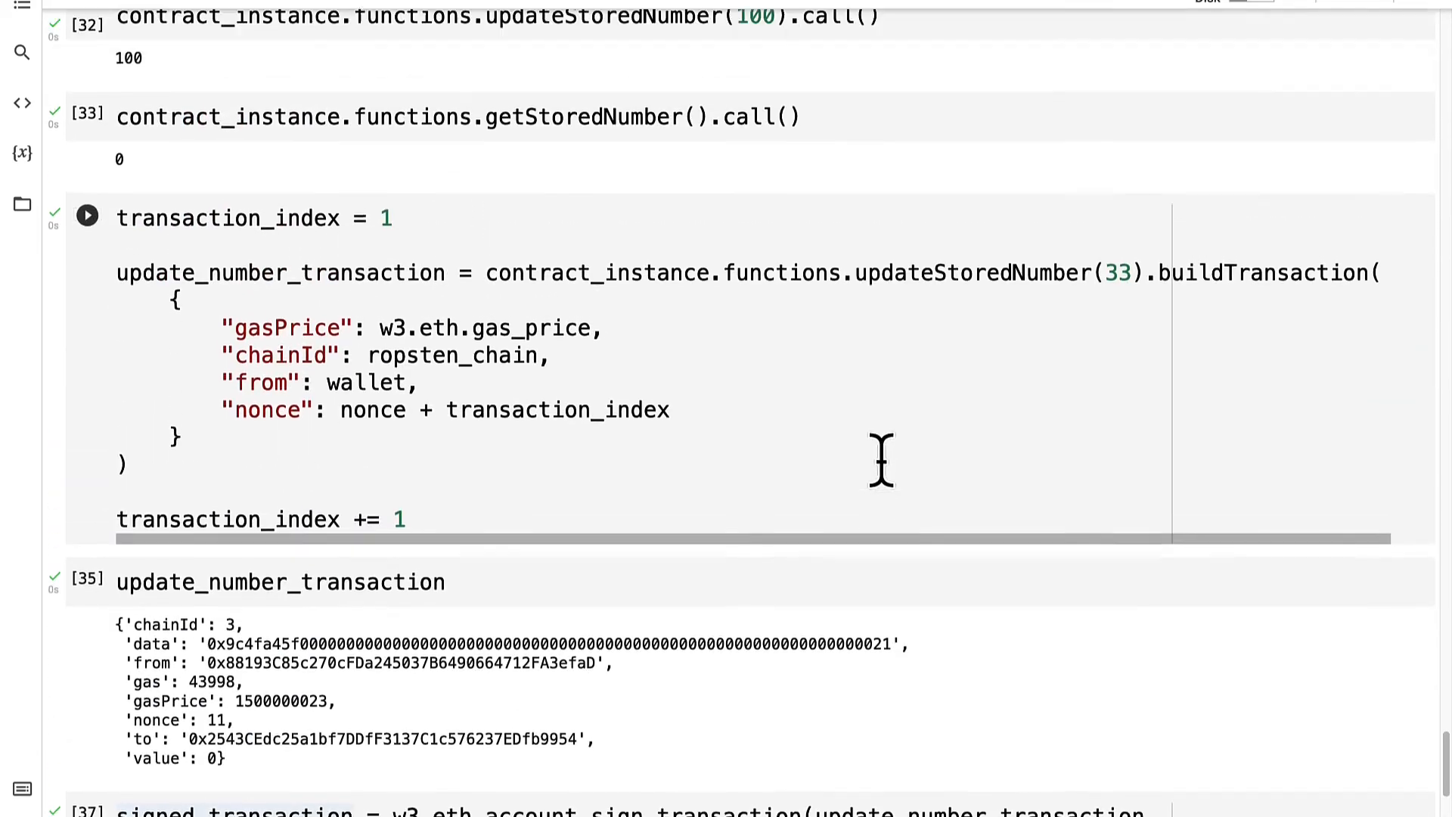
scroll(down, 3)
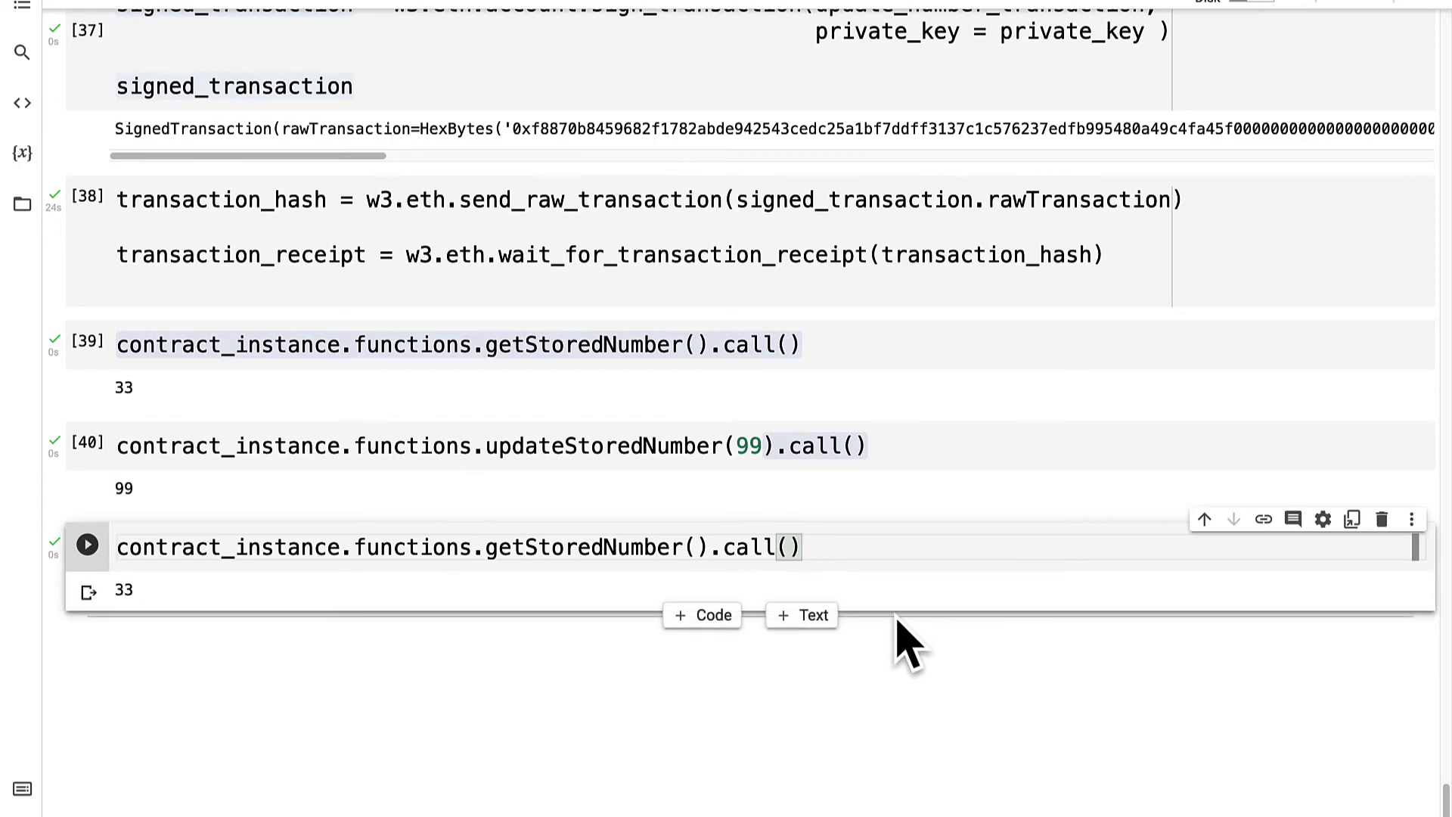
mouse_move(699, 541)
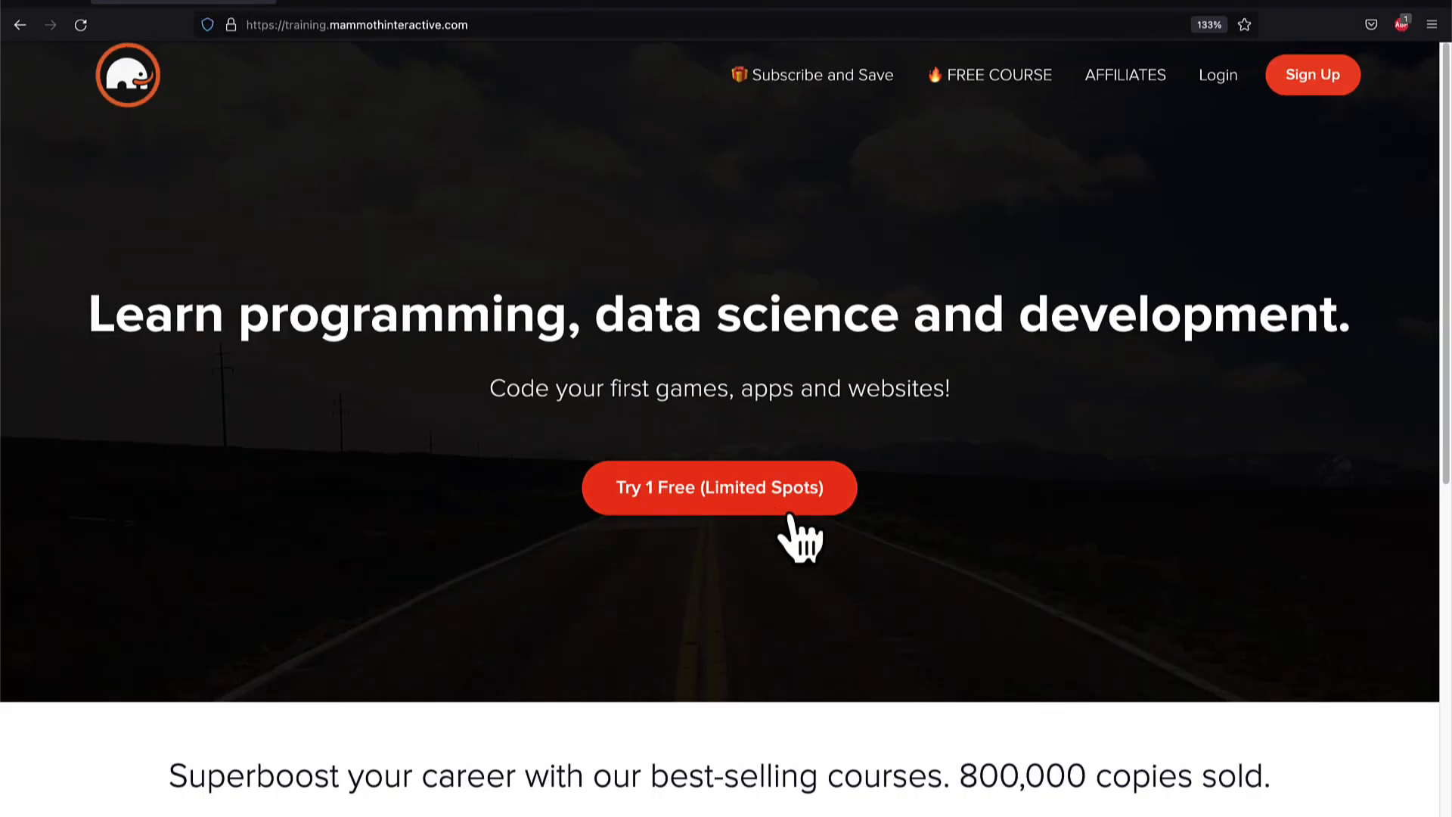
Step: Open View All Products and scroll past bundles like Web Development 2022 and Machine Learning 3.0
scroll(down, 3)
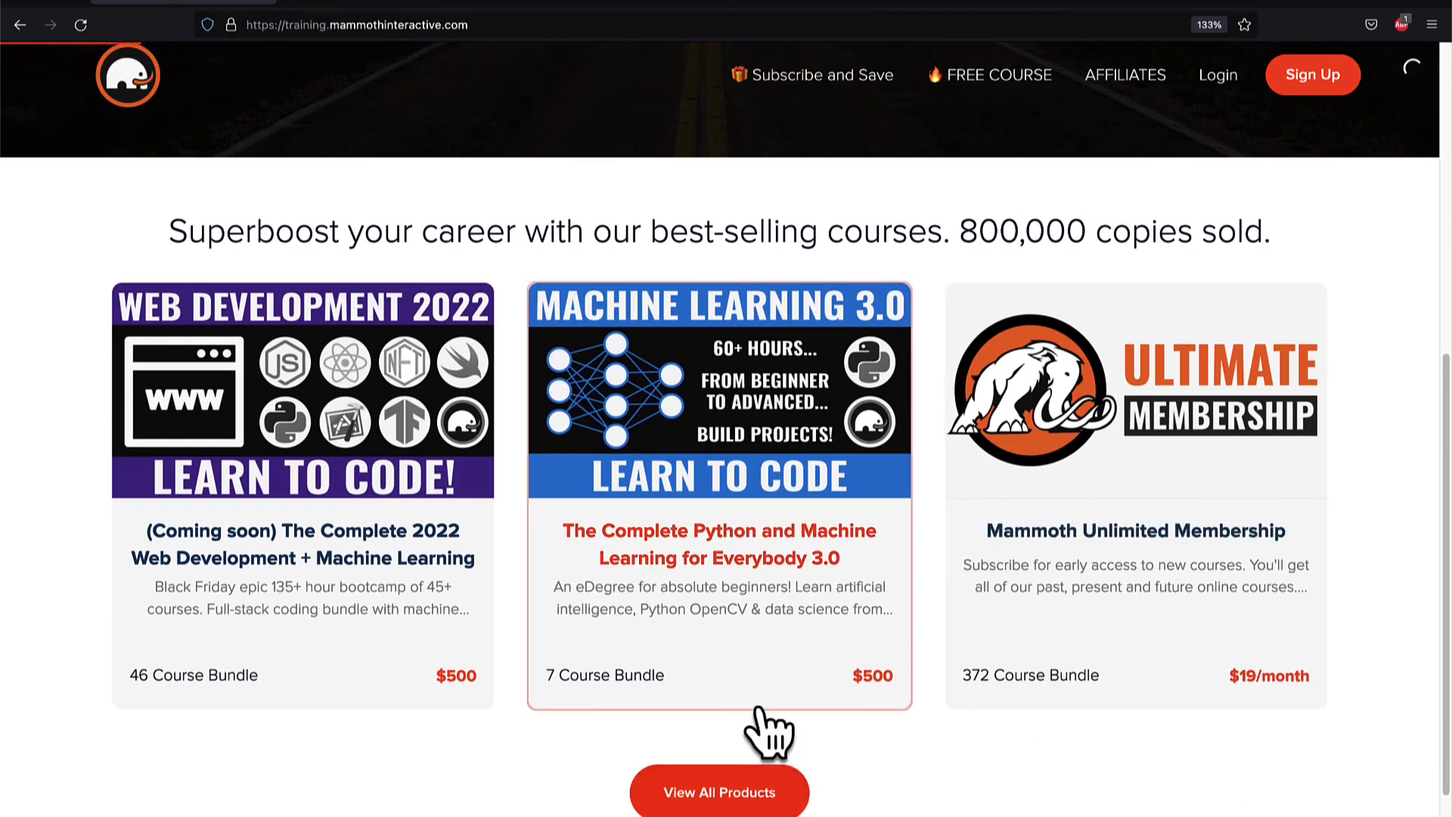
click(718, 792)
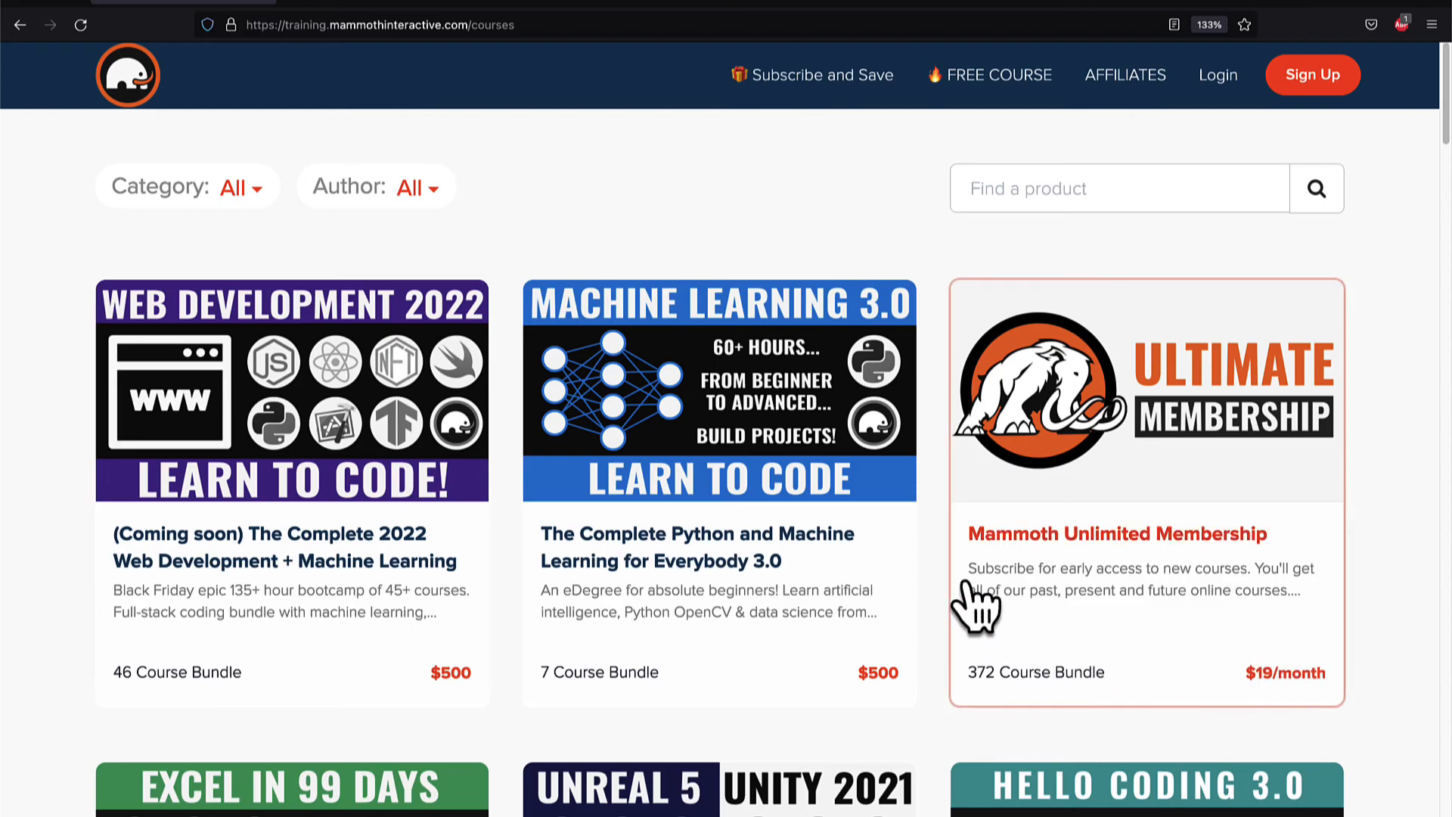
mouse_move(1412, 672)
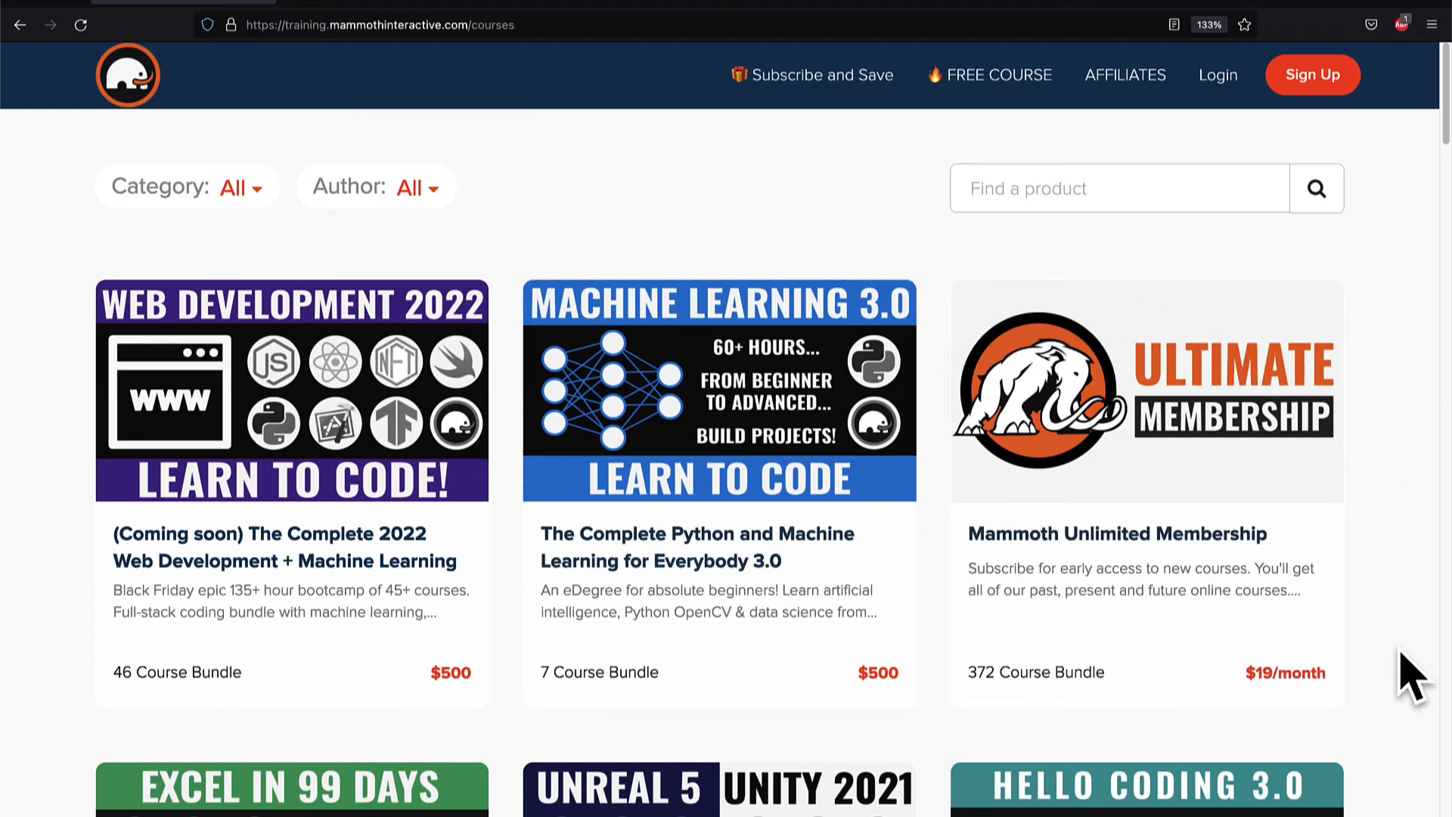
scroll(down, 3)
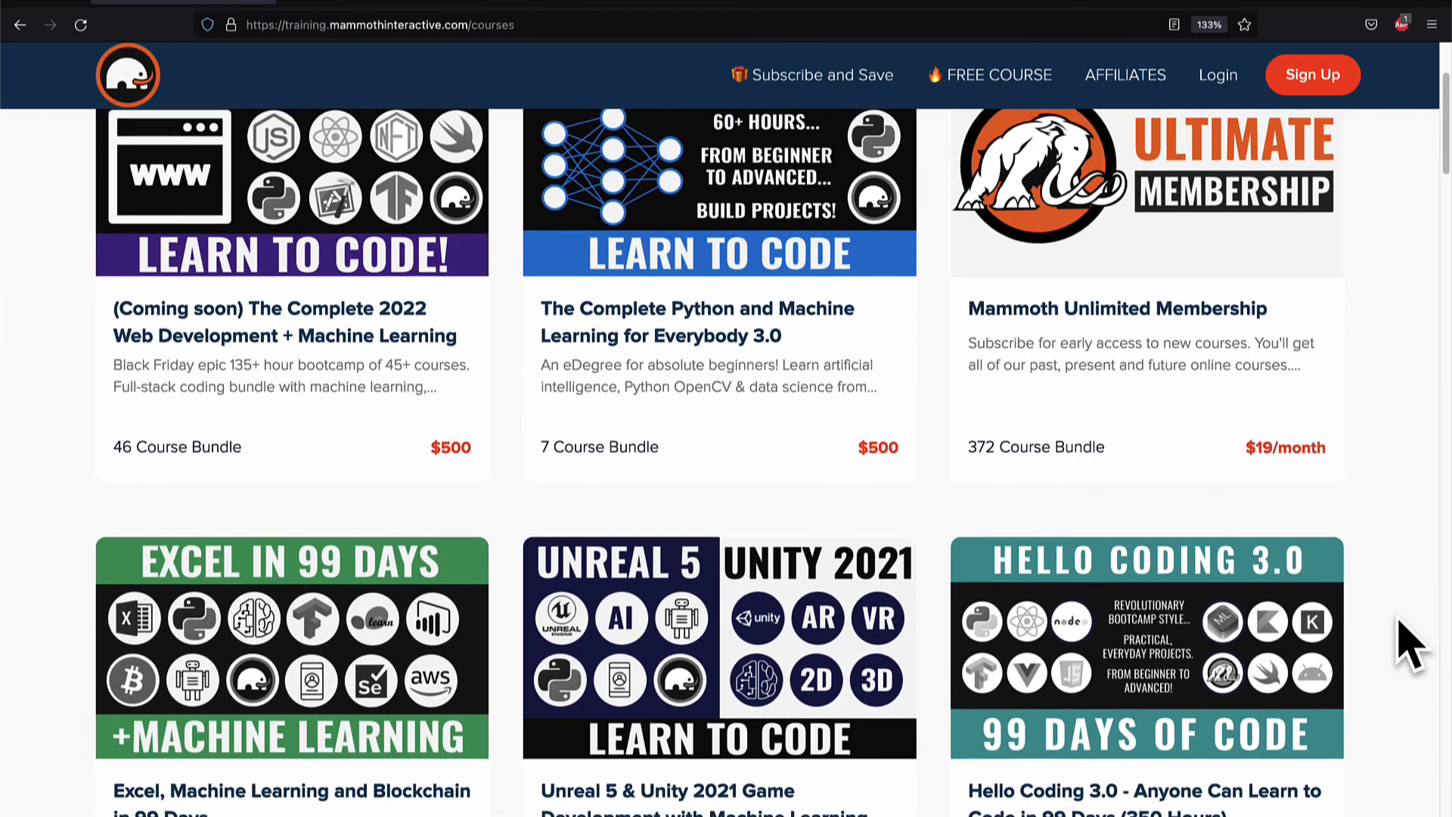
scroll(down, 3)
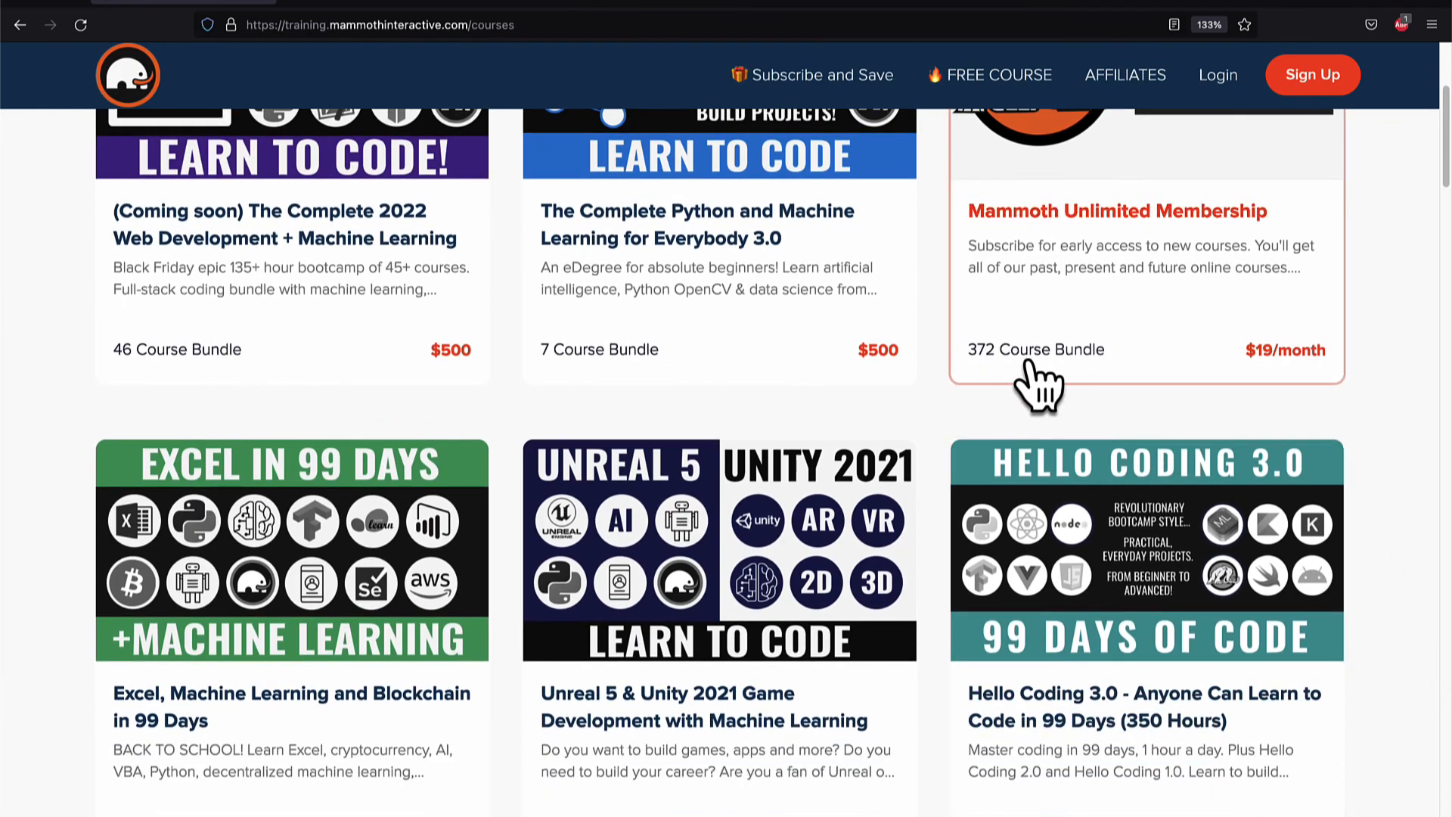
scroll(down, 3)
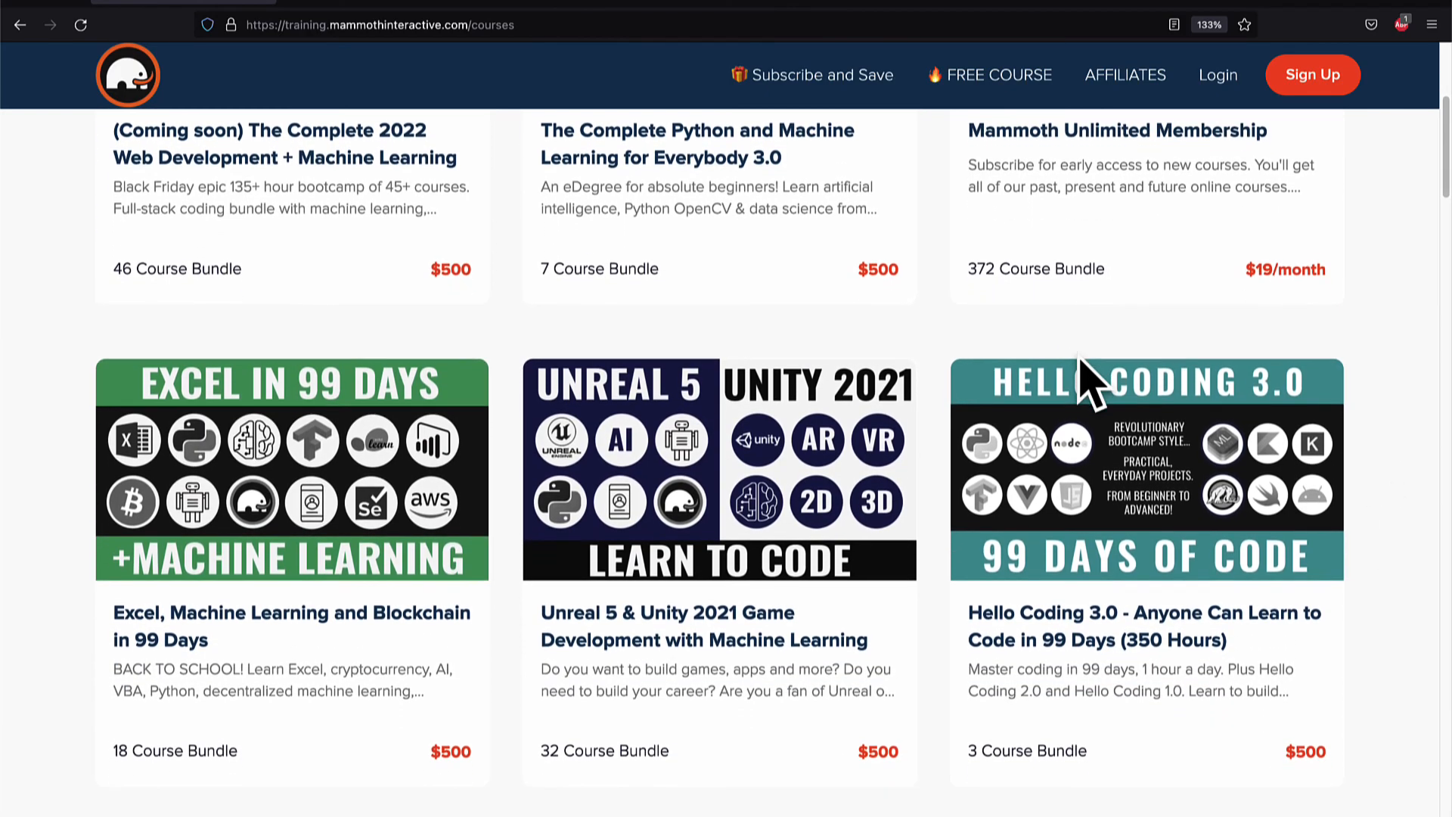